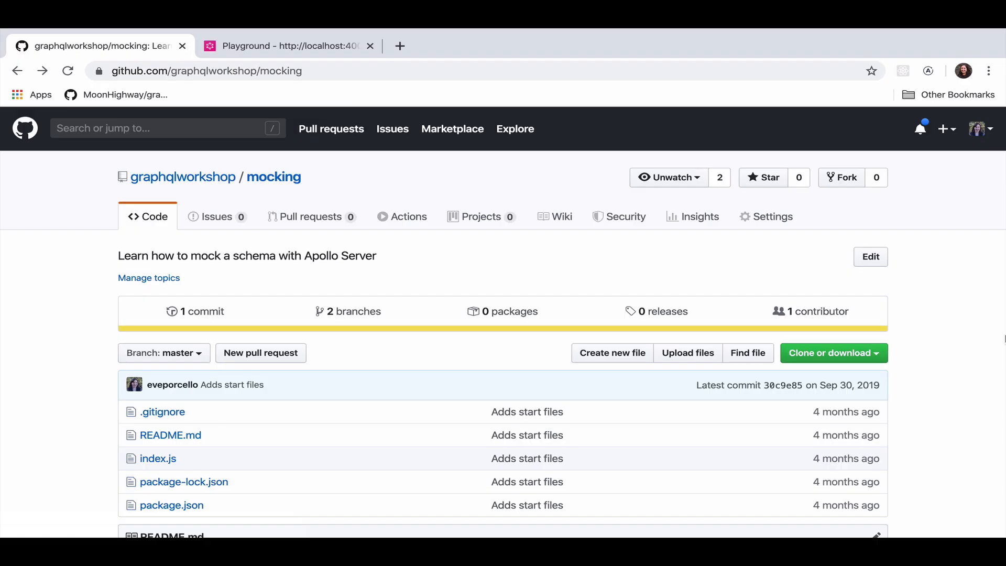
mouse_move(540, 281)
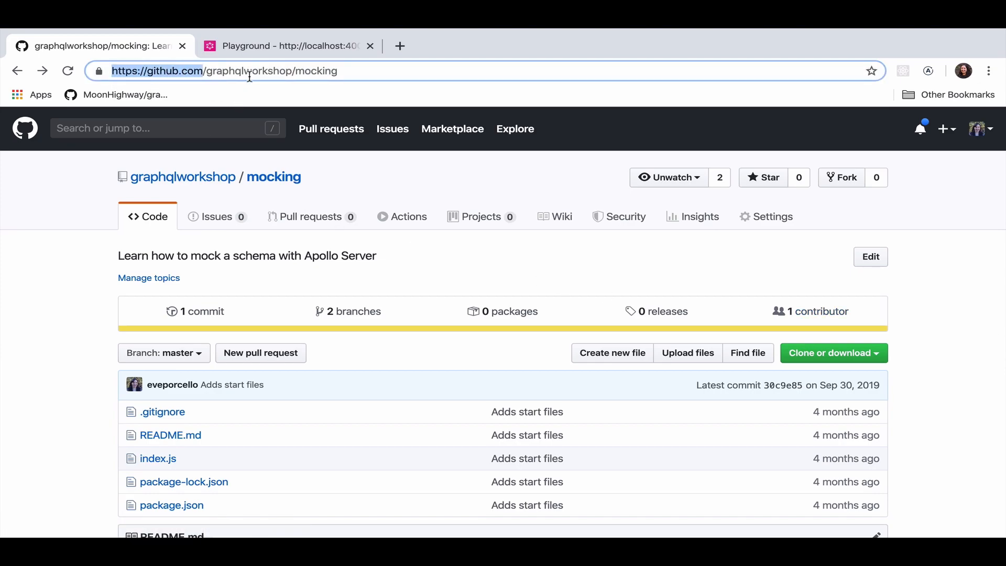
Open the mocking repo's Branch: master dropdown to list the master and complete branches
double_click(314, 71)
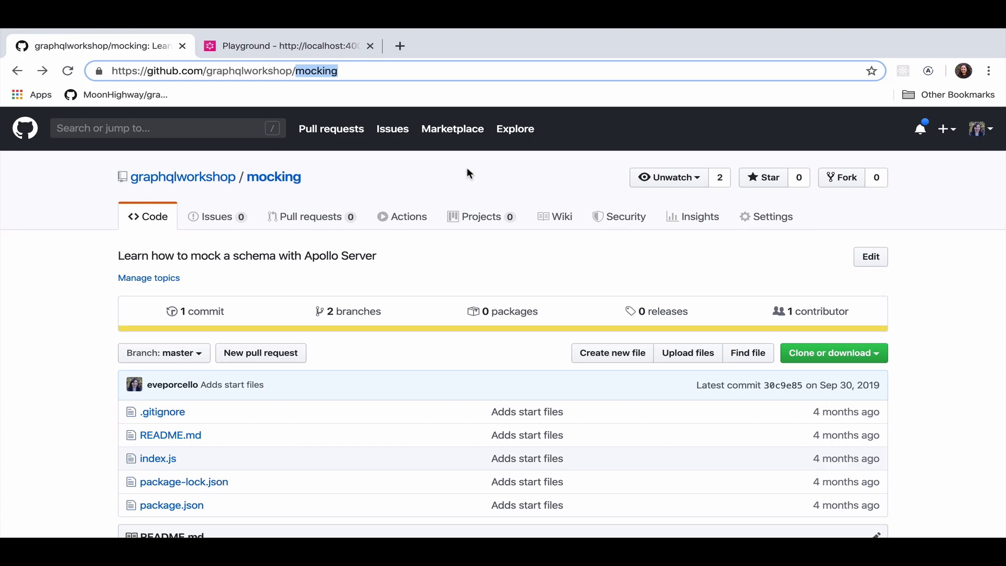
mouse_move(286, 221)
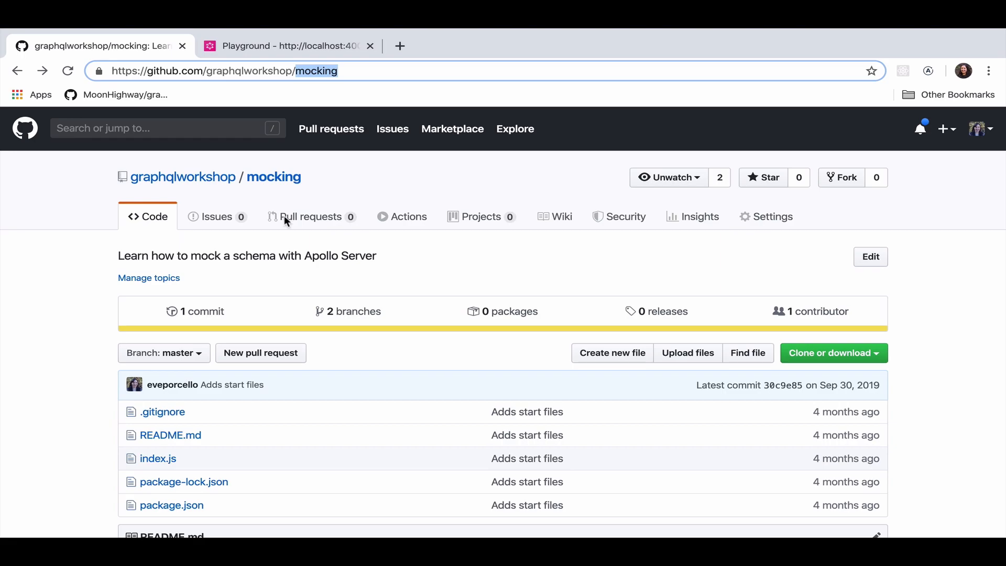
click(164, 352)
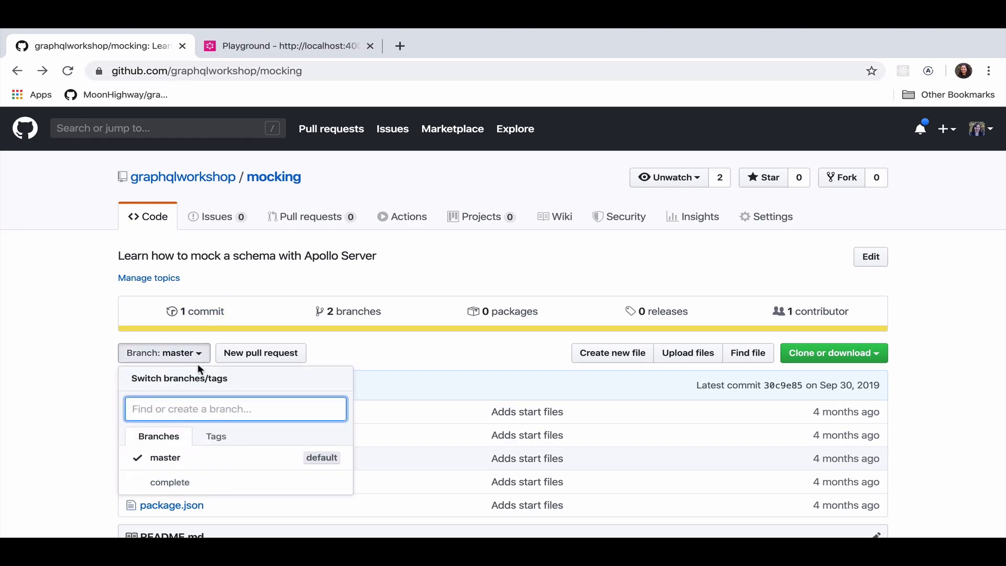
click(169, 483)
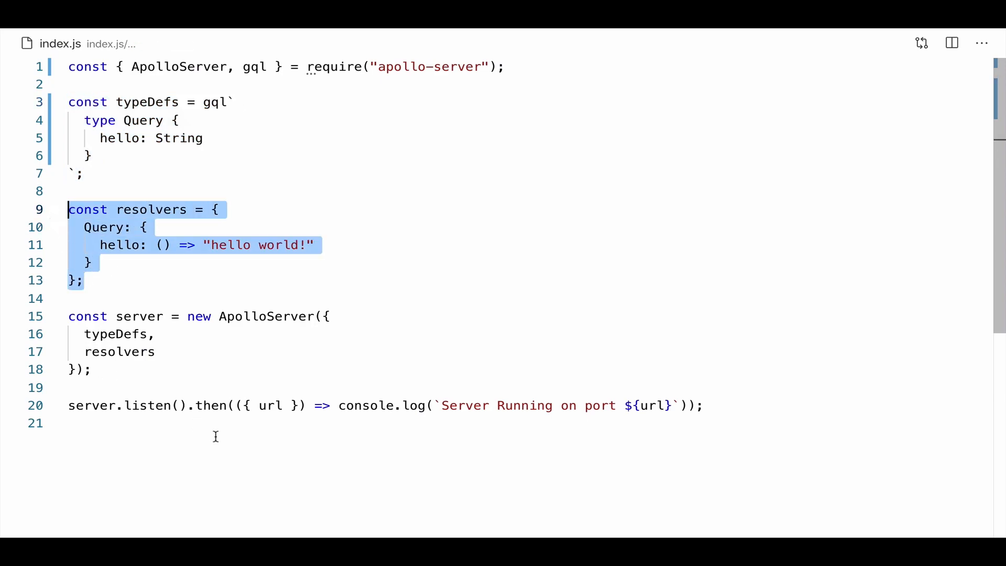
mouse_move(203, 460)
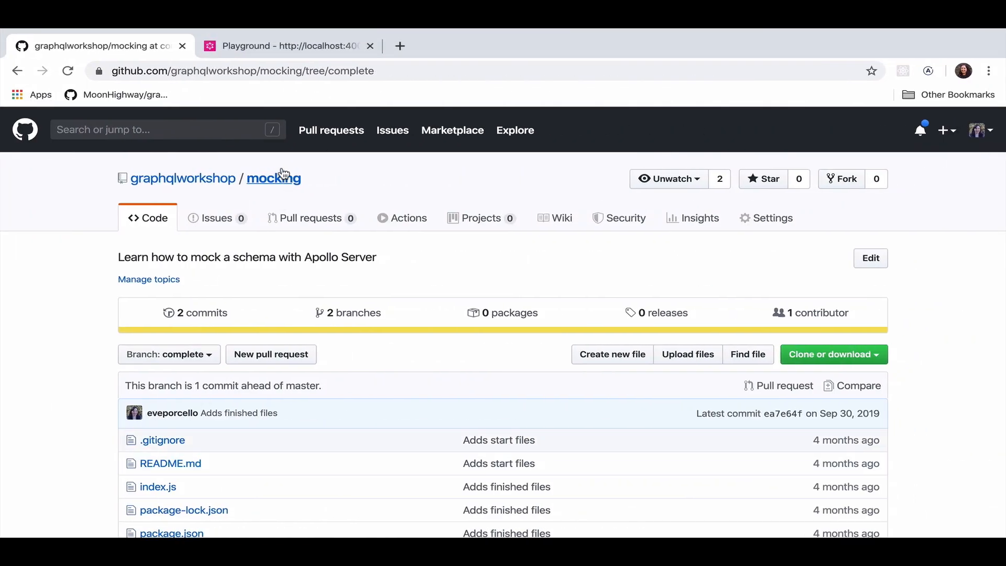
Switch to GraphQL Playground and autocomplete the hello field inside query { }
click(288, 46)
text(h)
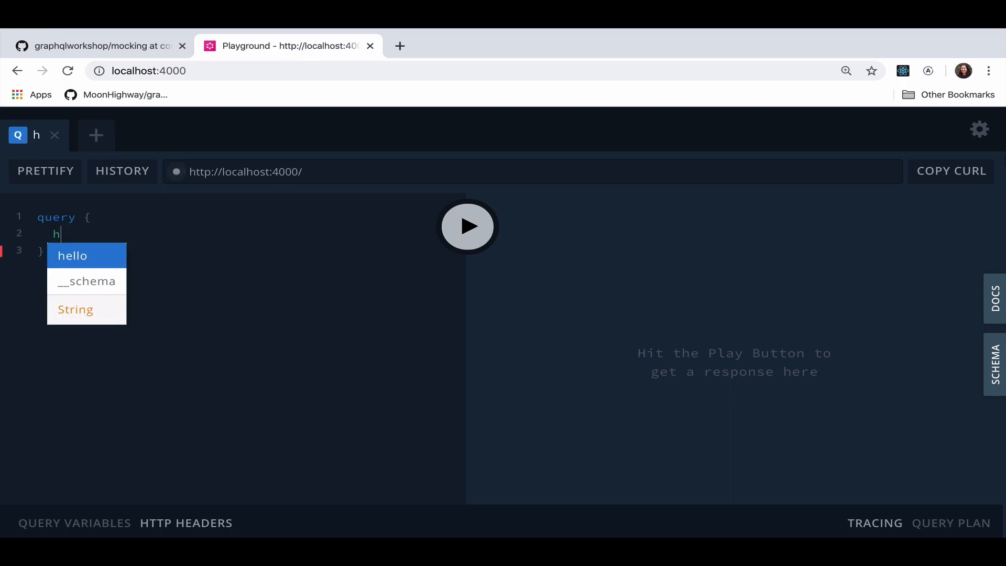
click(468, 226)
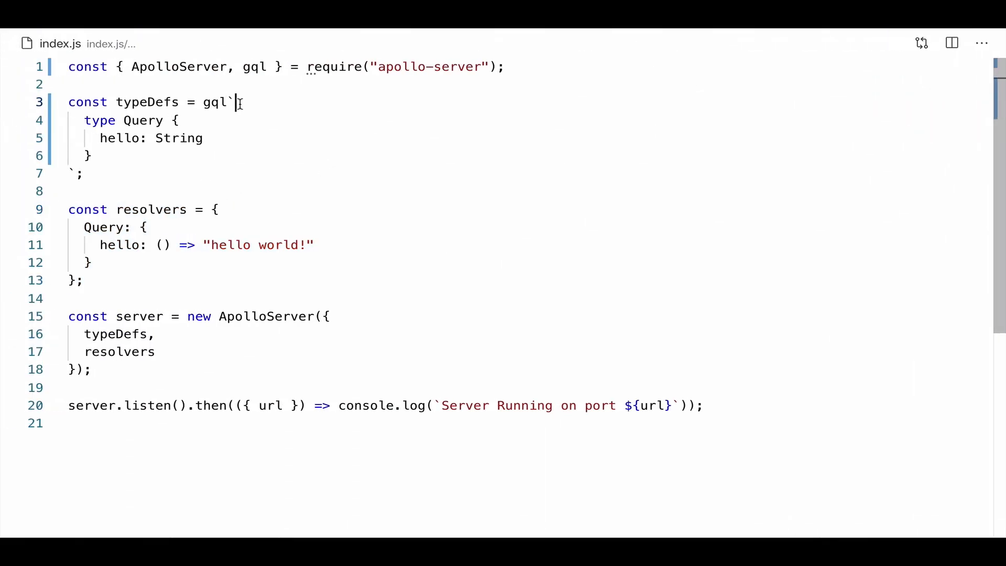
Add a Cat type with id: ID!, name: String!, age: Int! and nice: Boolean
text(type)
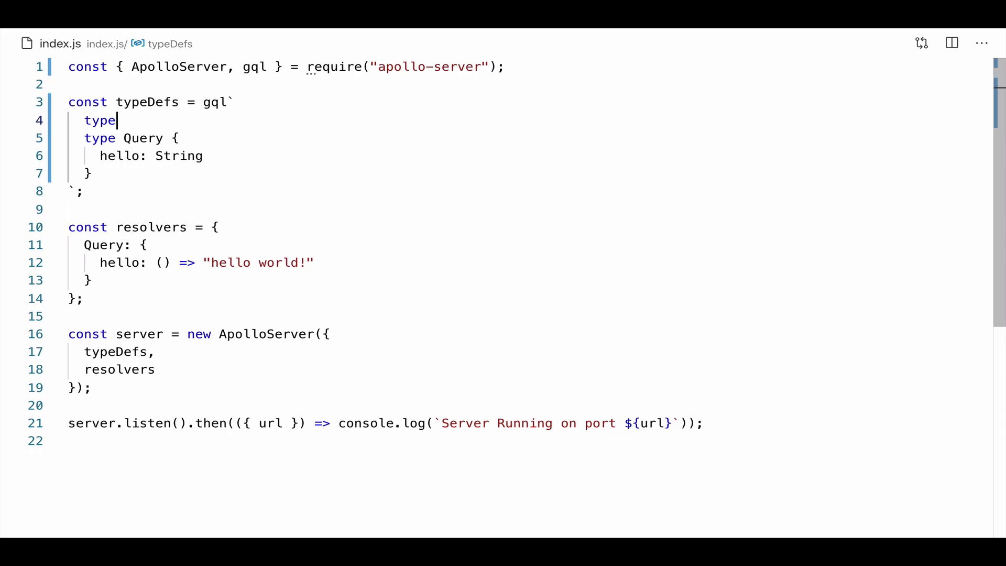
text(Cat {)
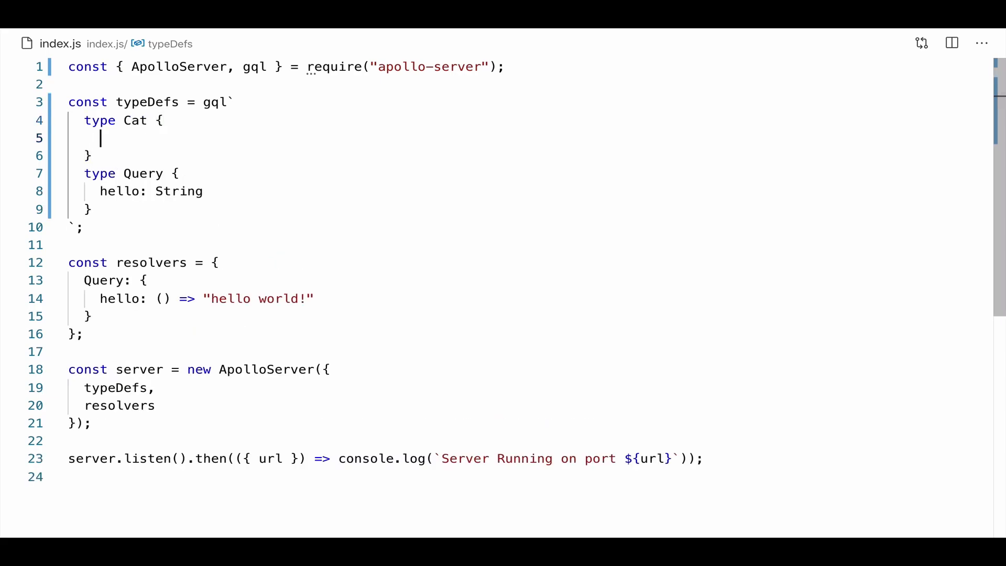
text(id: I)
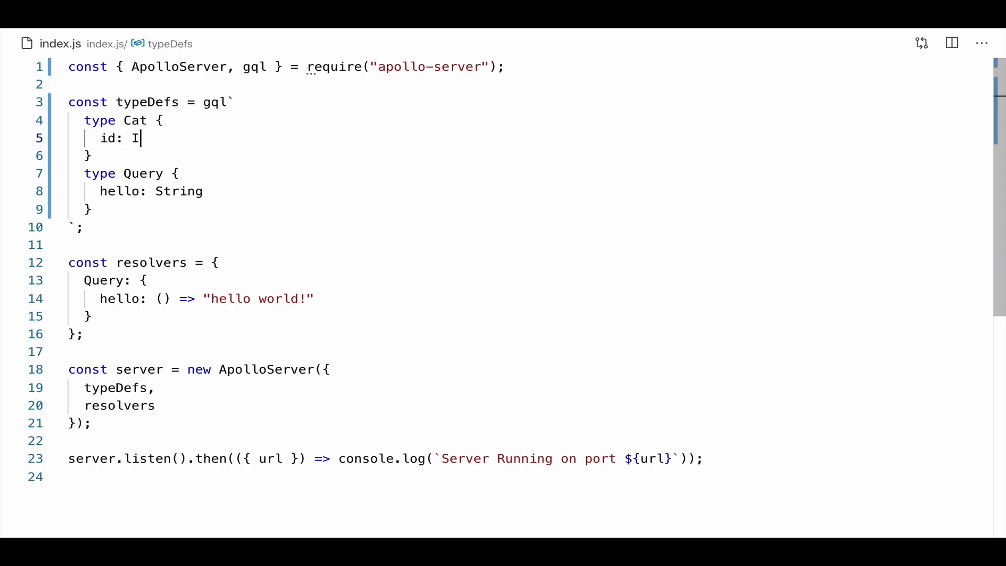
text(D!)
text(name: s)
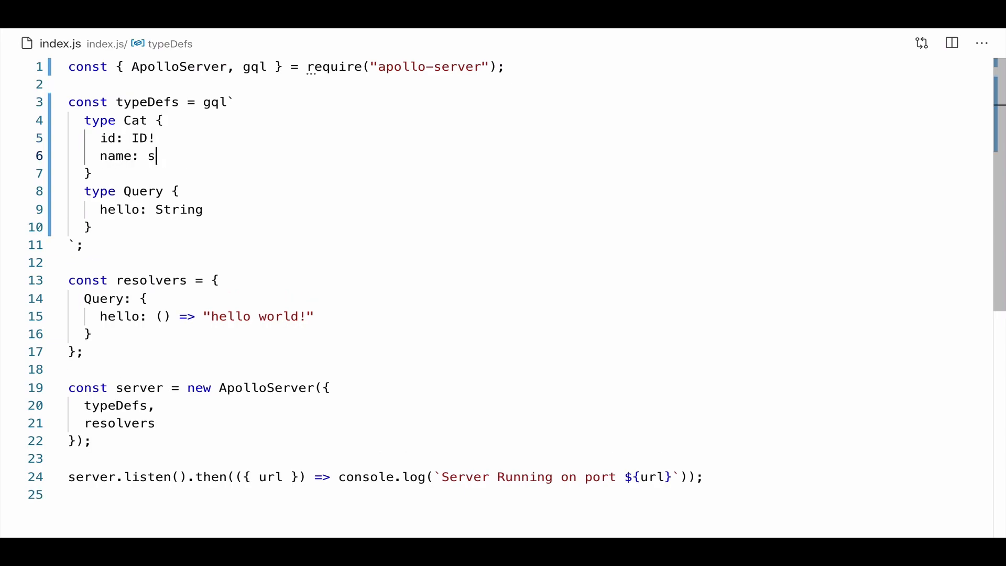
text(tring!)
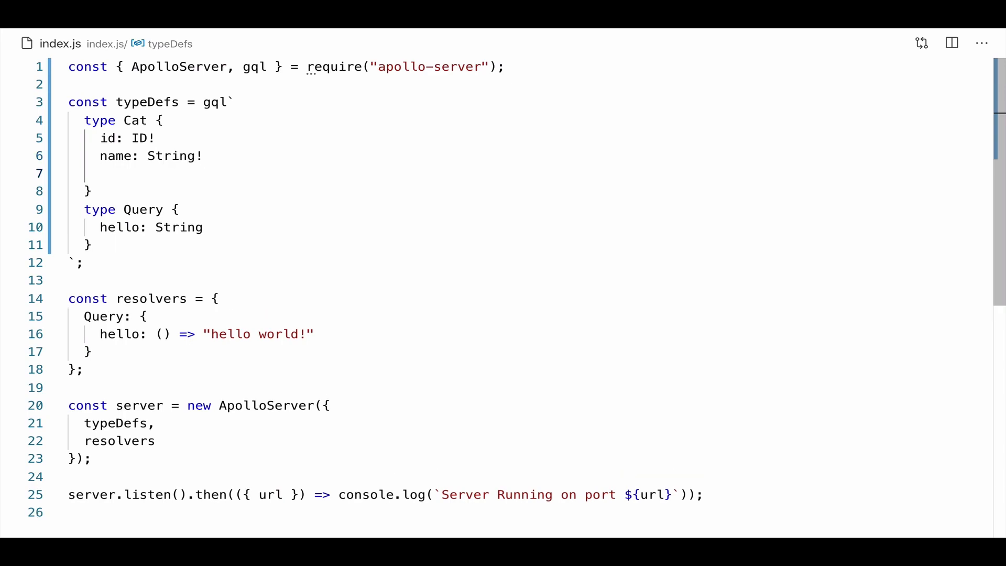
text(age: I)
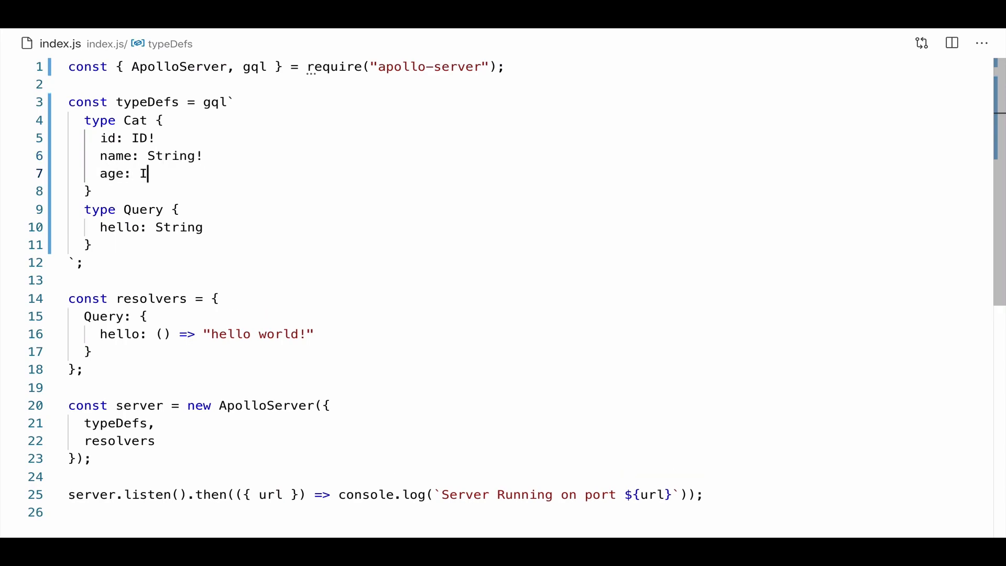
text(nt!)
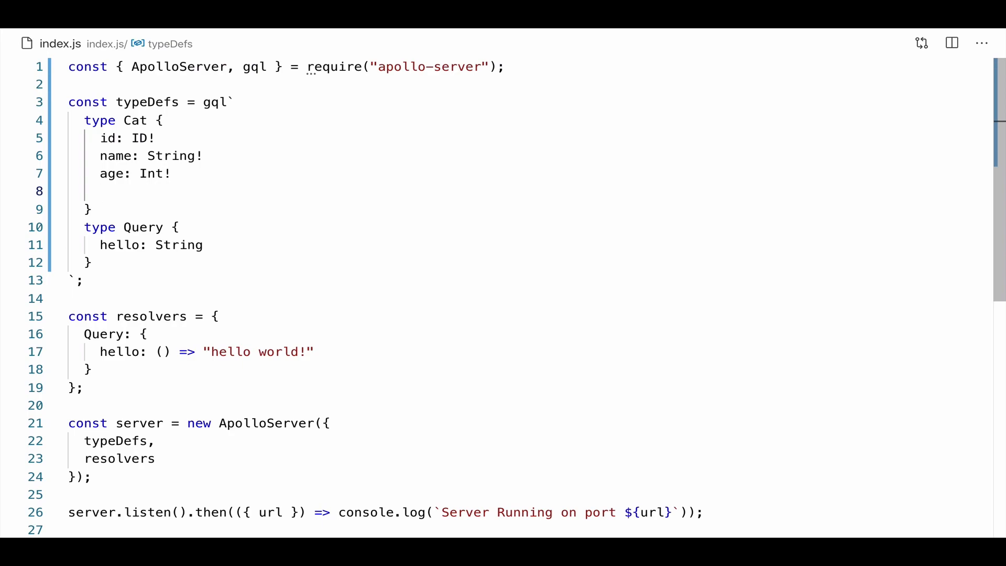
text(nice: Bo)
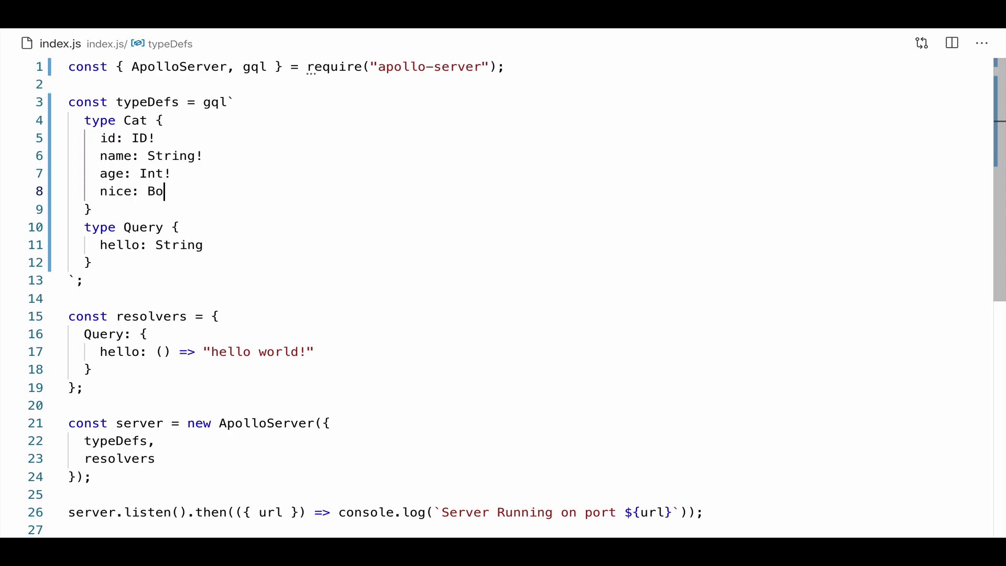
text(olean)
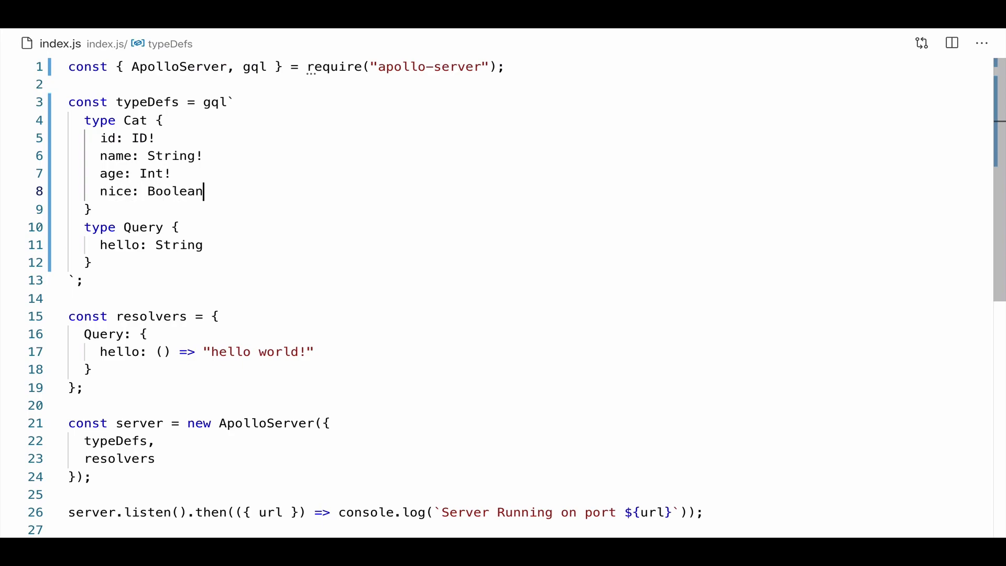
key(Enter)
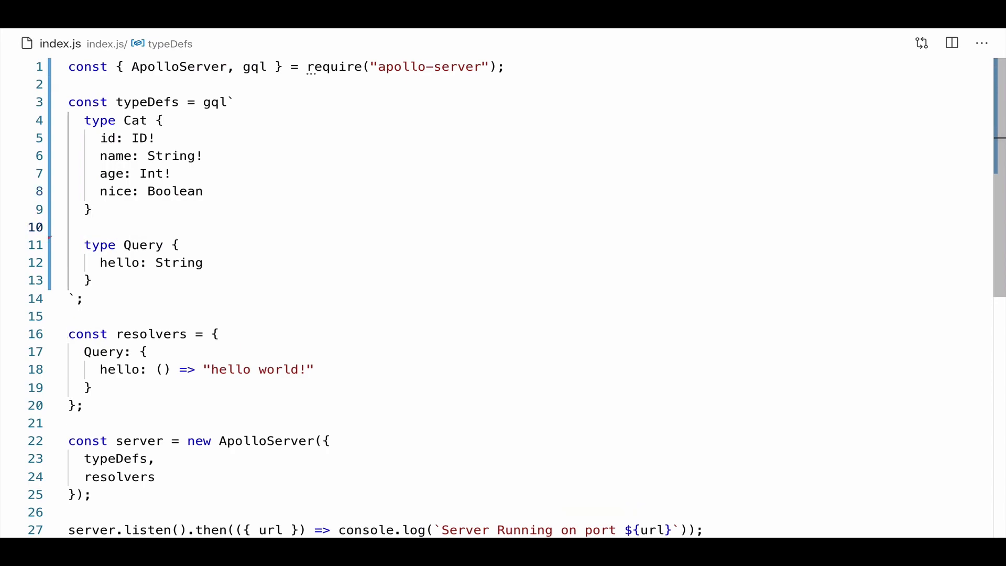
Replace the hello field in Query with allCats: [Cat!]!
double_click(119, 262)
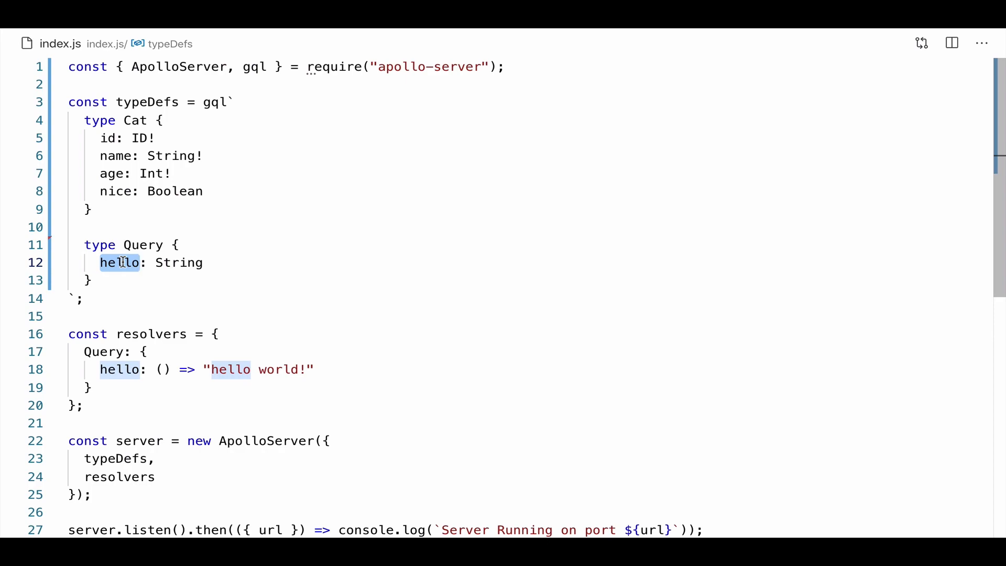
text(allCats:)
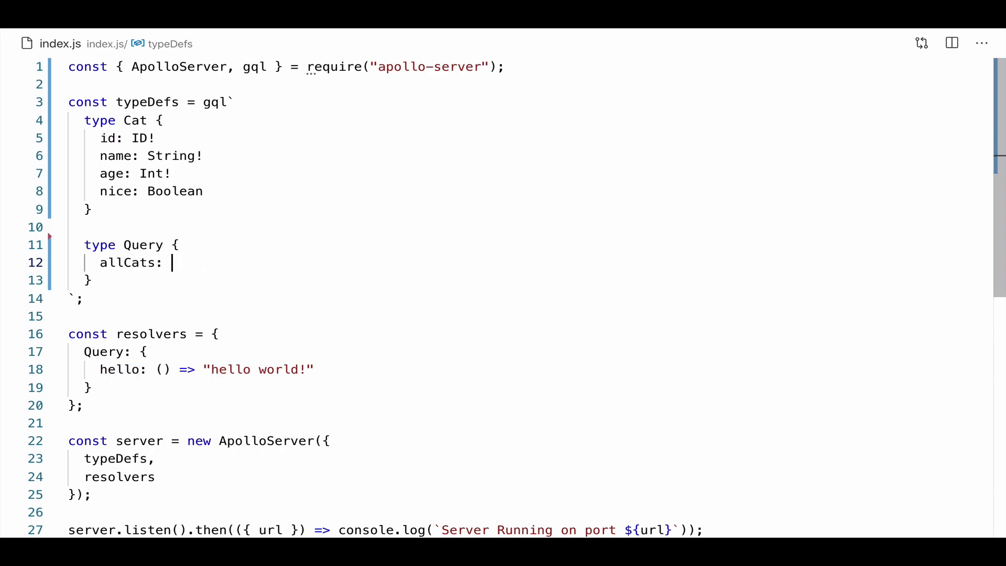
text([Cat!]!)
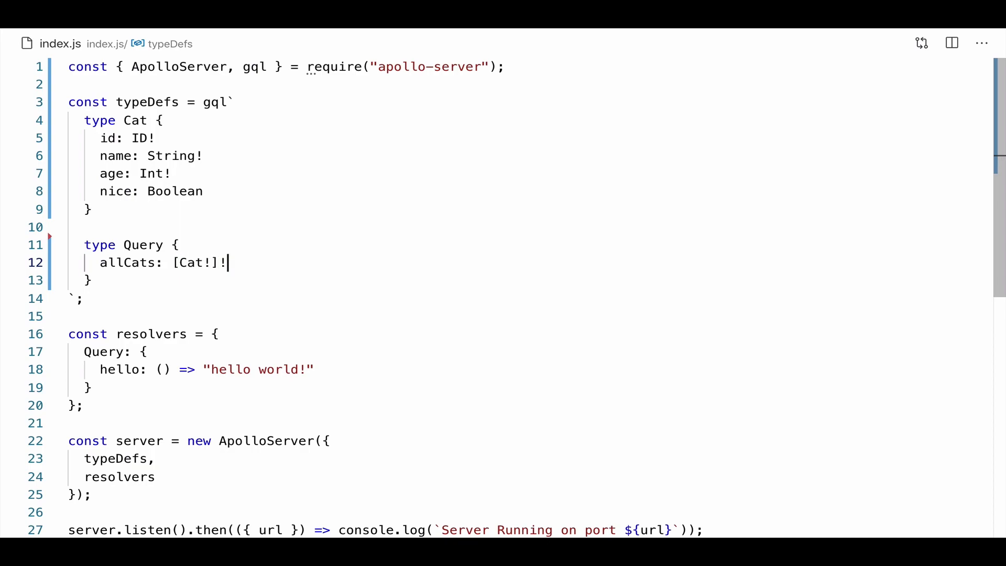
mouse_move(380, 383)
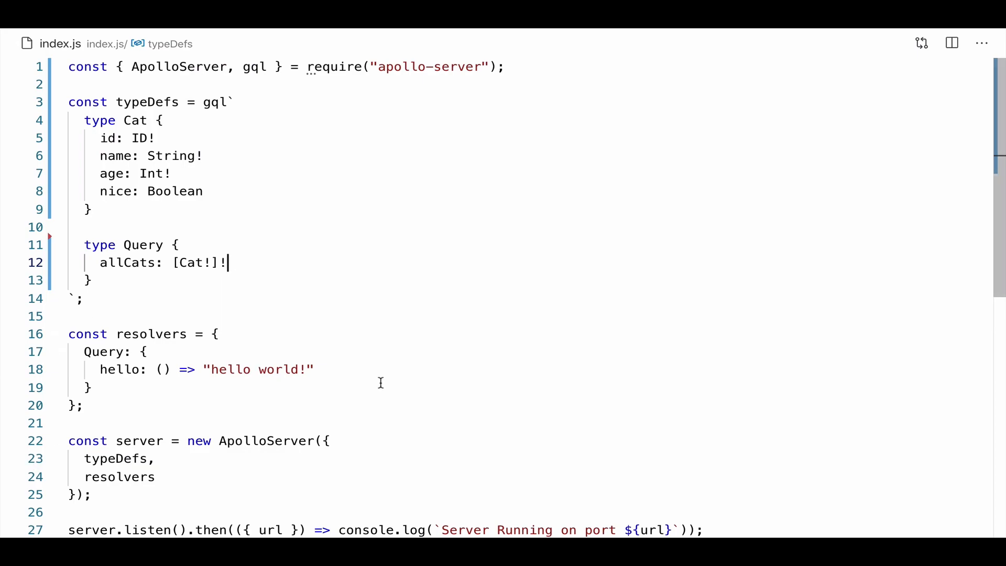
mouse_move(161, 441)
text(,)
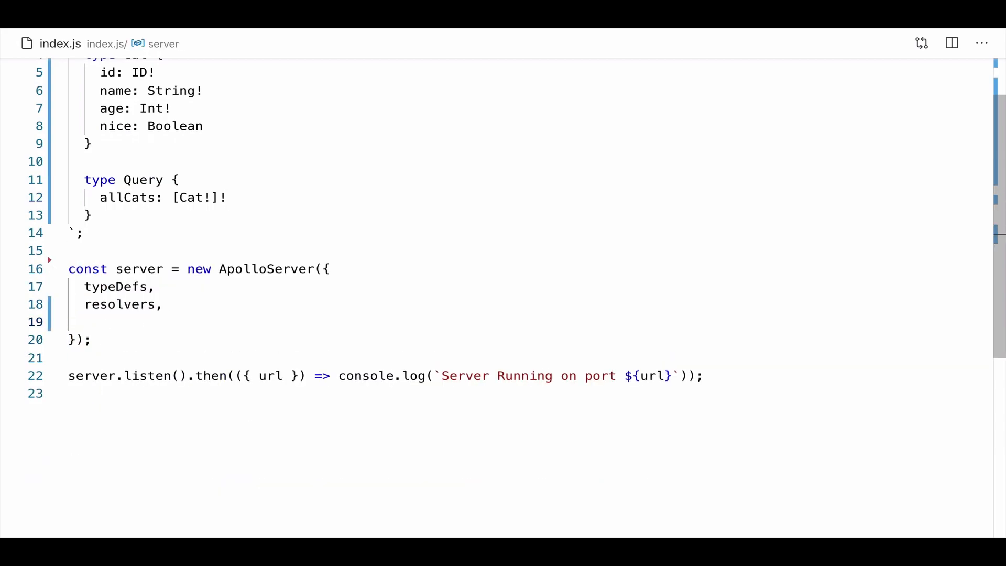
Replace resolvers in the ApolloServer config with mocks: true
text(mocks)
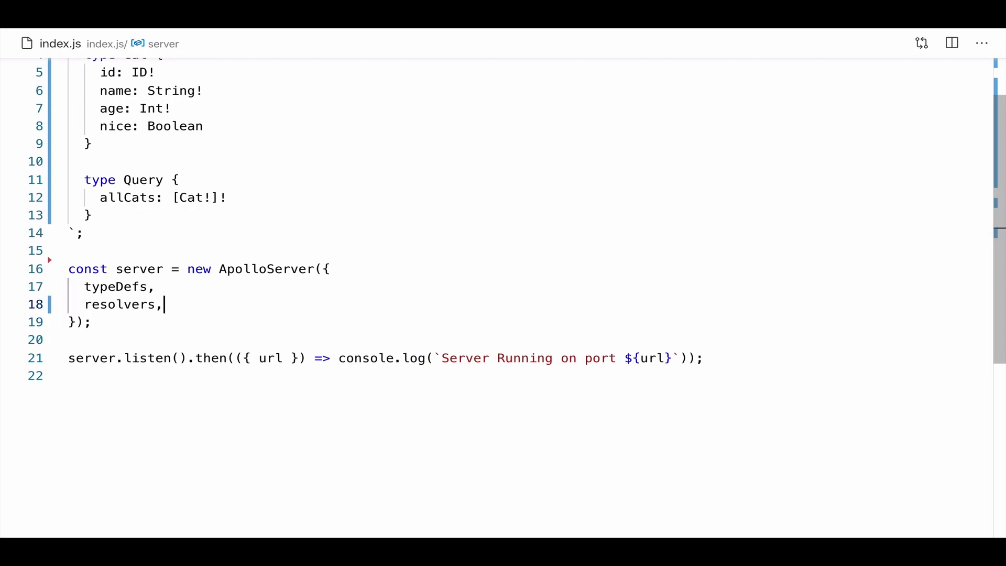
text(mo)
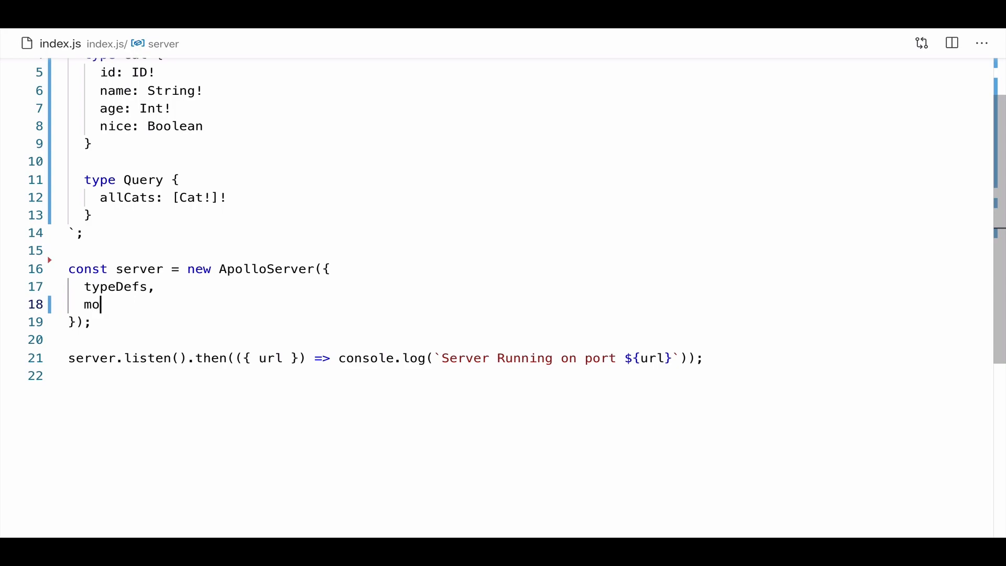
text(cks: true)
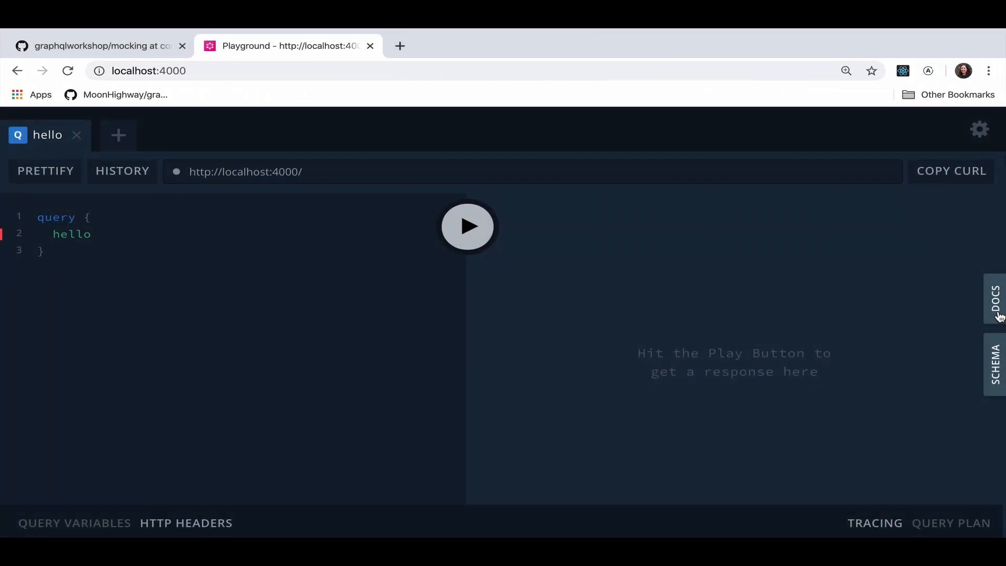
Write query { allCats { id name age nice } } in the Playground editor
click(996, 299)
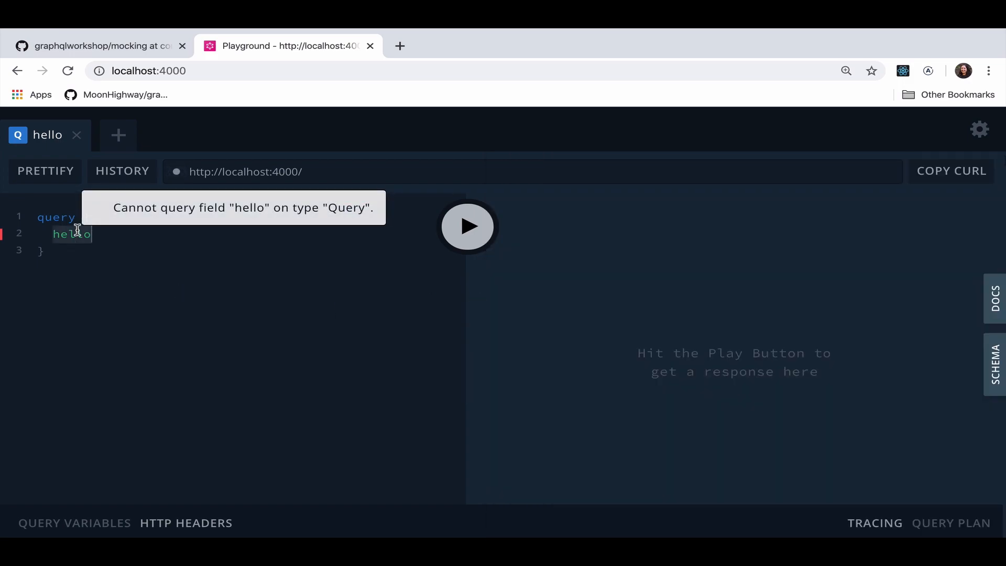
text(allCats {})
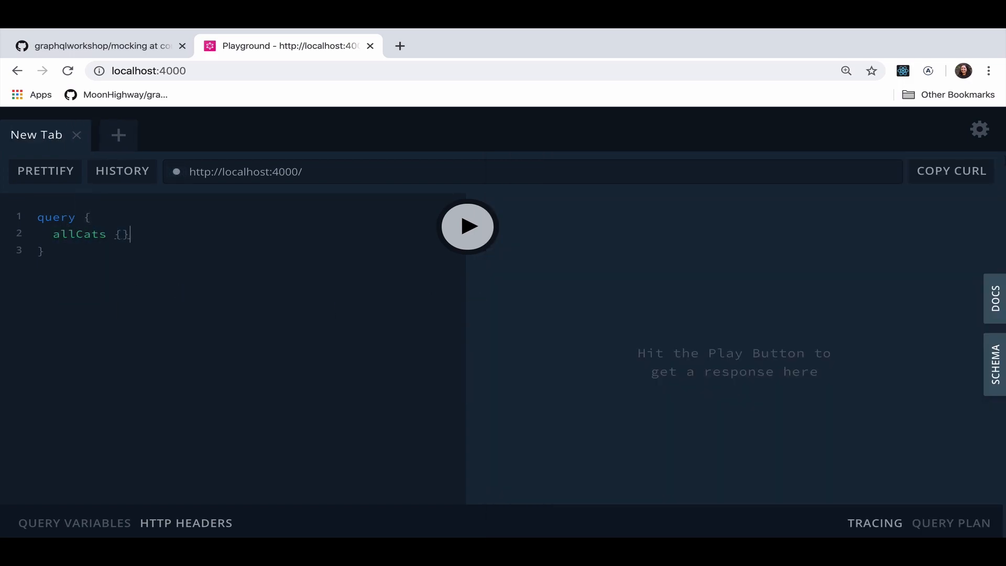
text(id)
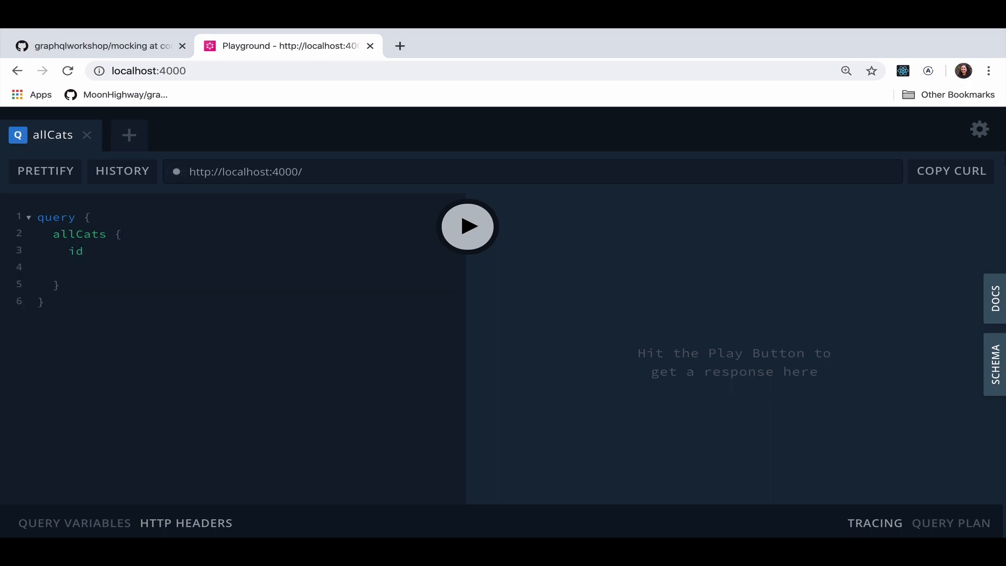
text(name)
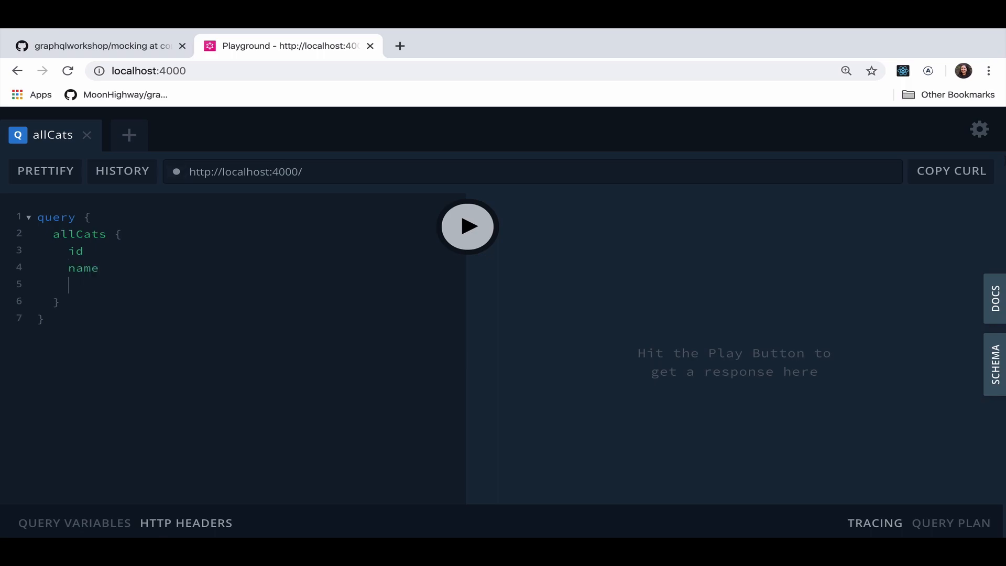
text(age)
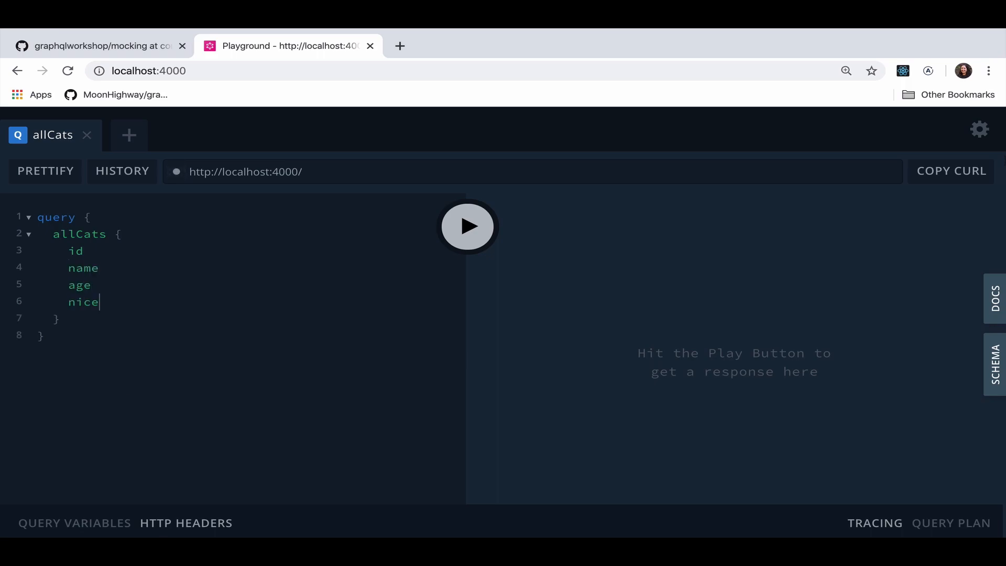
click(467, 226)
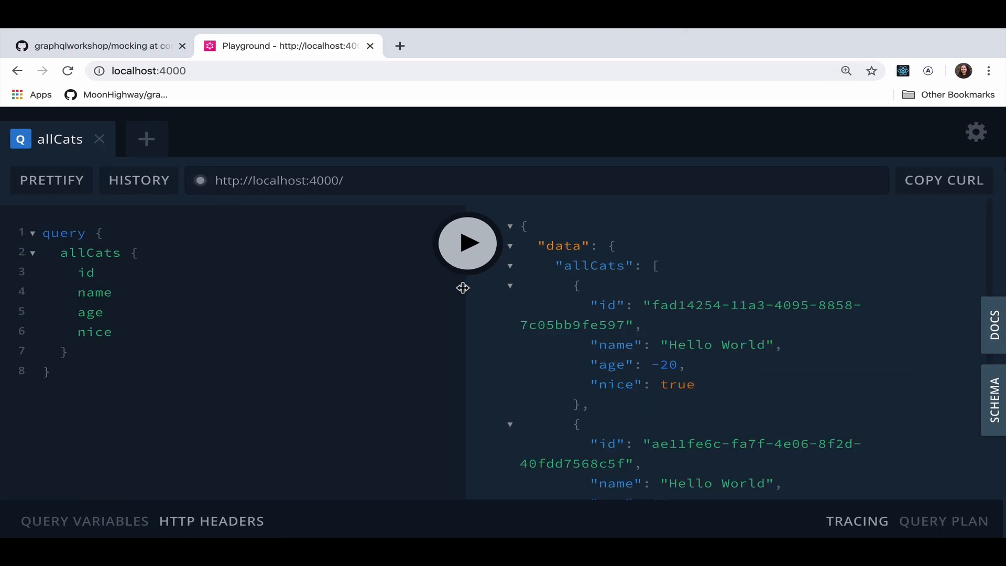
mouse_move(653, 326)
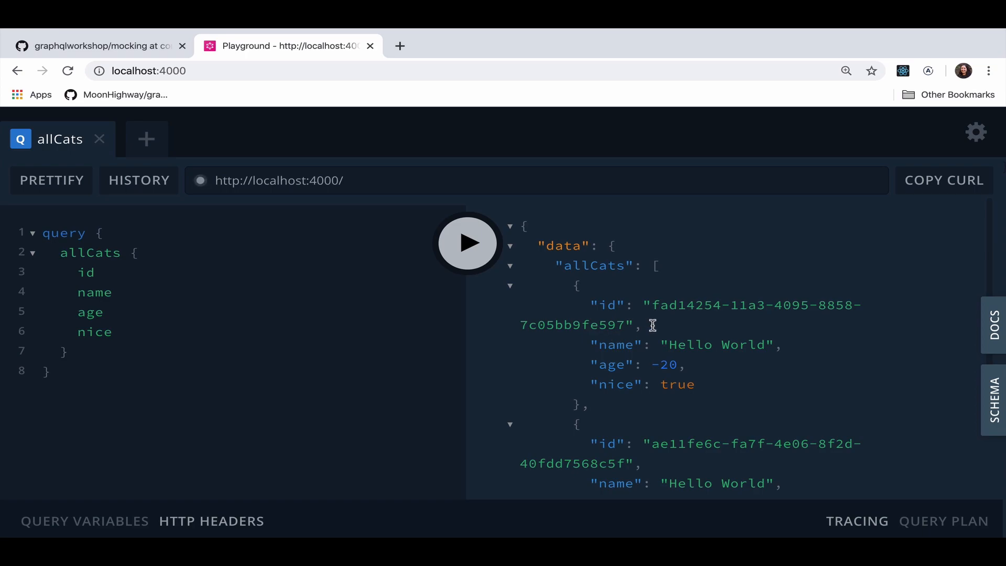
Inspect the mocked Hello World name, then rerun allCats three times for fresh random data
double_click(754, 305)
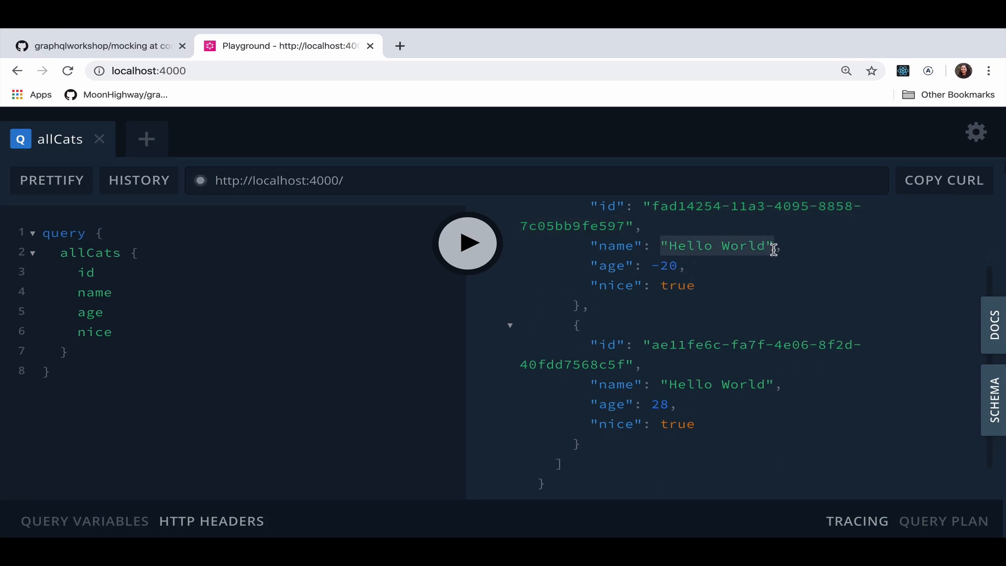
mouse_move(842, 355)
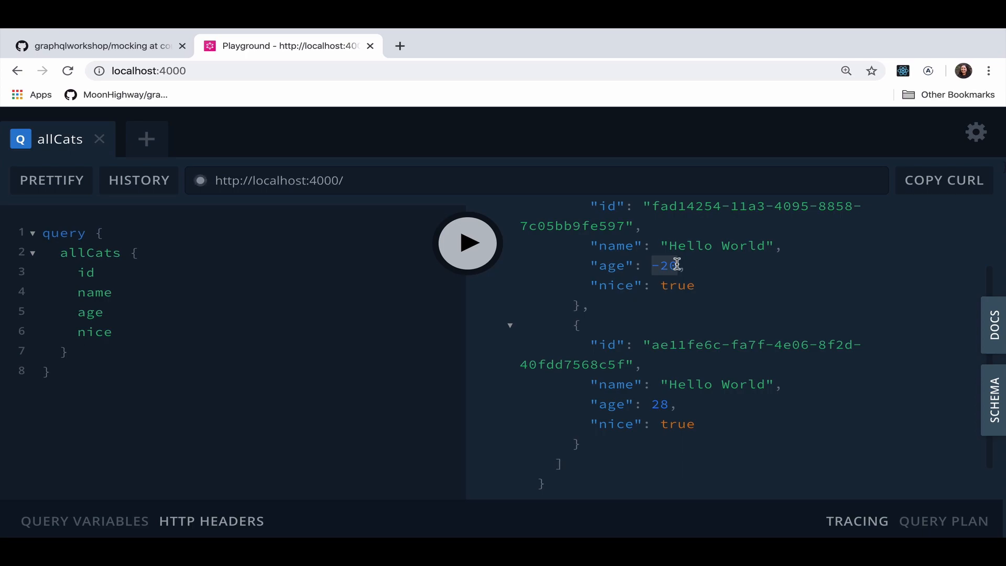
mouse_move(741, 318)
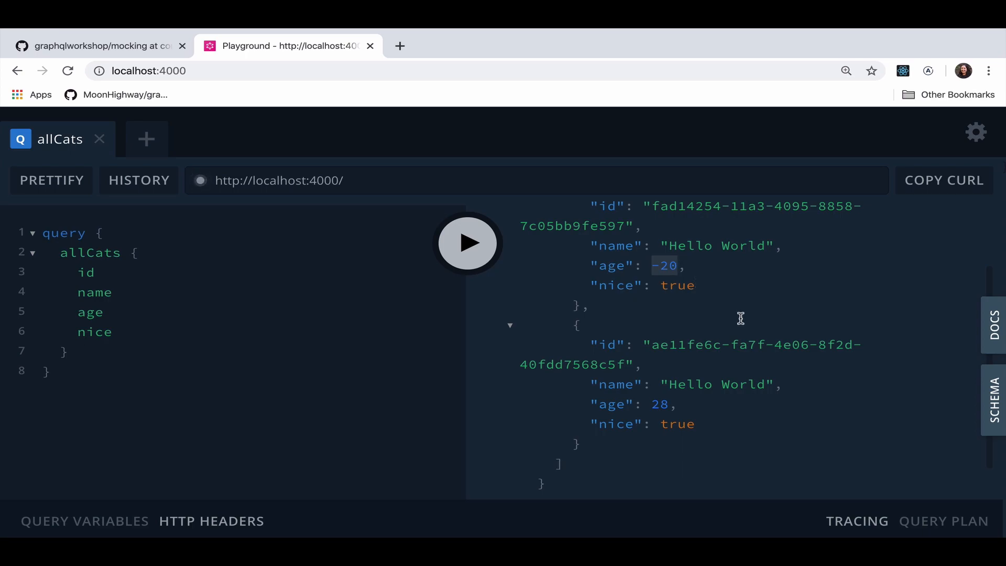
mouse_move(702, 304)
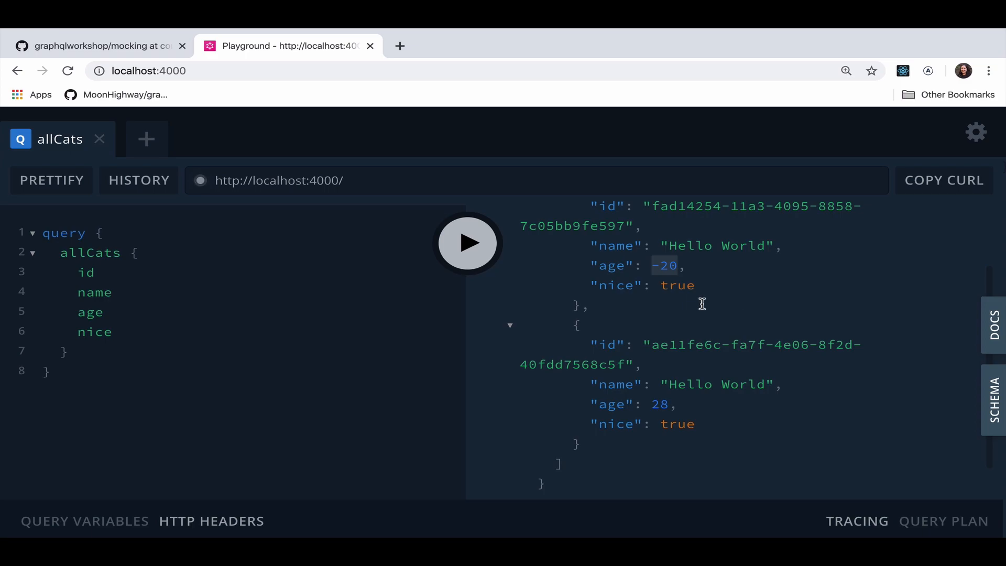
click(467, 242)
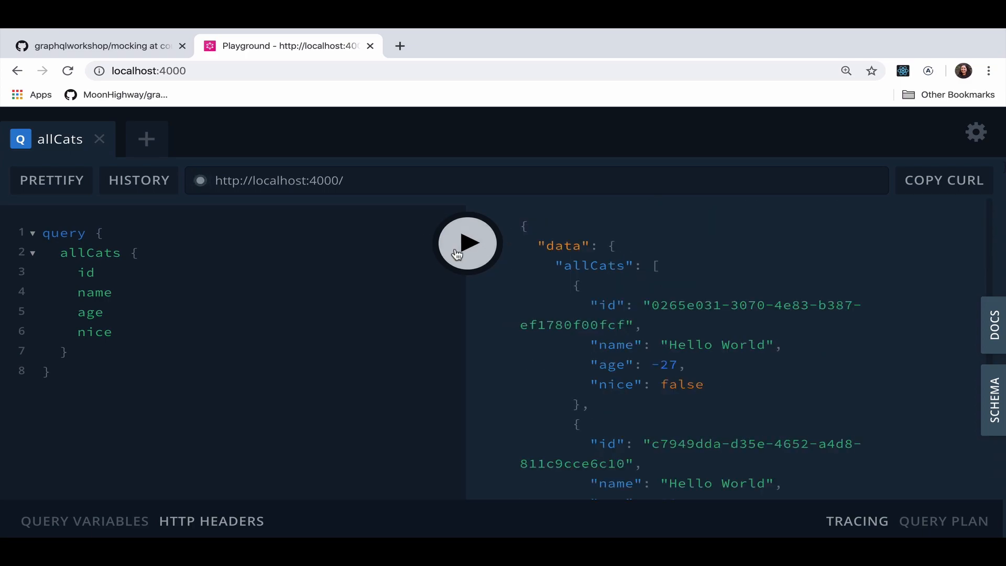
click(467, 243)
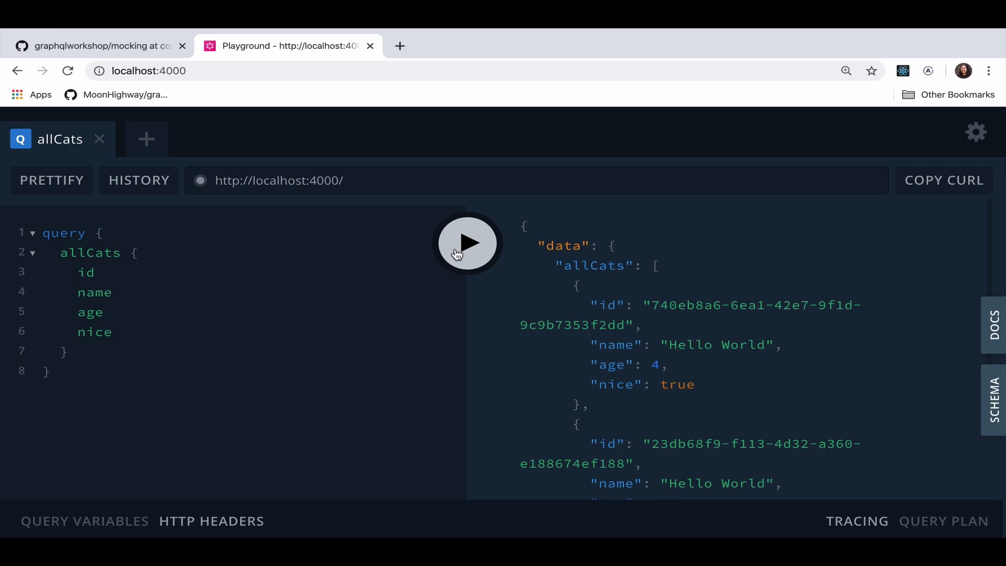
click(467, 243)
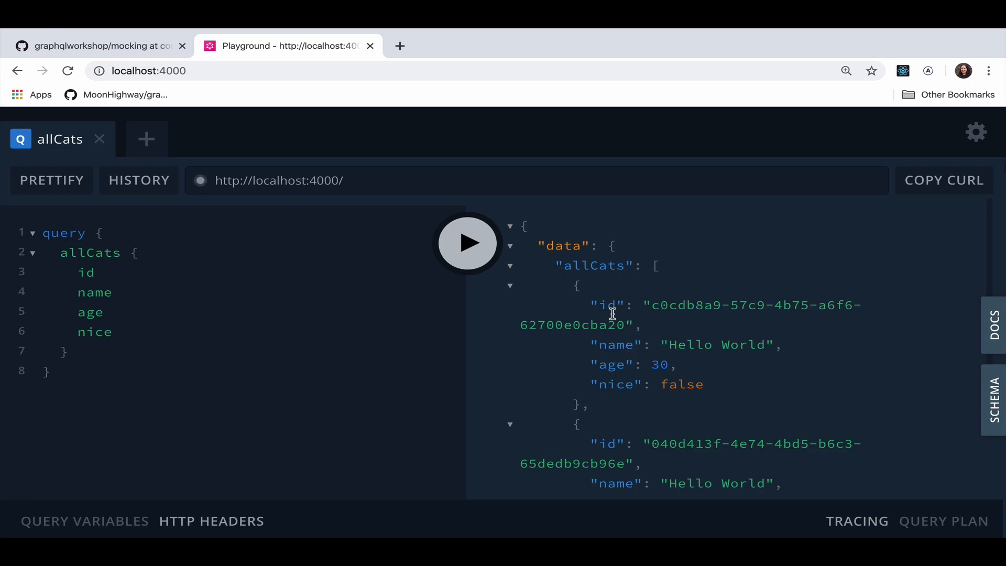
mouse_move(593, 351)
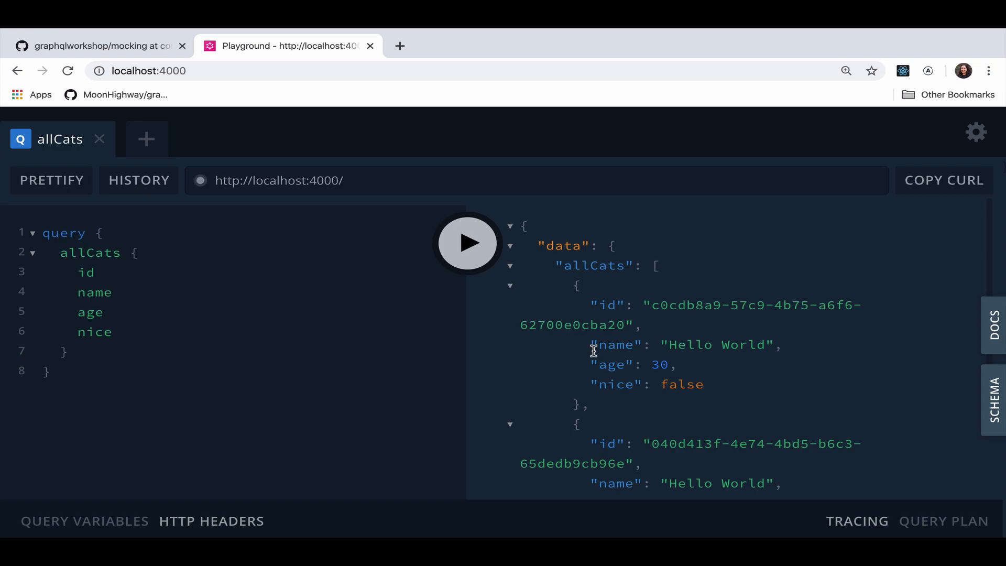
mouse_move(525, 345)
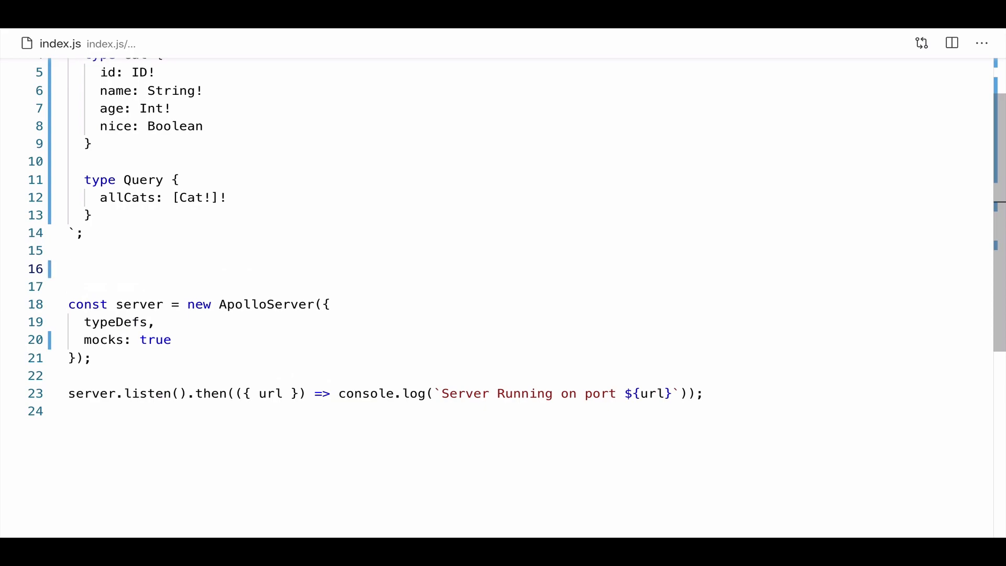
Start const mocks with ID returning "32" and Int returning 6
text(const mocks)
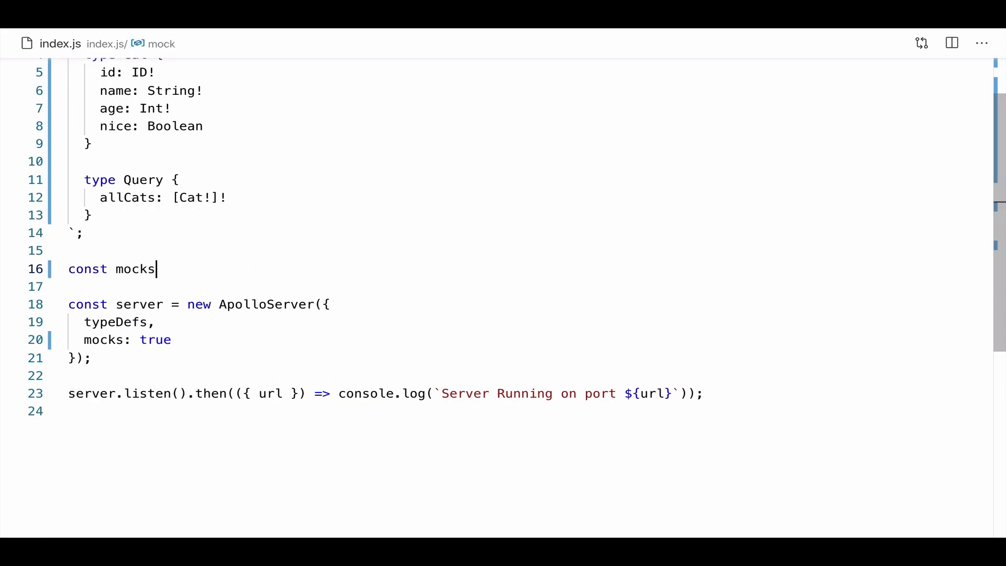
text(= {)
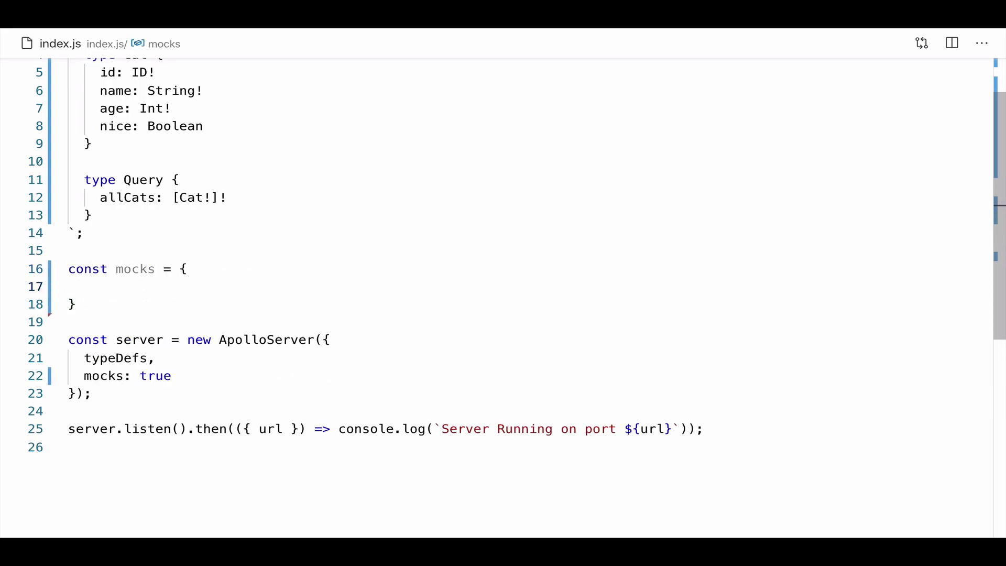
text(I)
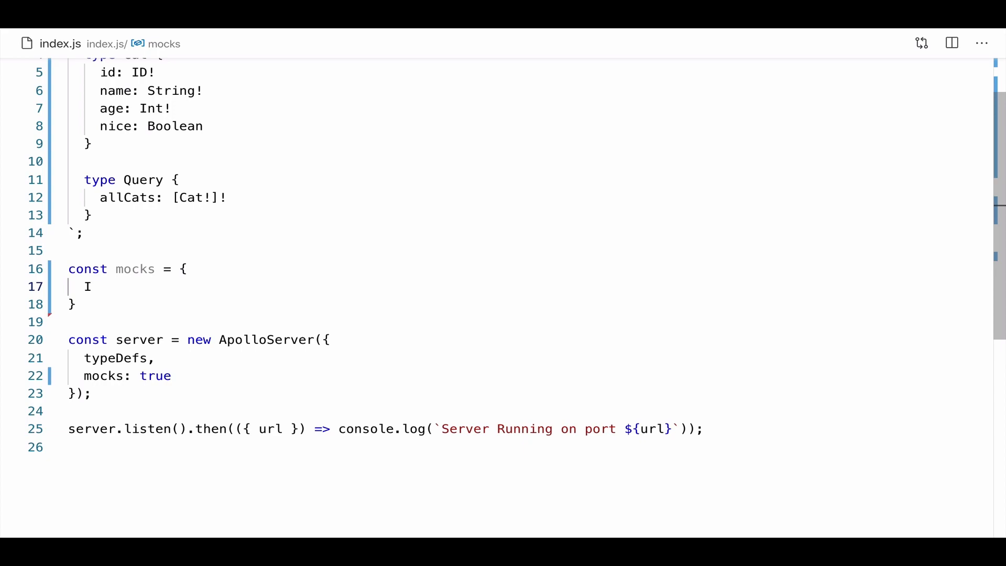
text(D: ())
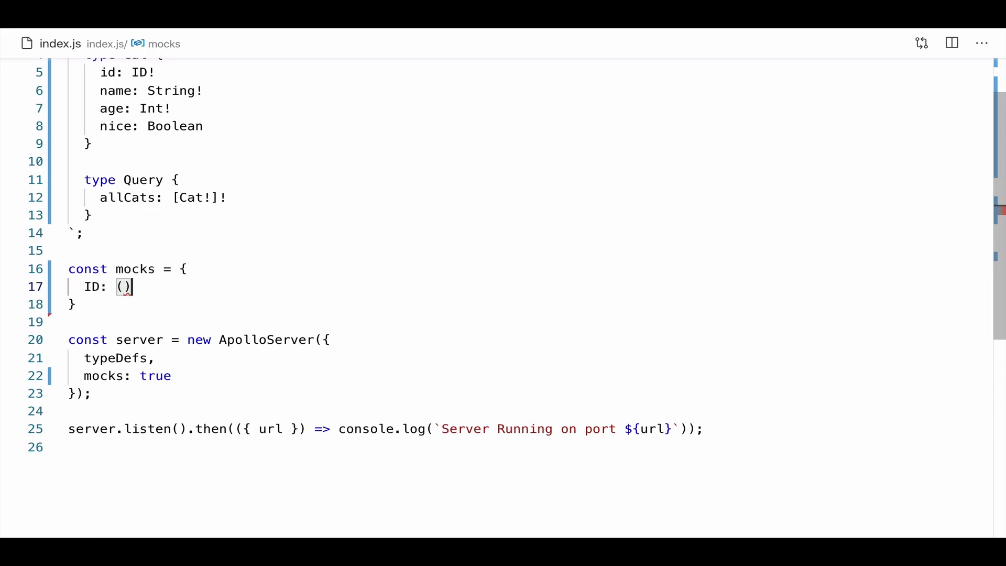
text(=>)
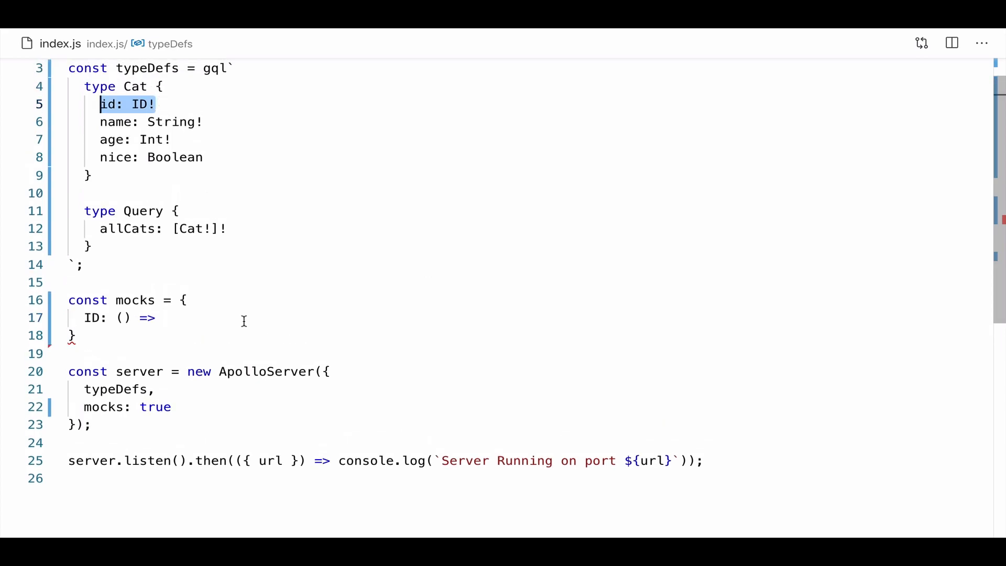
text("")
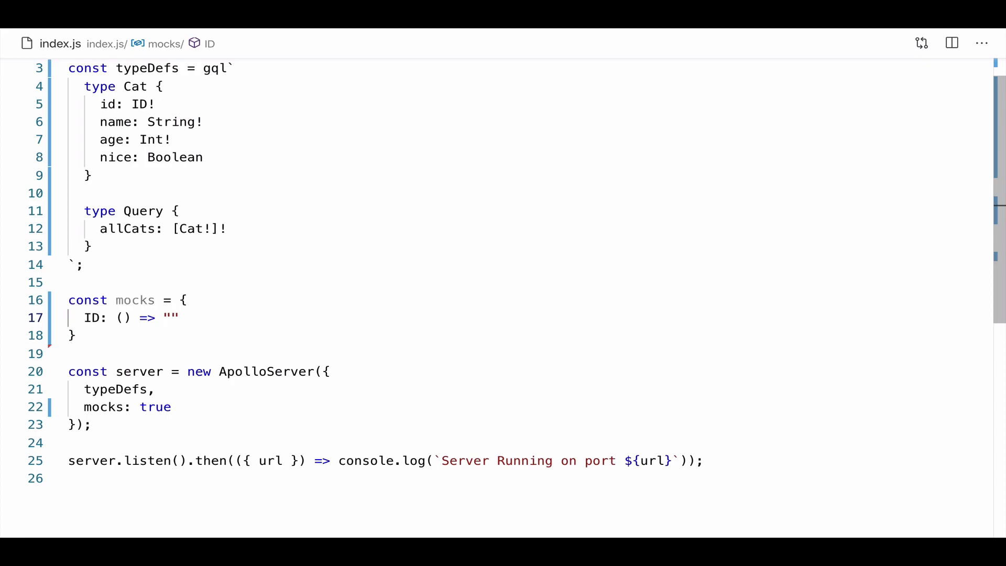
text(32",)
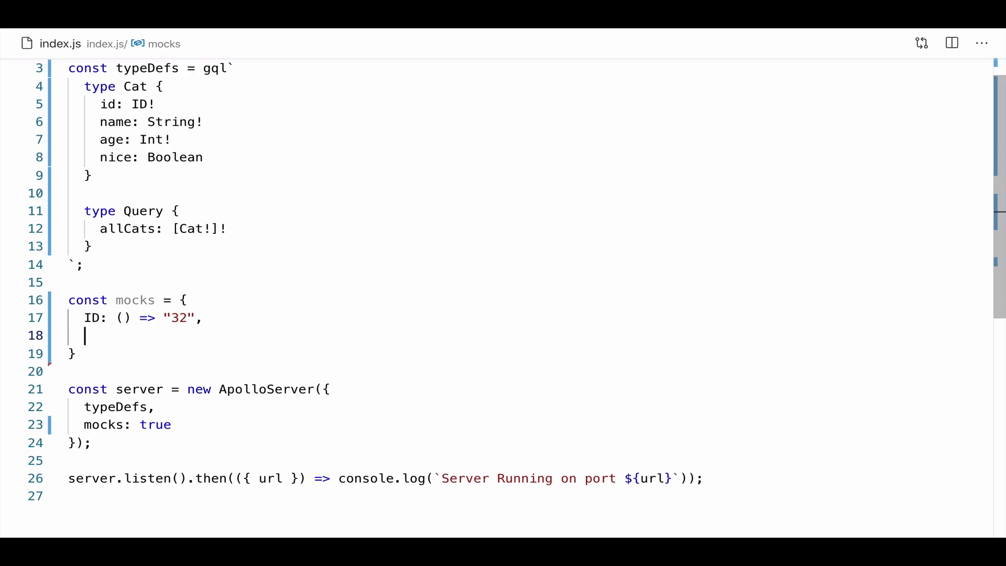
text(Int: ())
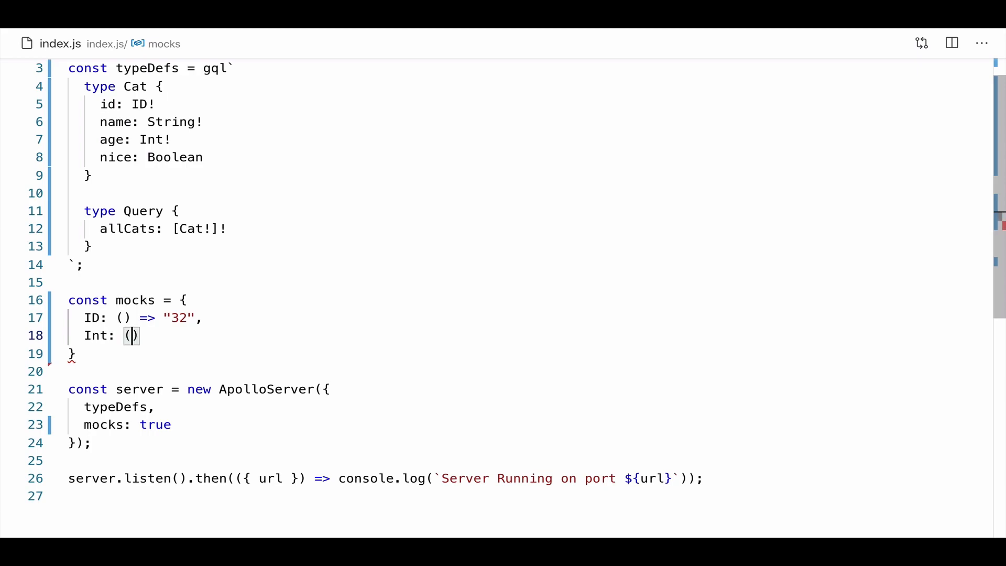
text(=> 6)
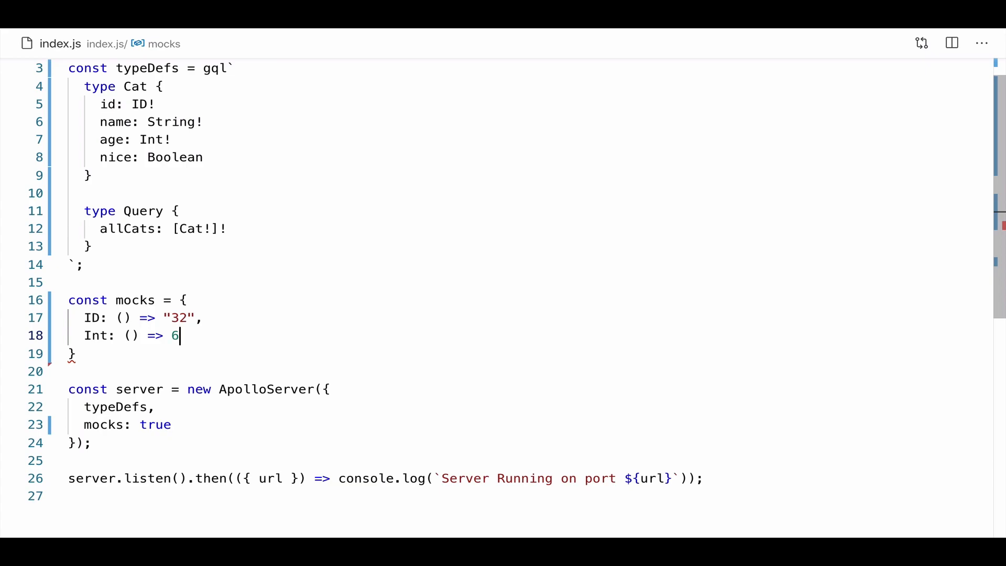
text(,)
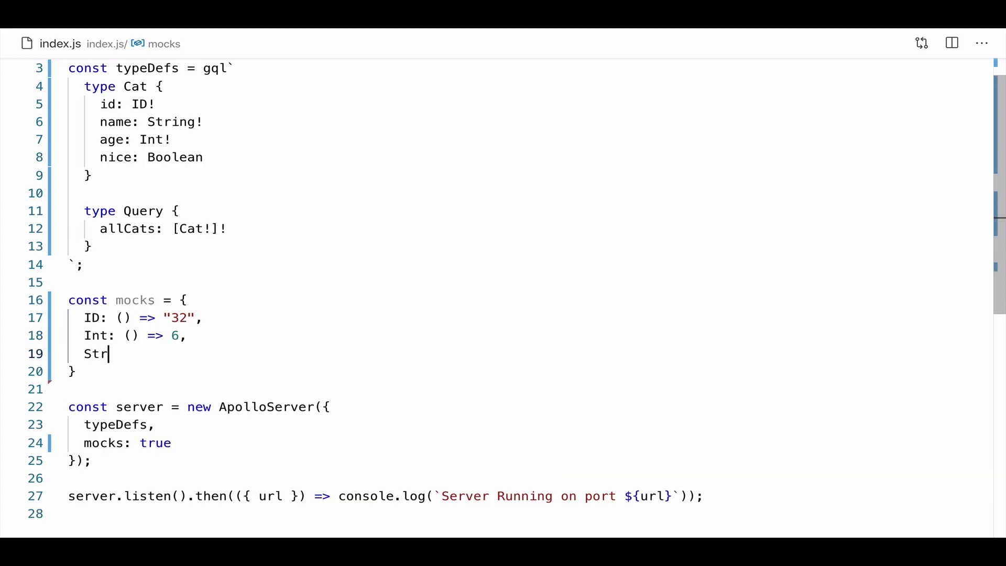
Add String returning "Biscuit" and Boolean returning true to mocks, then save
text(ing: () =>)
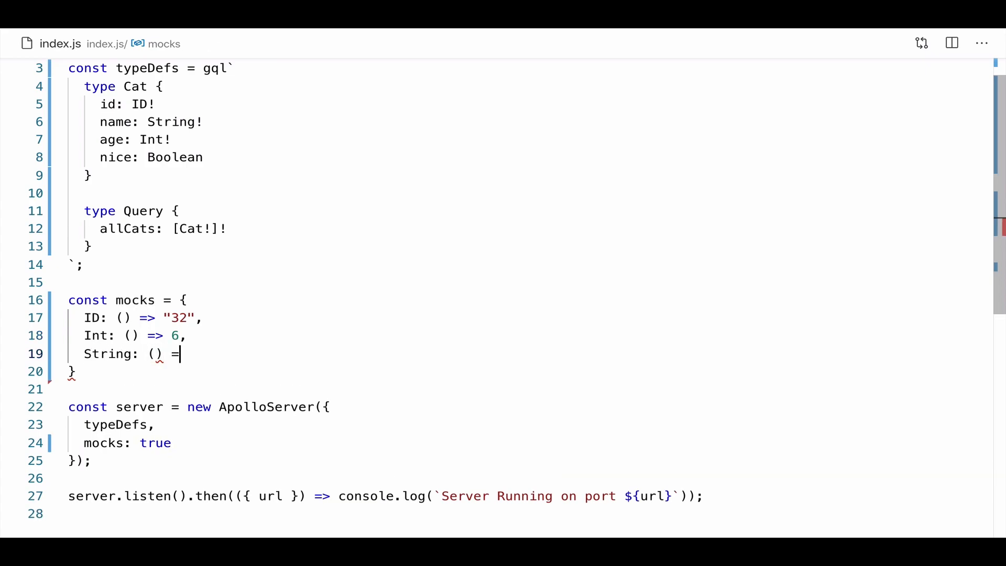
text(> "Biscuit",)
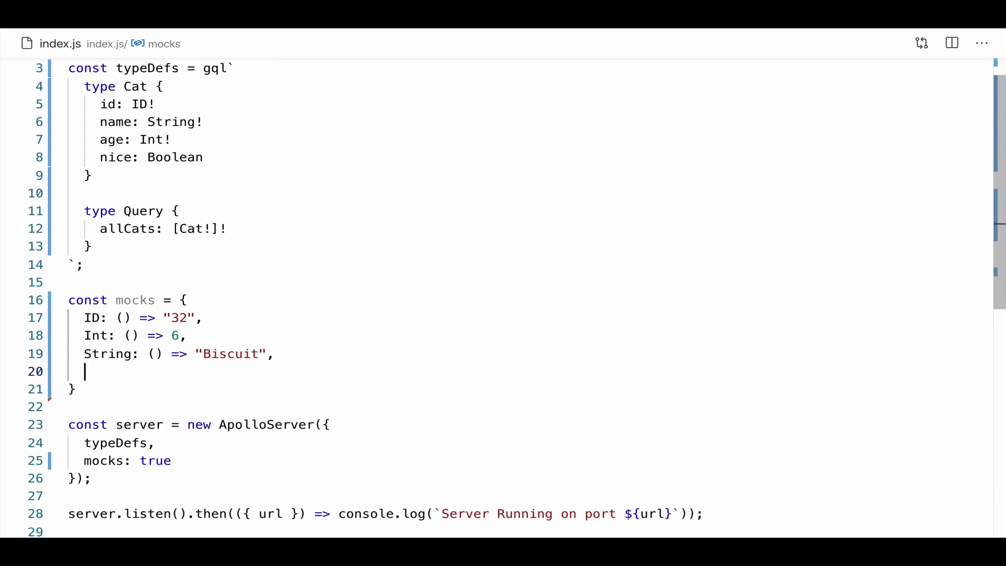
text(nice)
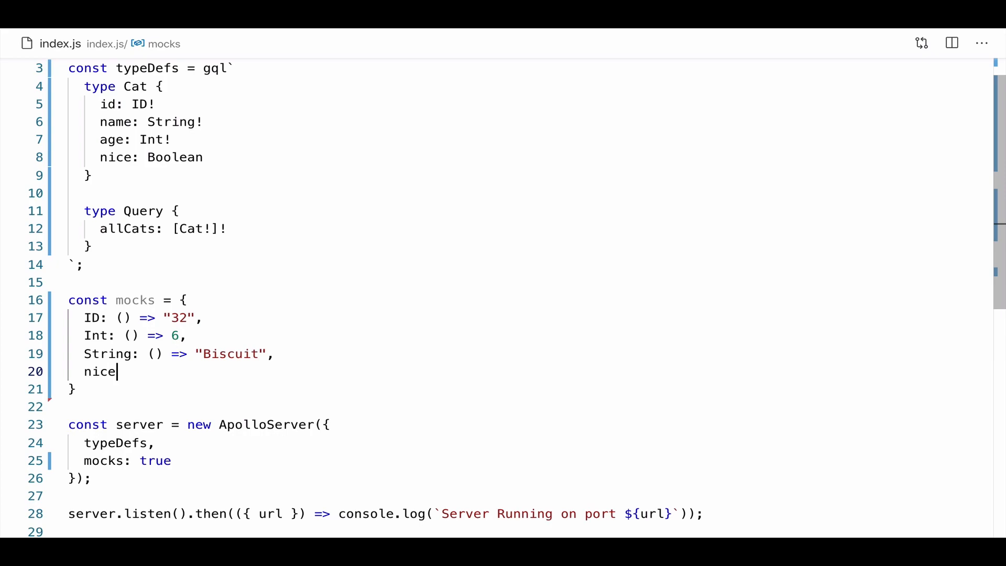
key(BackSpace)
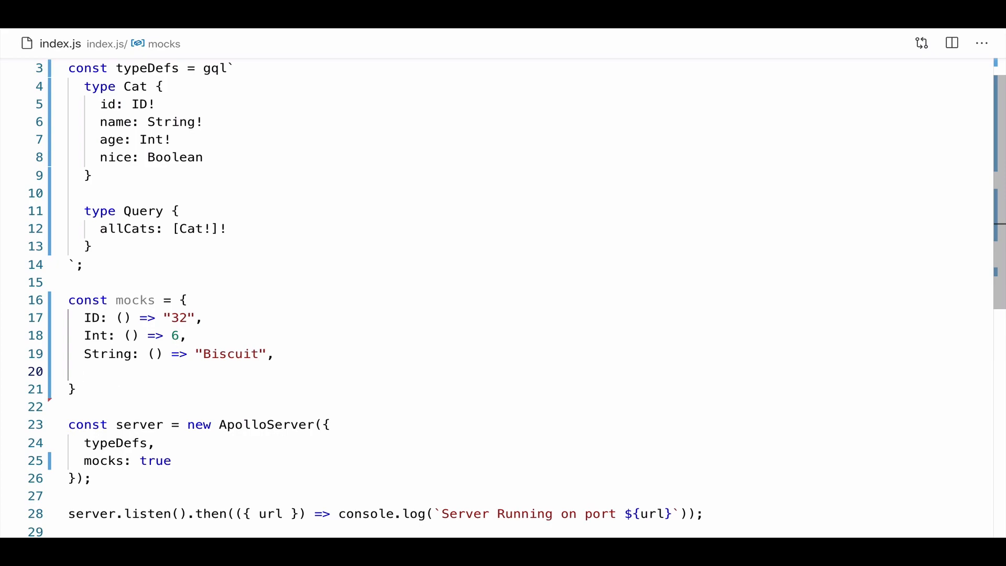
text(Boolean)
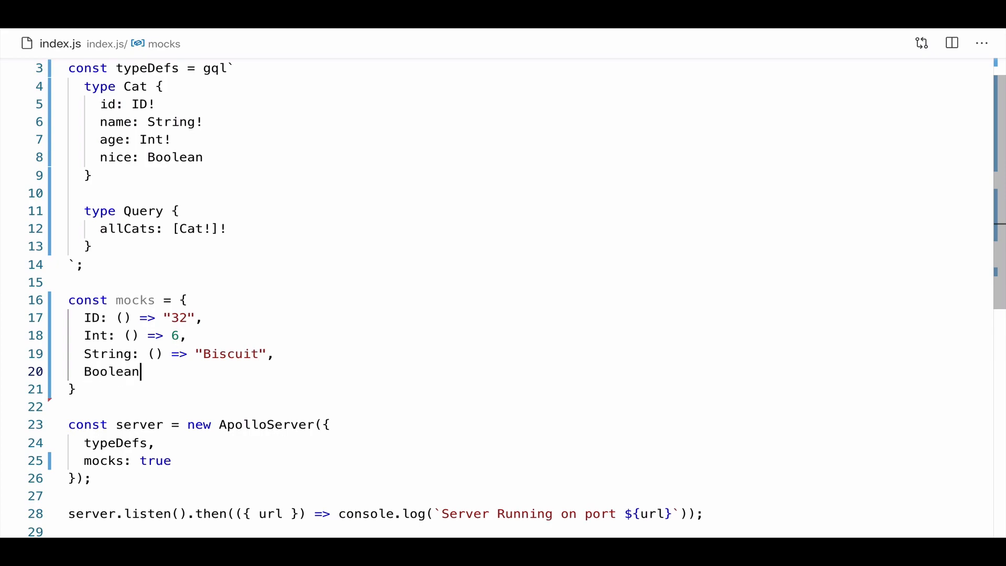
text(: () =>)
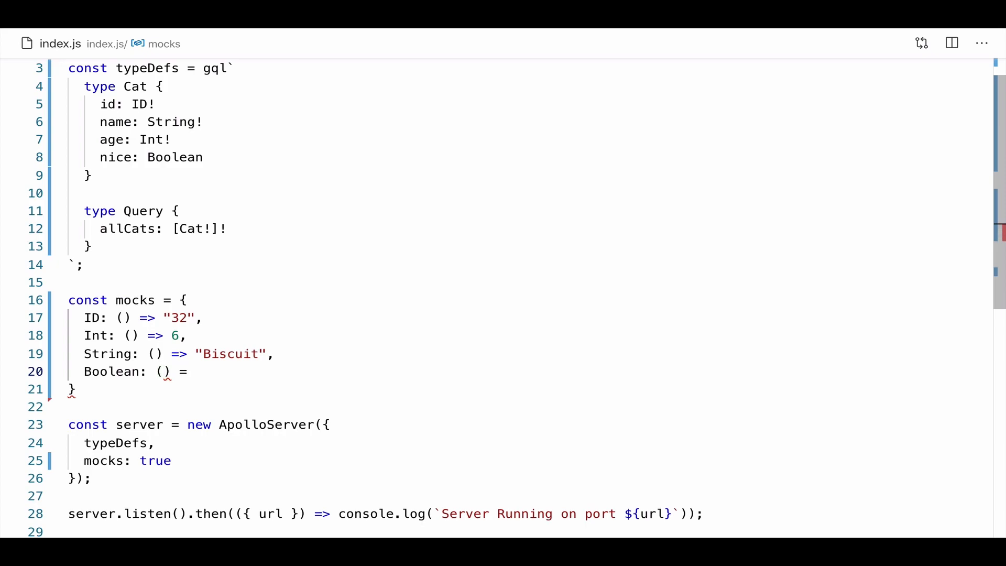
text(> true)
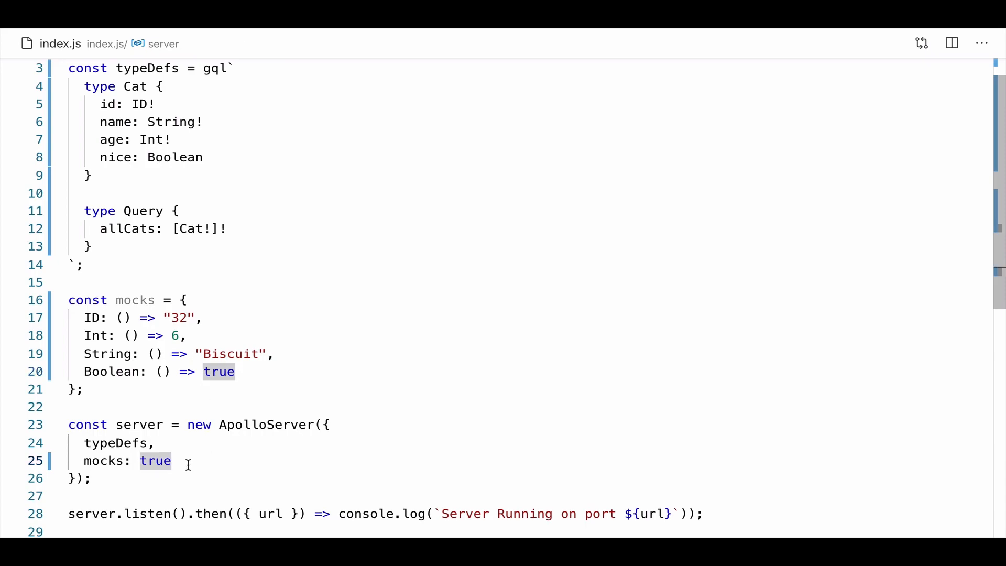
key(Backspace)
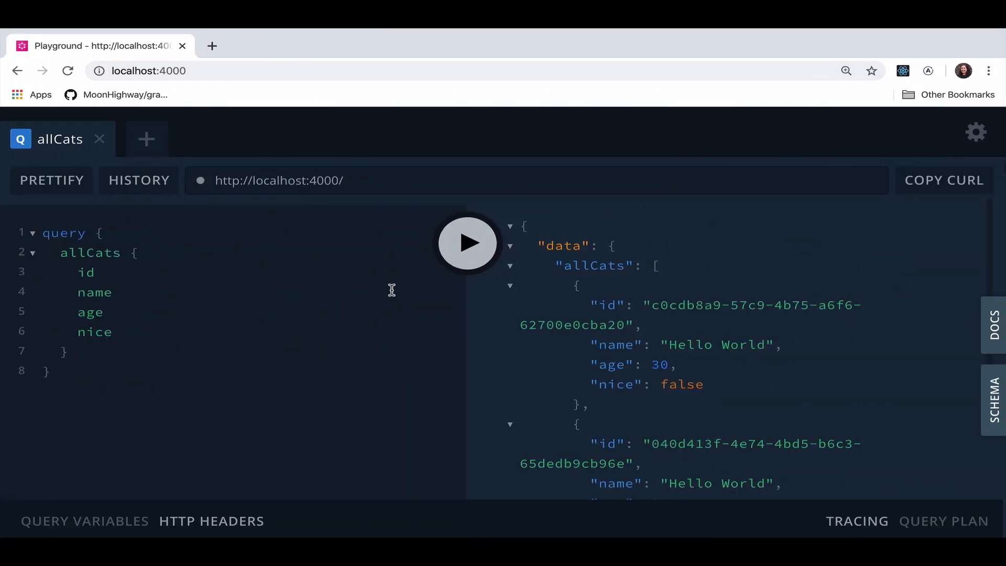
Rerun allCats to get cats with id "32", name Biscuit, age 6, nice true
click(467, 242)
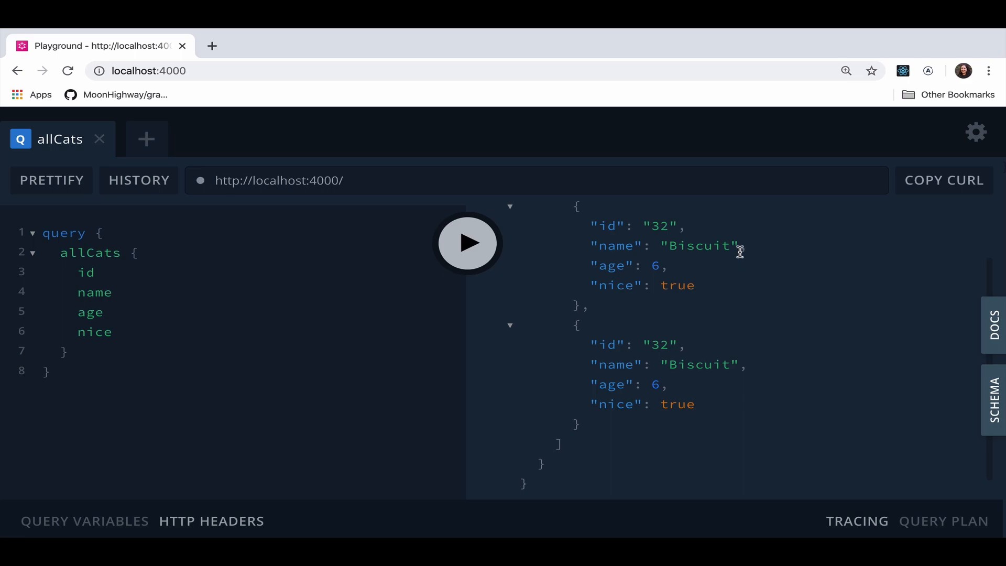
mouse_move(756, 250)
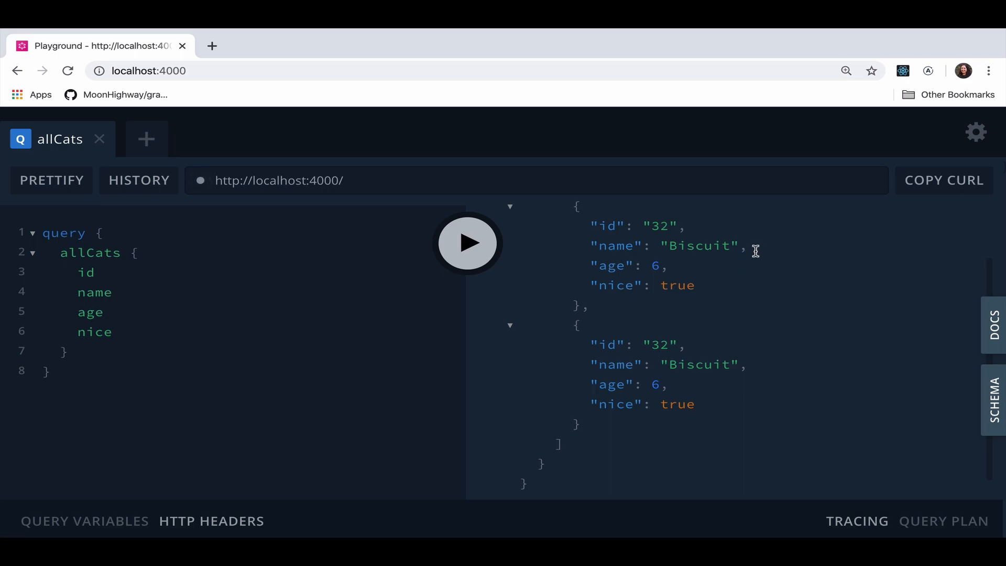
mouse_move(681, 265)
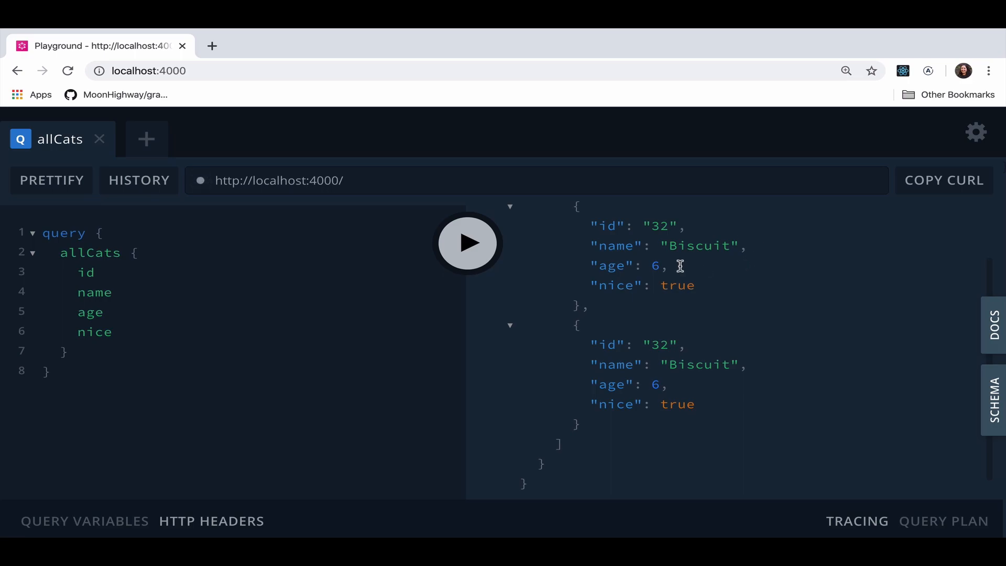
mouse_move(706, 289)
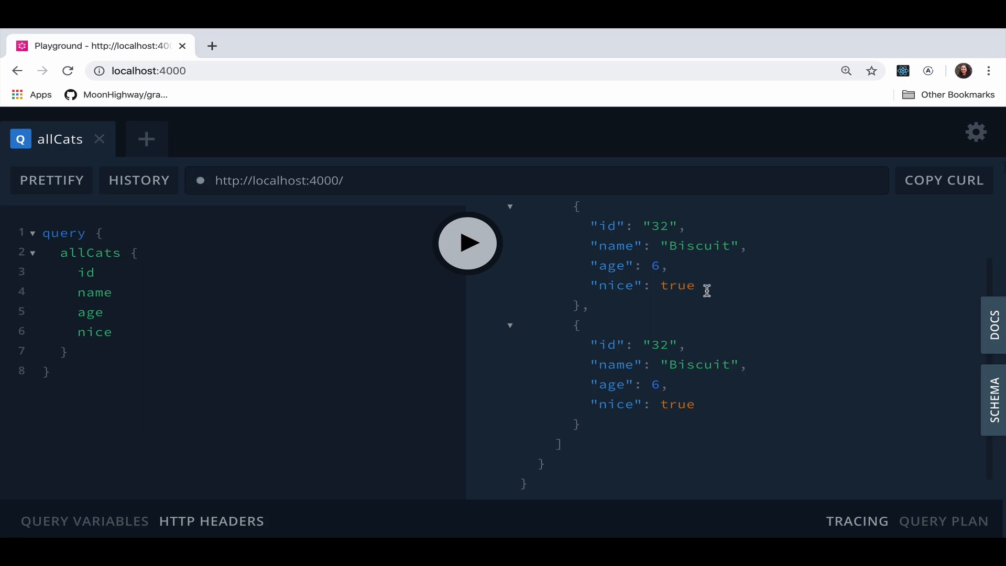
mouse_move(706, 290)
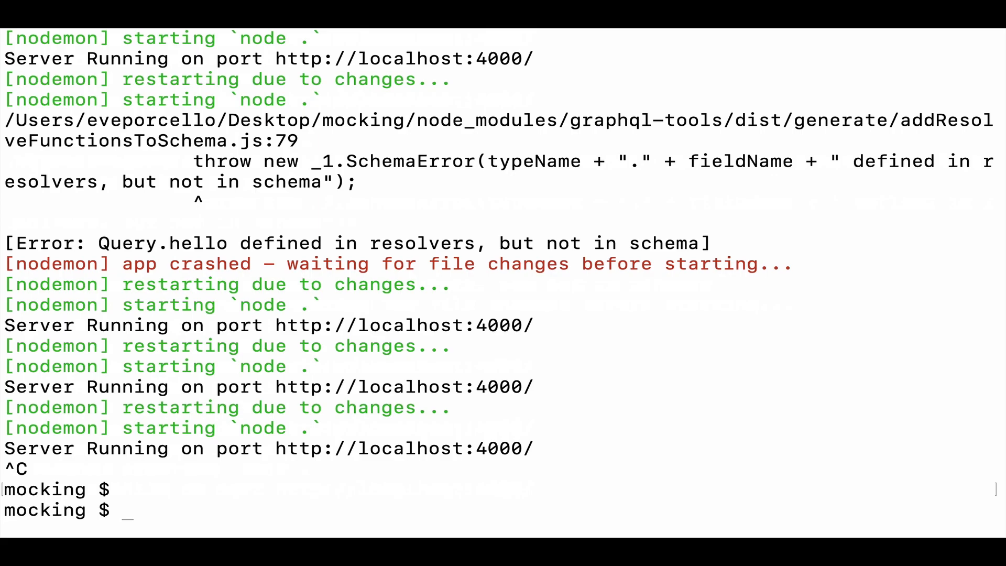
Run npm install faker in the mocking project directory
text(npm install)
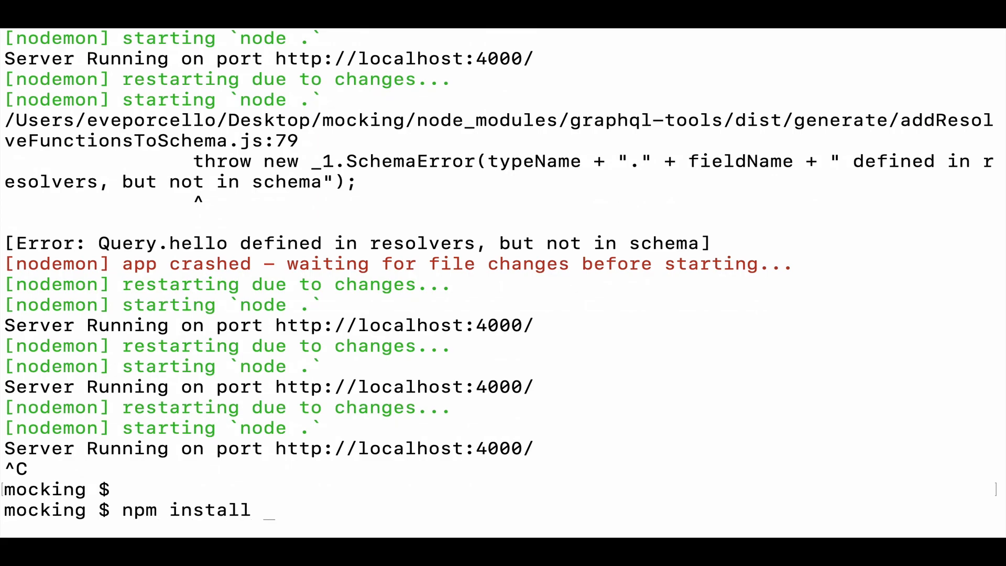
text(faker)
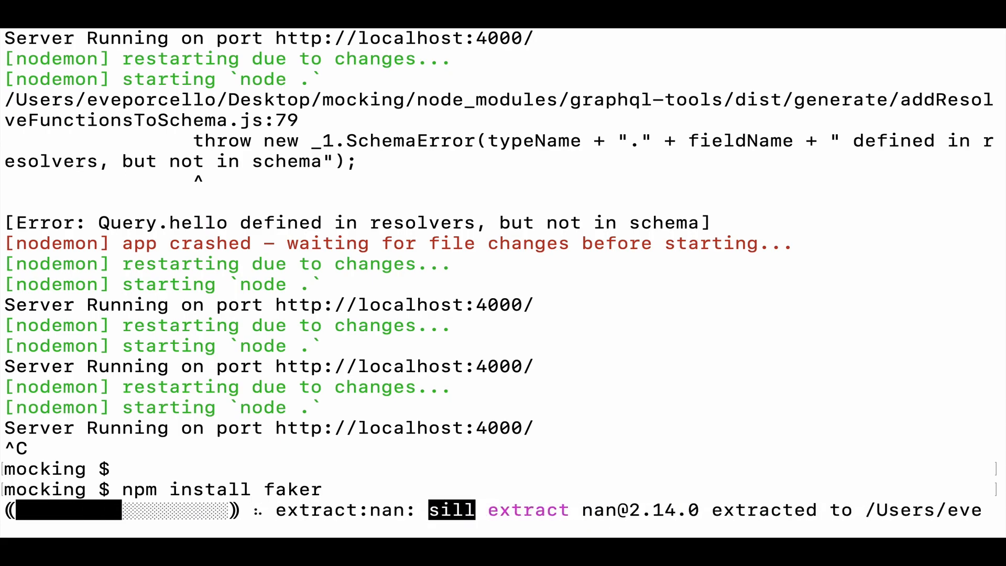
scroll(down, 3)
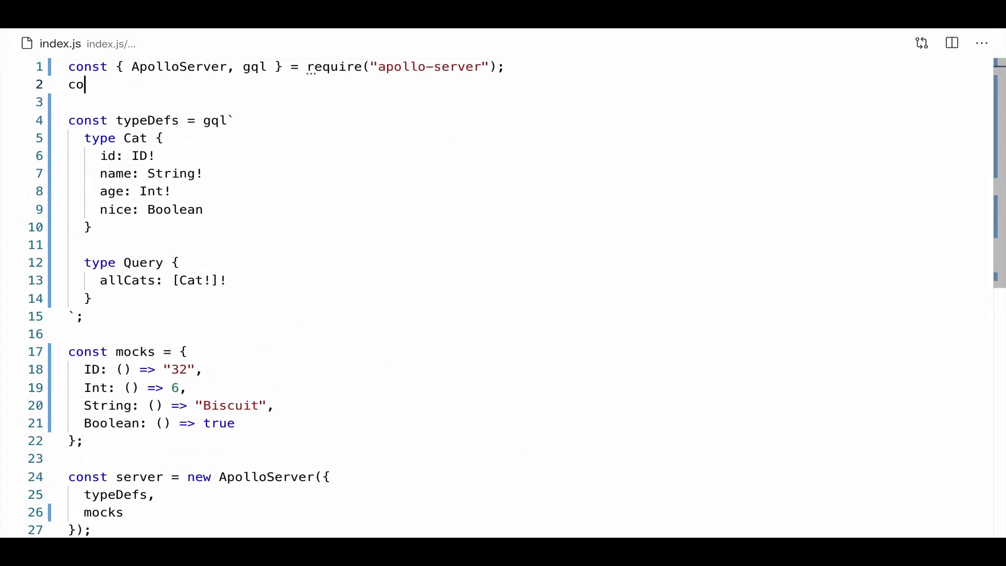
Add const faker = require("faker") on line 2 of index.js
text(nst {})
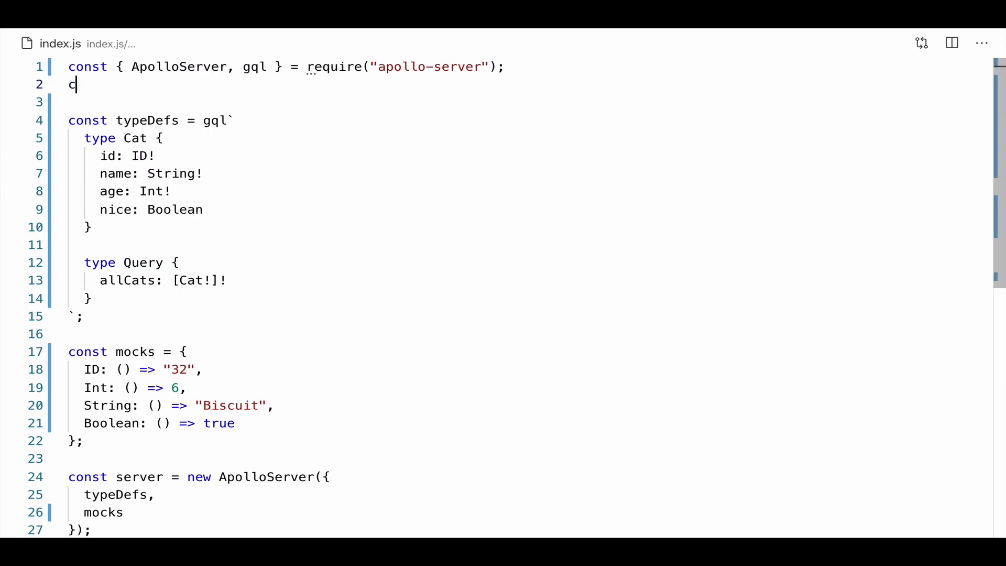
text(onst faker)
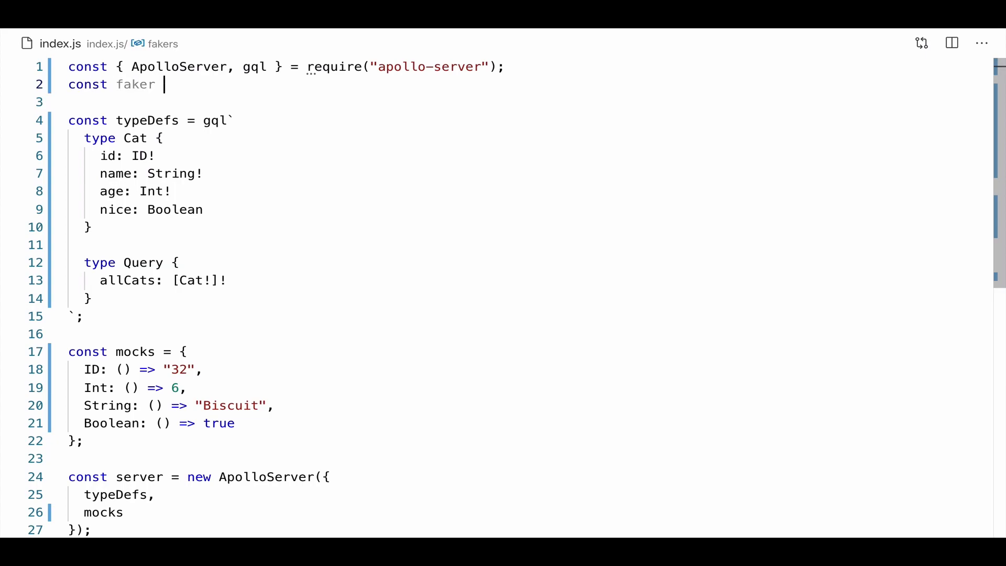
text(= require("fak"))
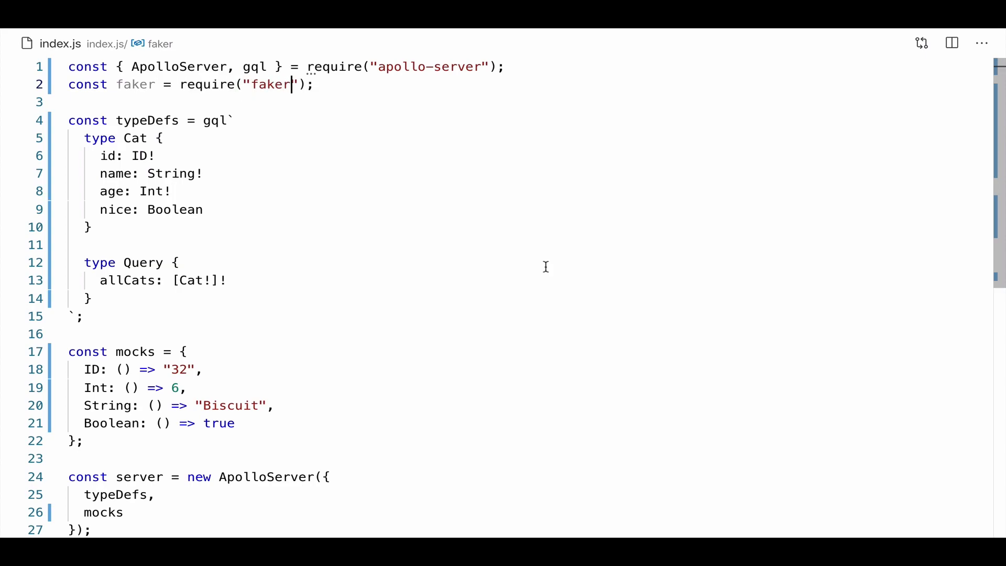
mouse_move(474, 288)
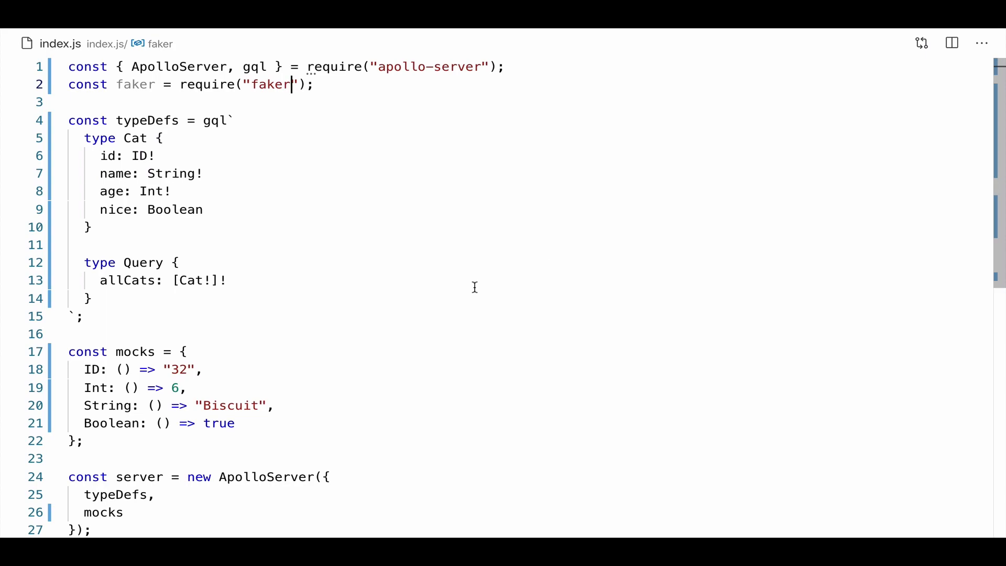
mouse_move(220, 451)
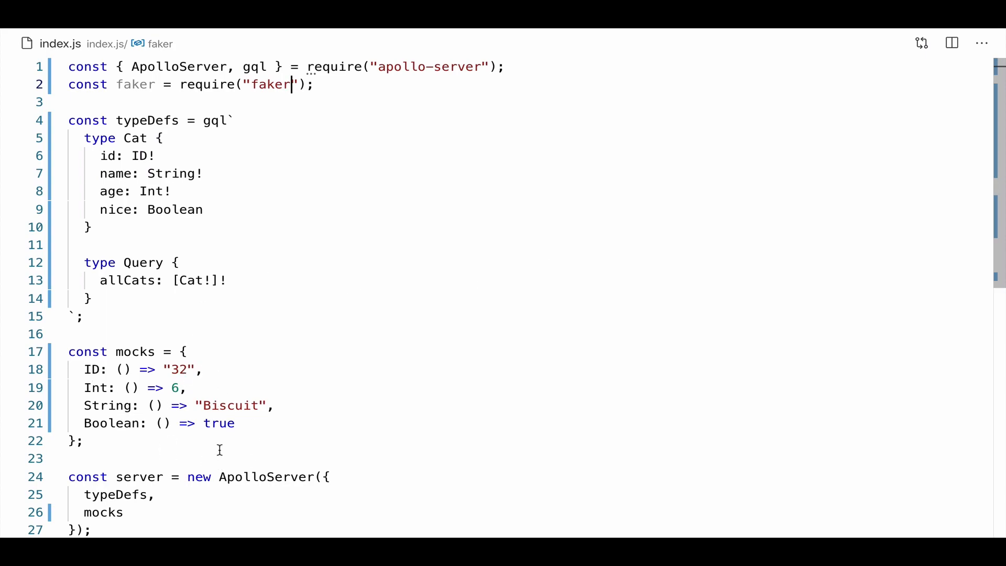
scroll(down, 3)
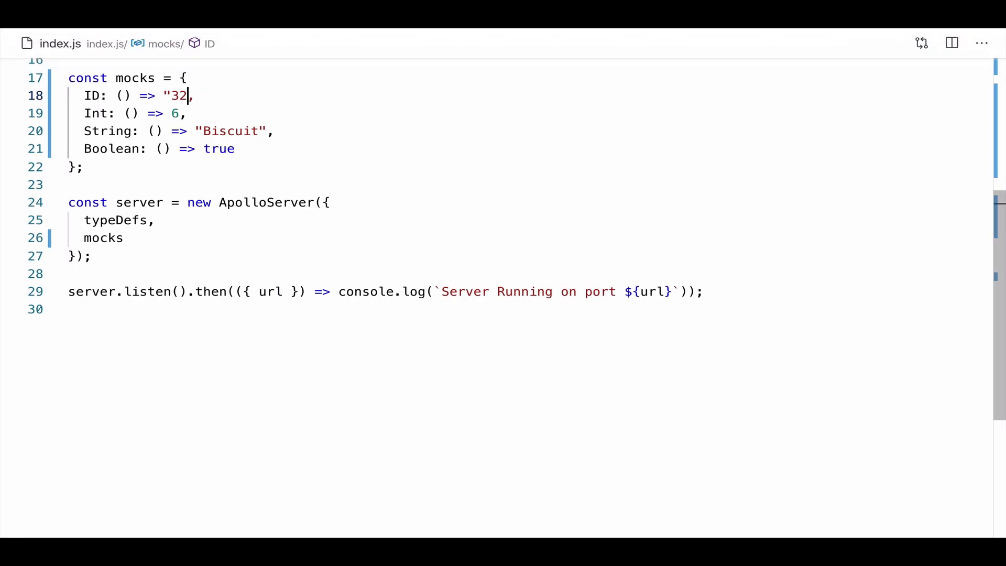
Mock ids with faker.random.uuid() and integers with faker.random.number({ min: 1, max: 100 })
text(faker)
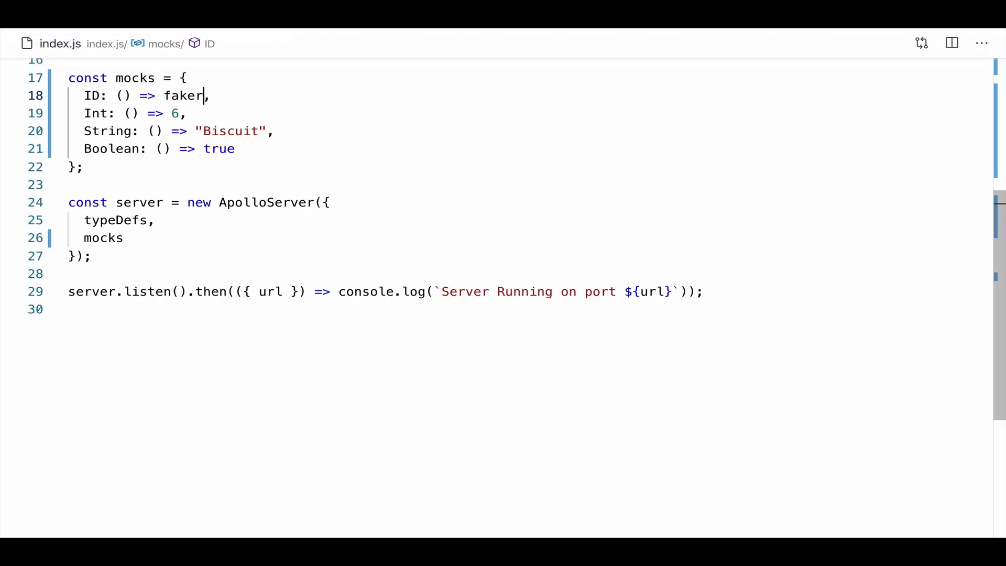
text(.random.uu)
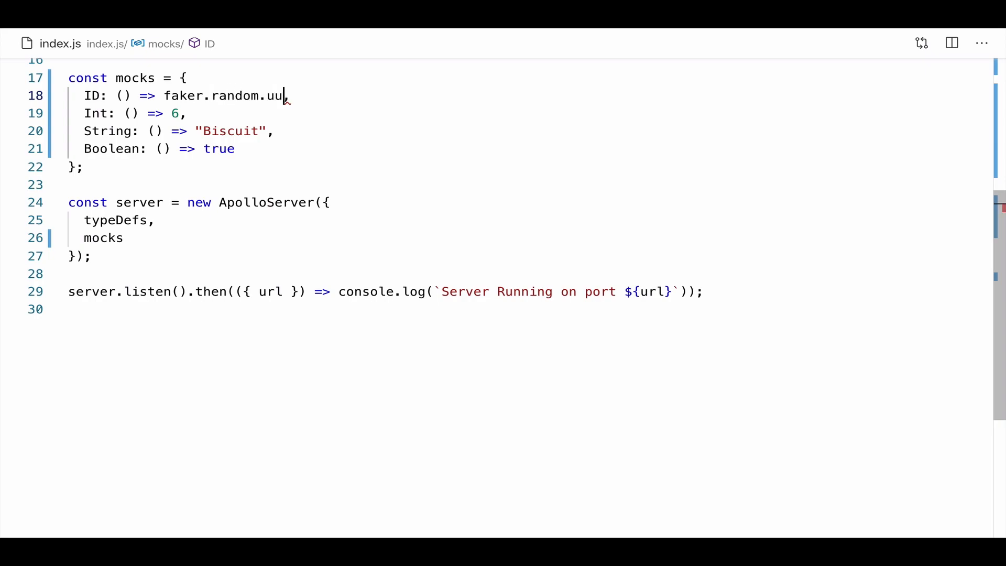
text(id(),)
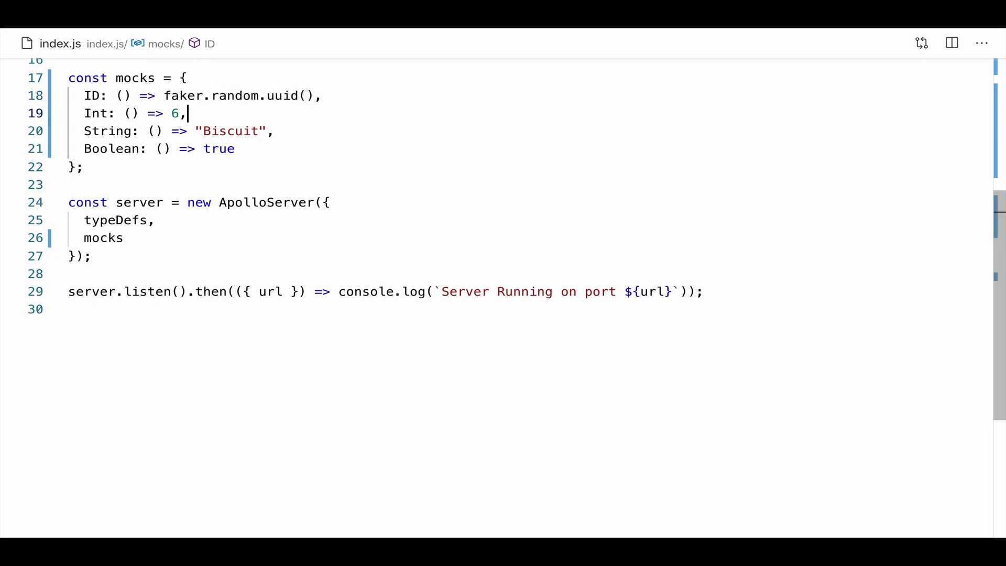
text(a)
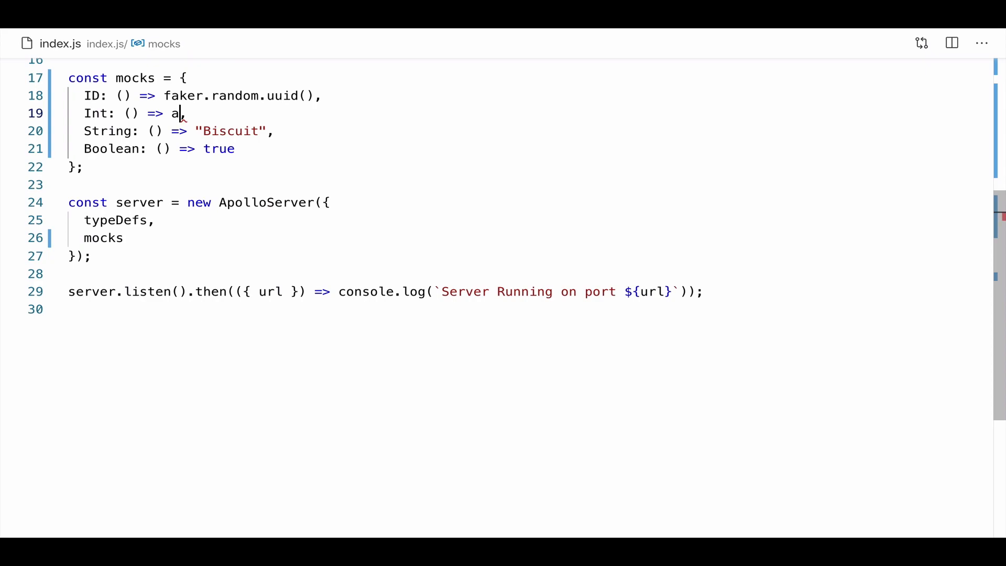
text(faker.rando)
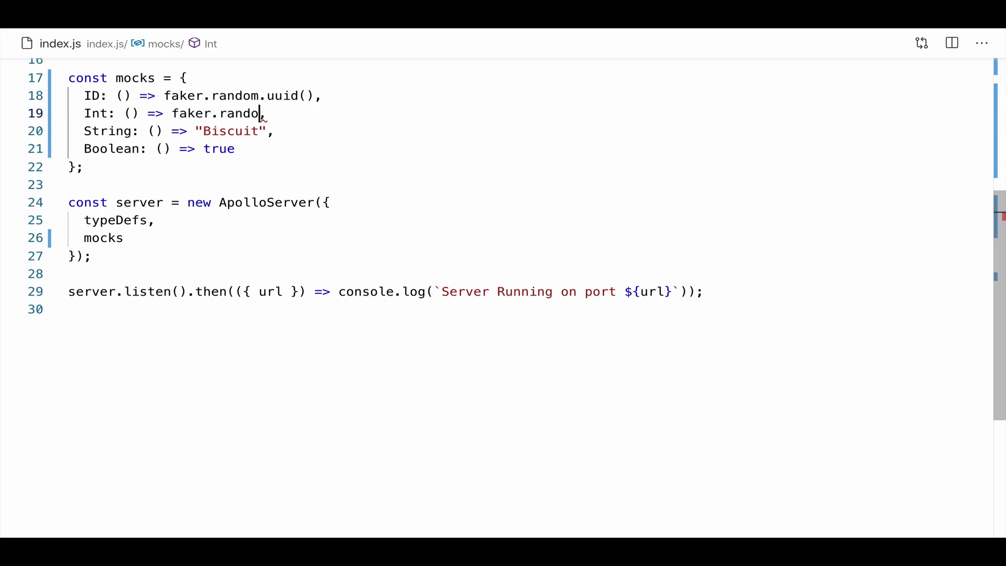
text(.num)
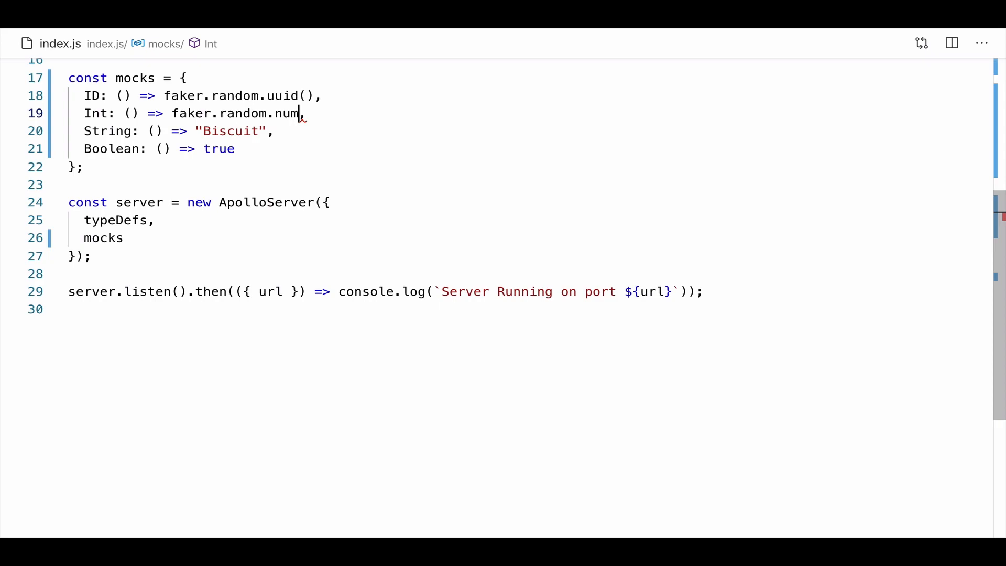
text(ber({}))
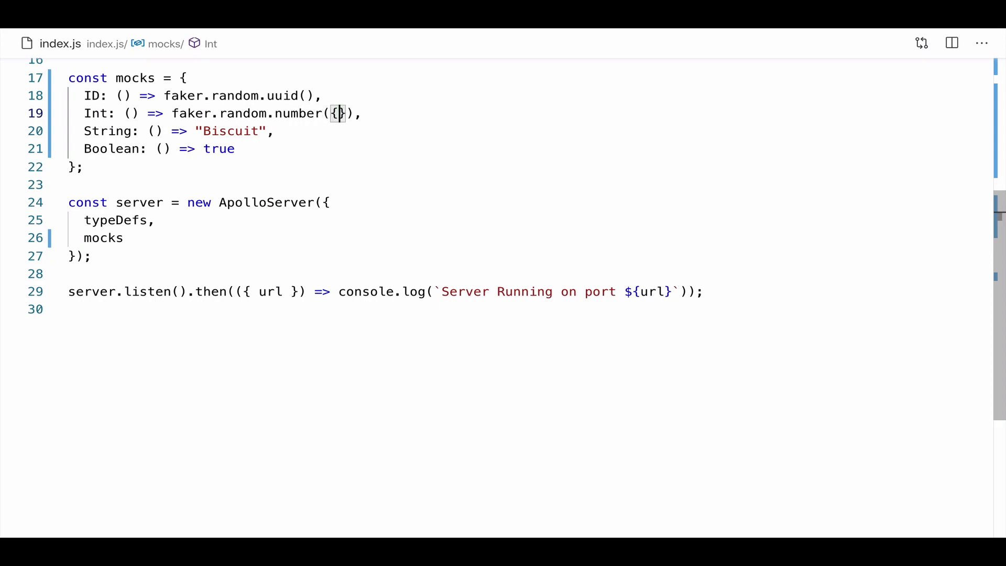
text(min:)
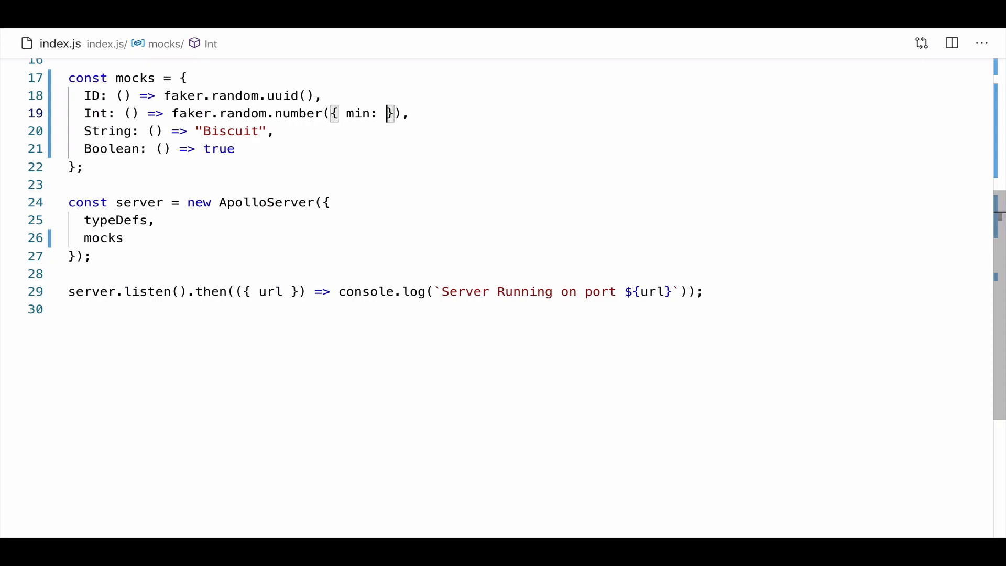
text(1, max)
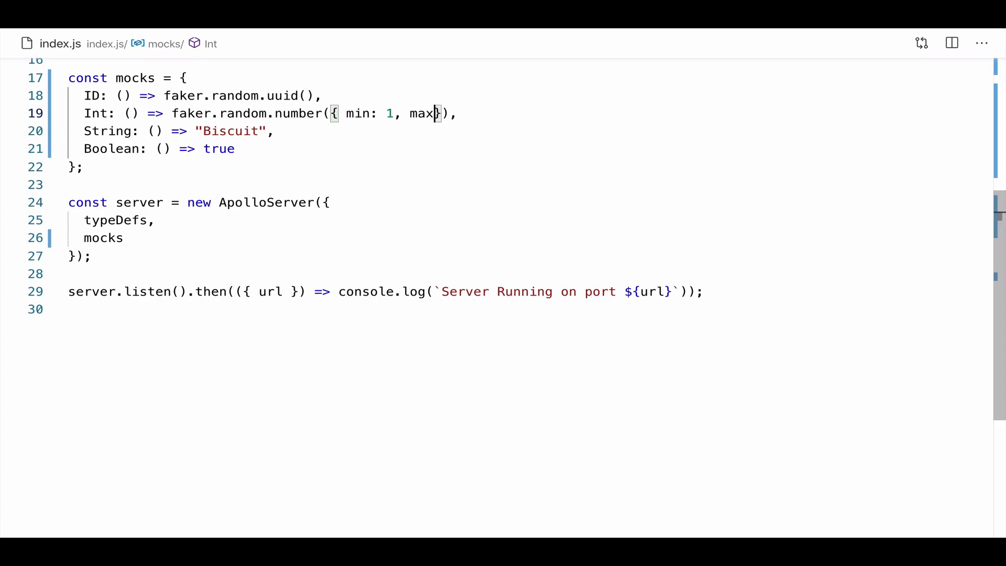
text(:)
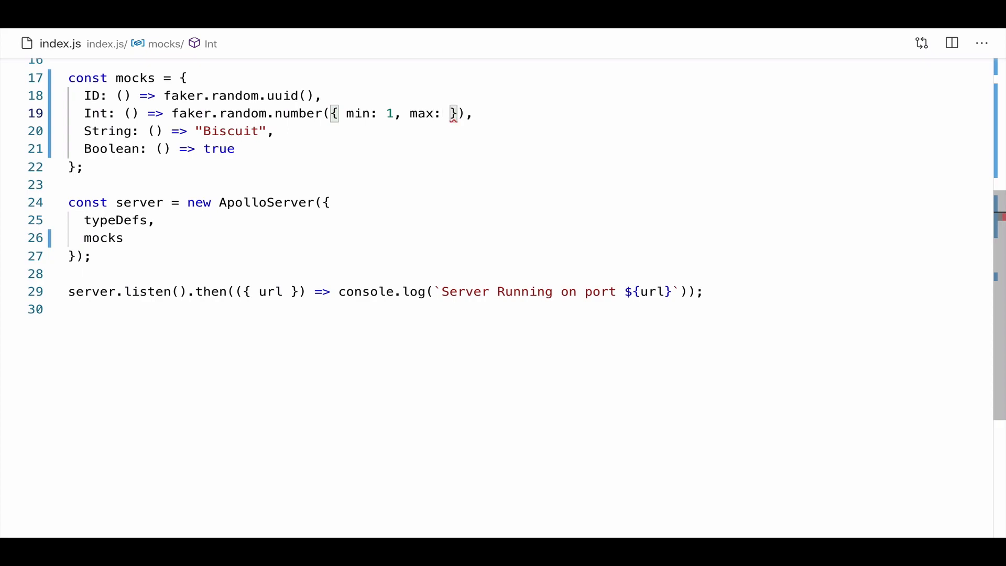
text(100)
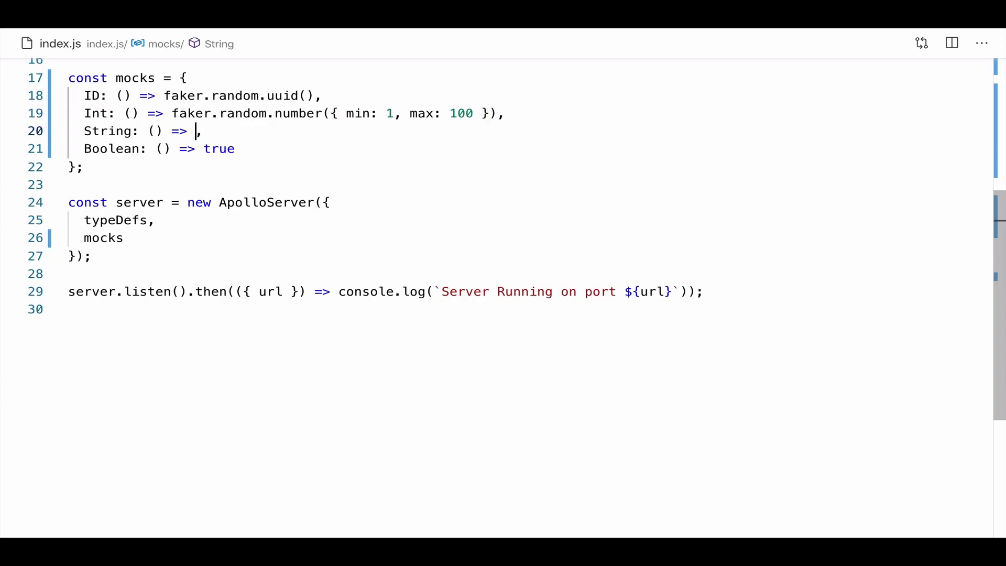
Mock names with faker.name.firstName() and booleans with faker.random.boolean()
text(faker.)
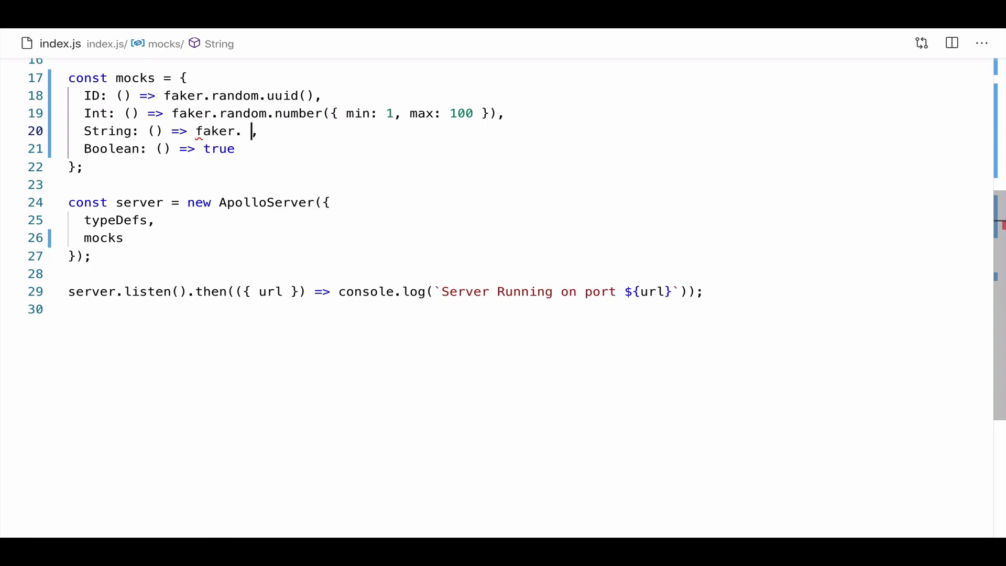
text(na)
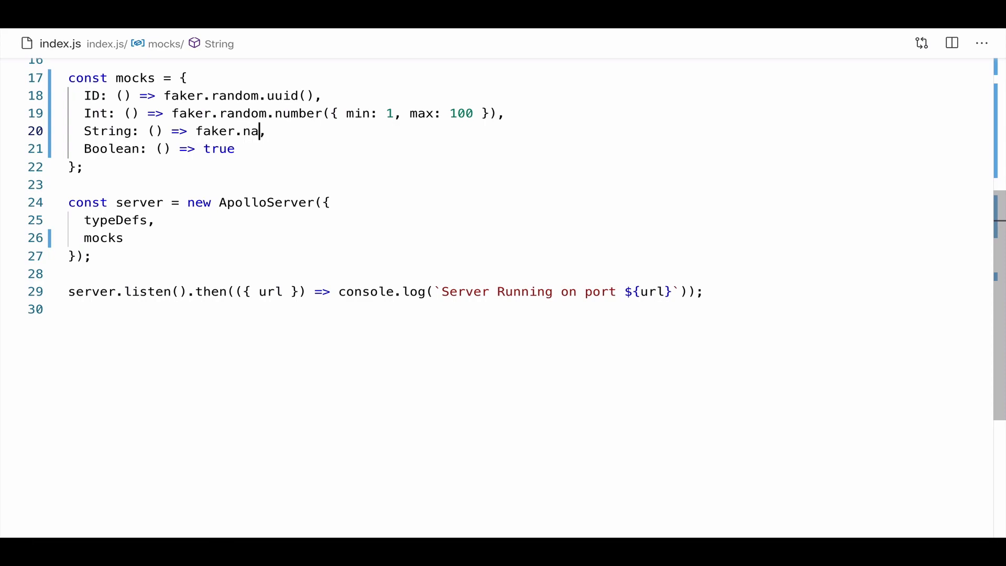
text(me.fir)
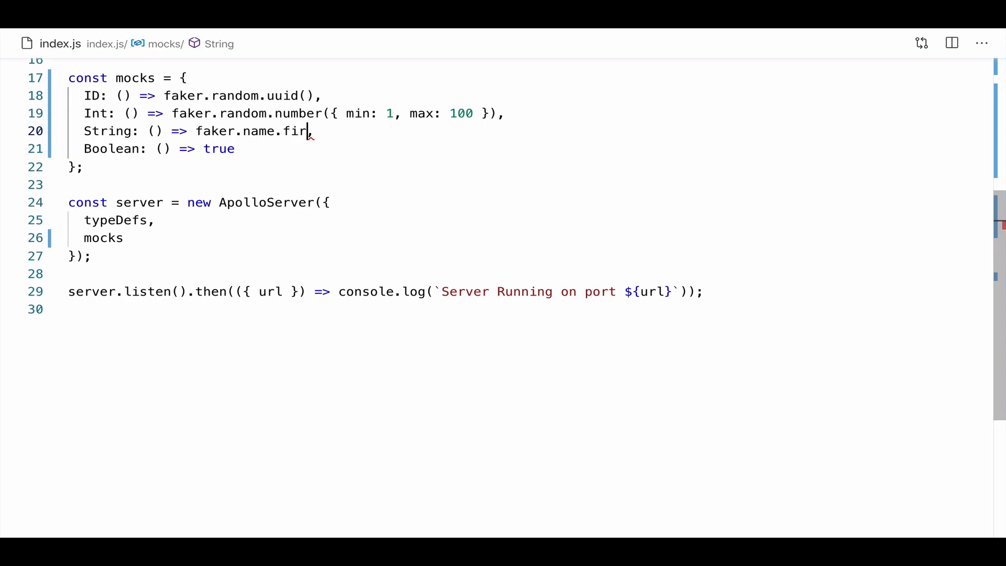
text(stName(),)
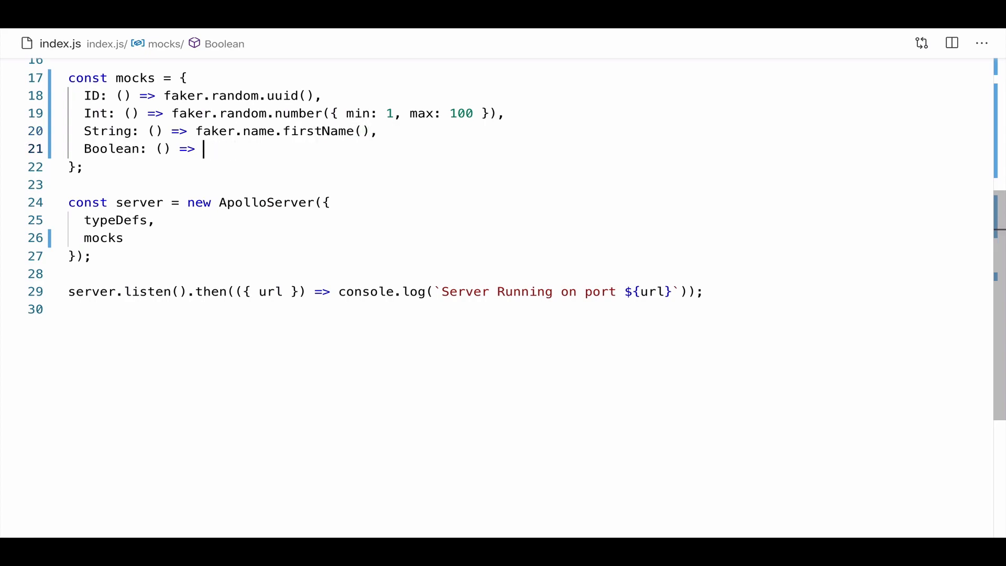
text(faker.)
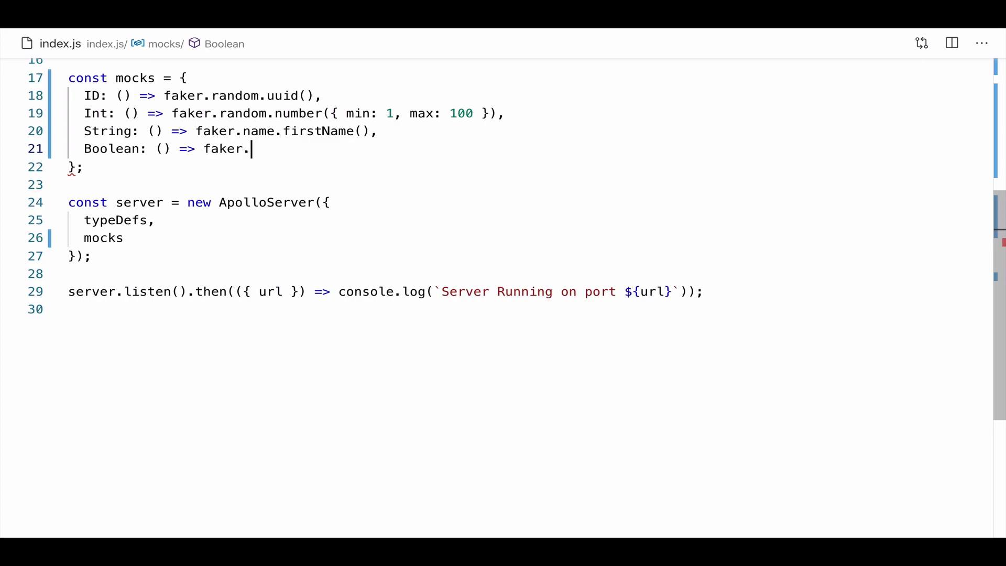
text(random)
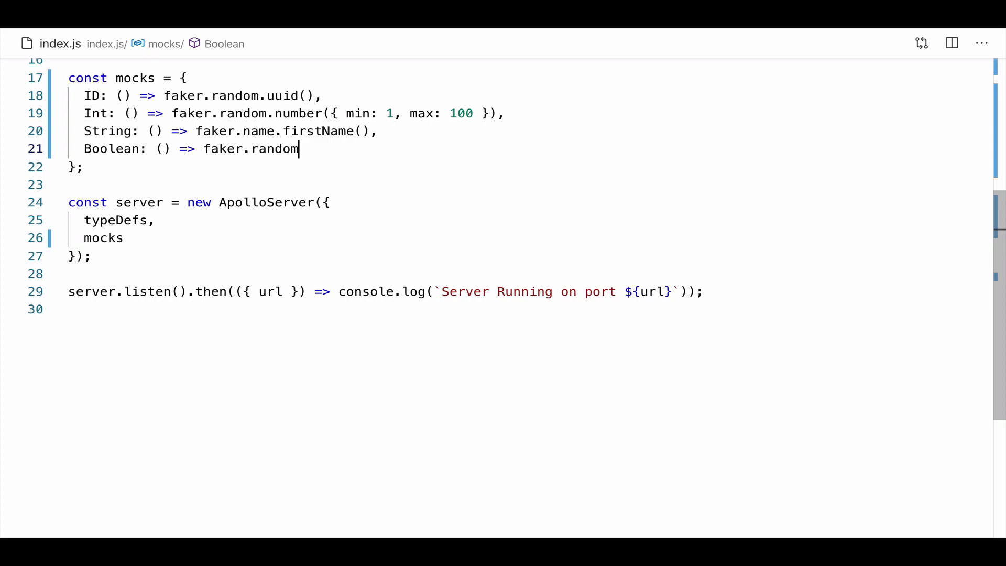
text(.boolea)
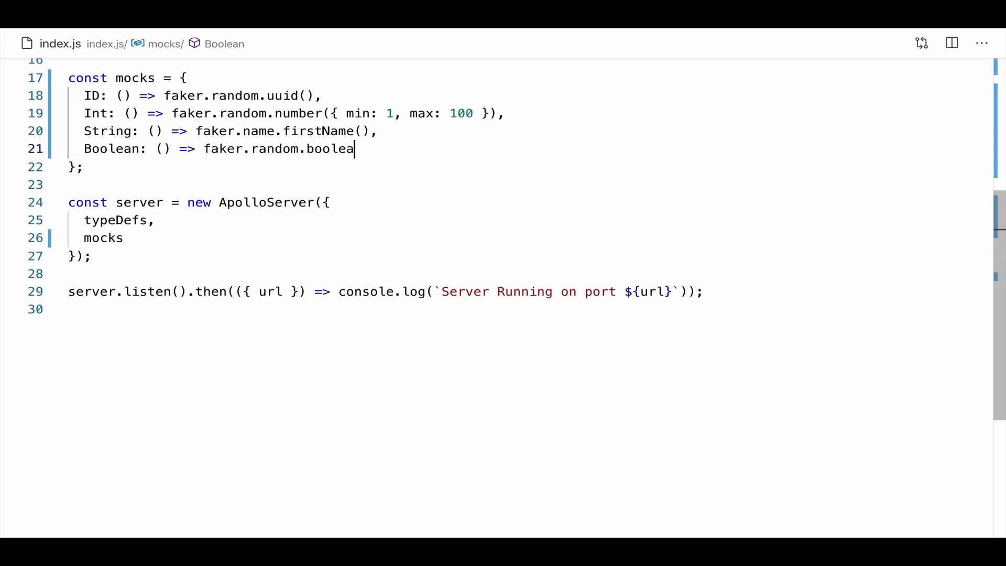
text(n())
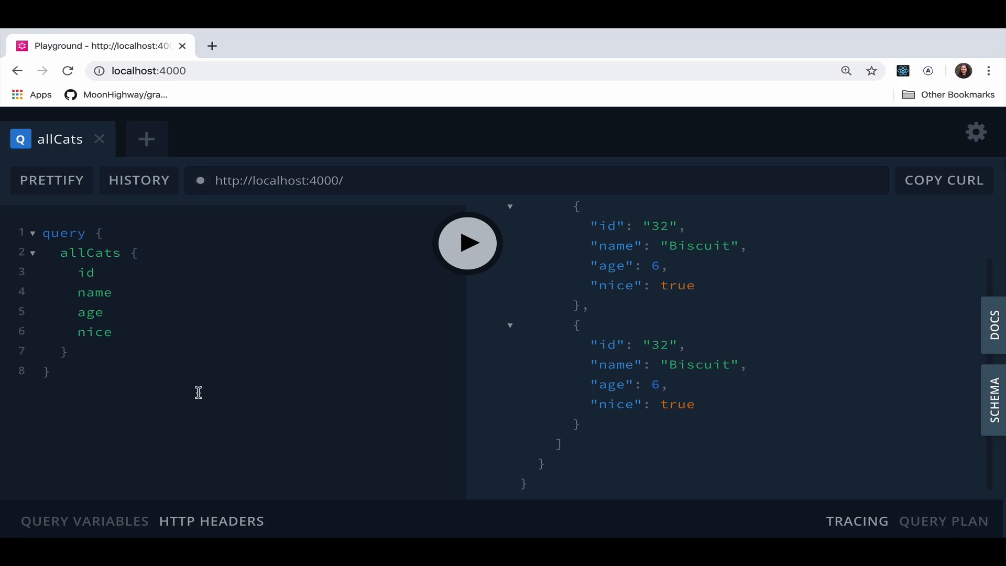
Rerun allCats to get cats with faker UUIDs and names, then open Playground settings
click(467, 242)
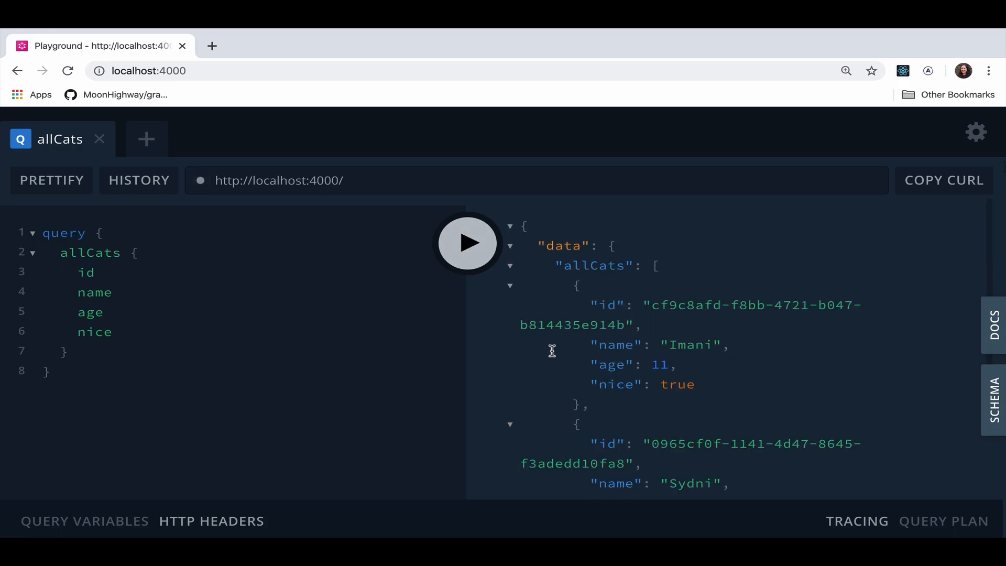
scroll(down, 3)
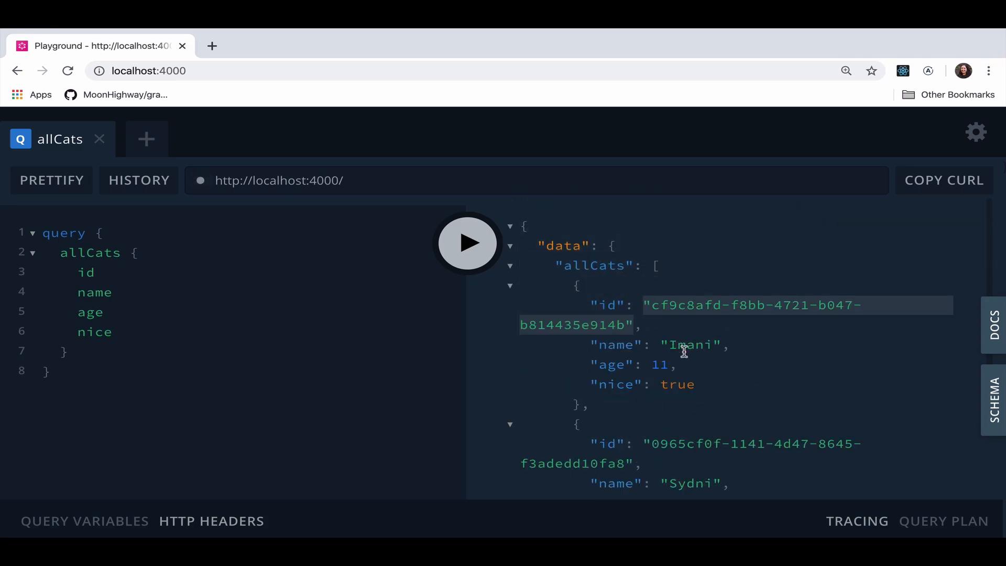
click(975, 132)
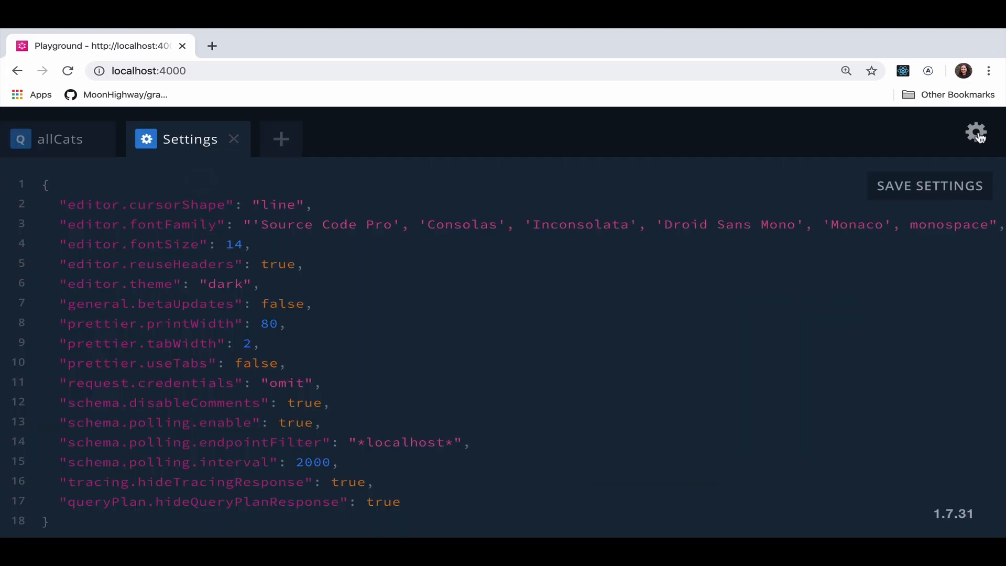
Set editor.theme to light and close Settings to return to the allCats tab
text(light)
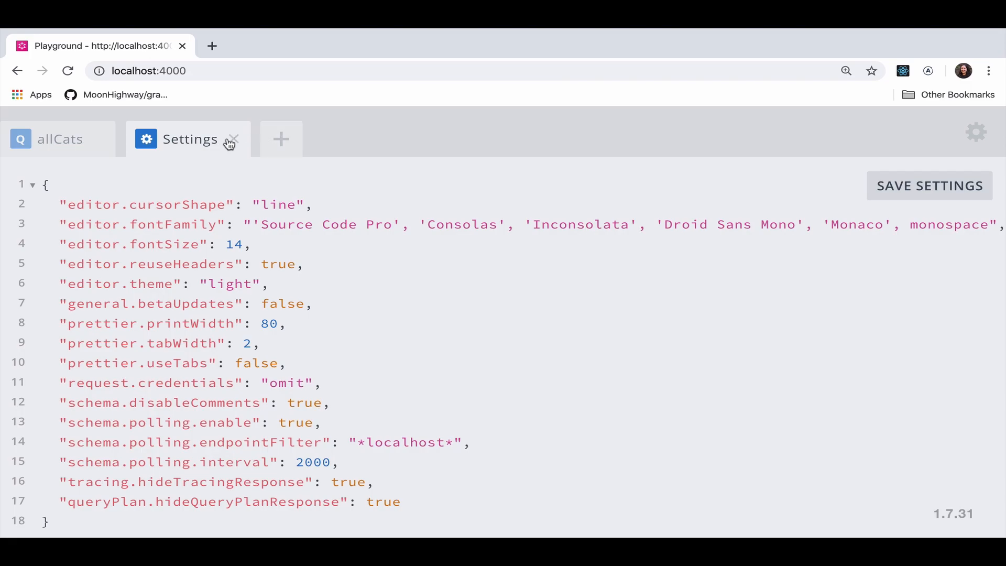
click(59, 139)
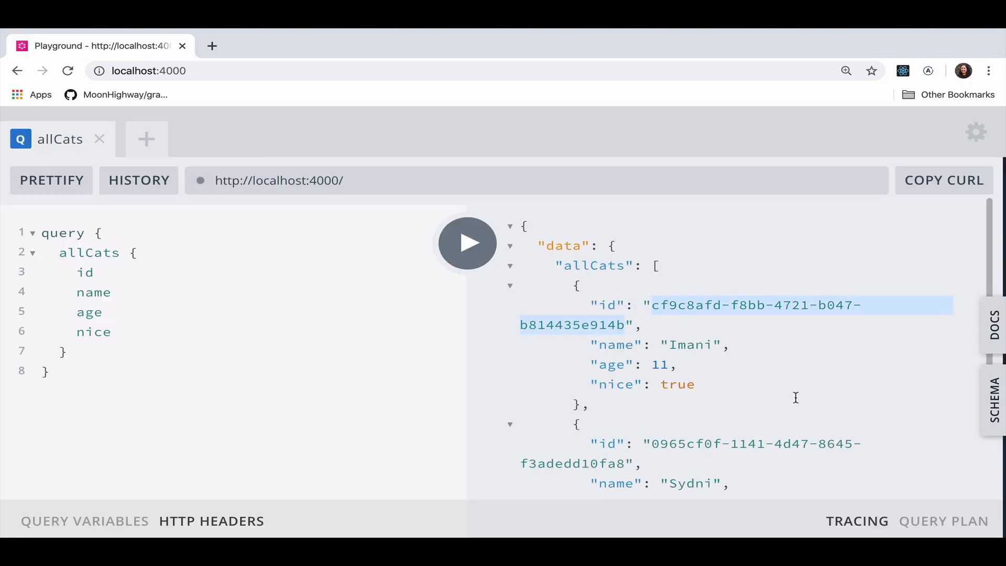
mouse_move(715, 350)
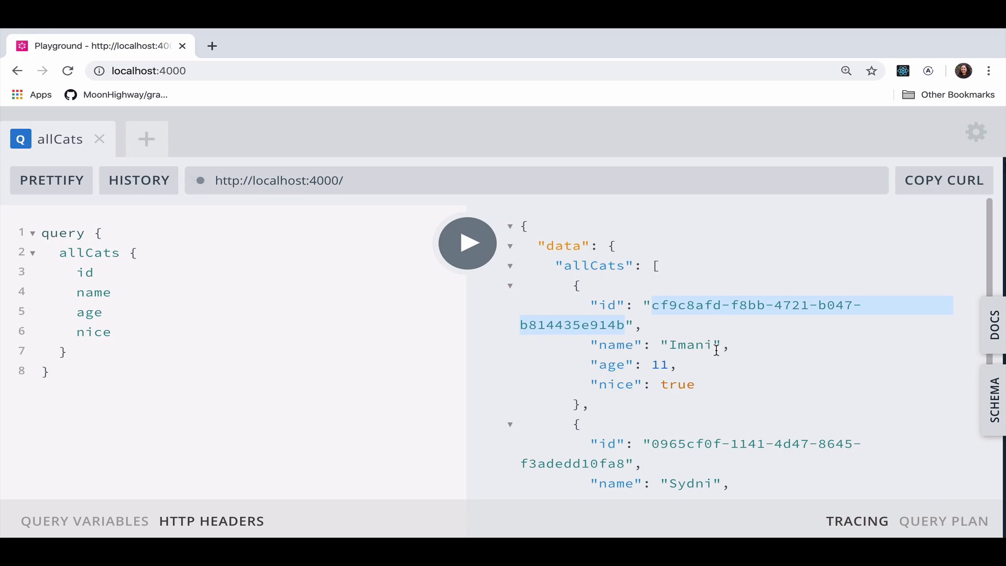
Rerun the allCats query five times, scrolling through each new set of random cats
click(467, 243)
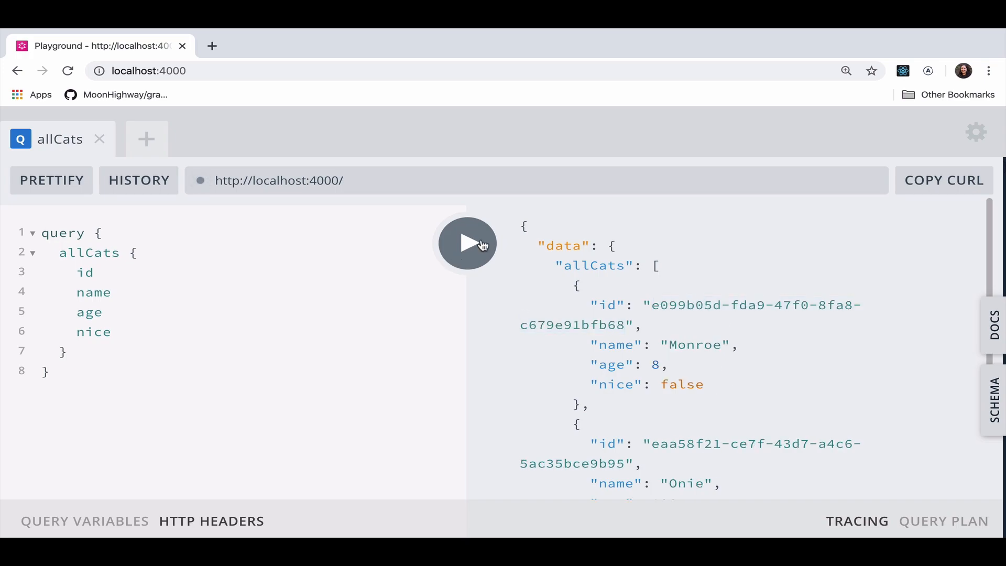
click(466, 244)
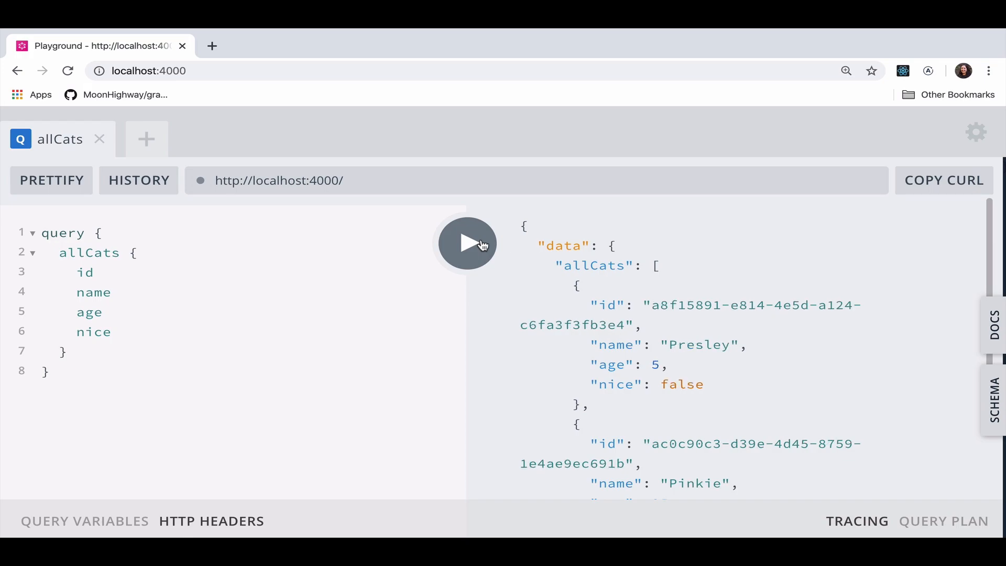
click(466, 243)
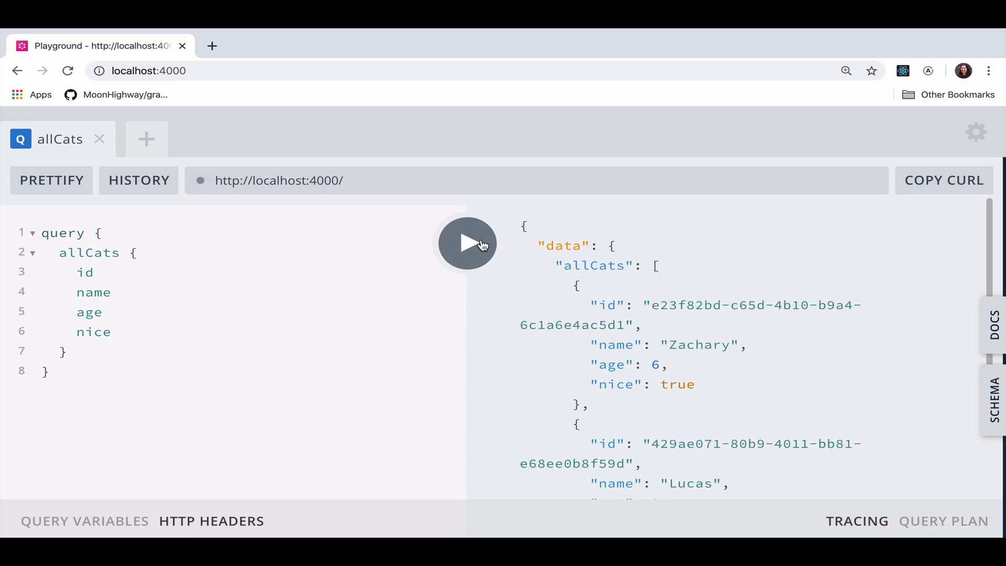
click(467, 243)
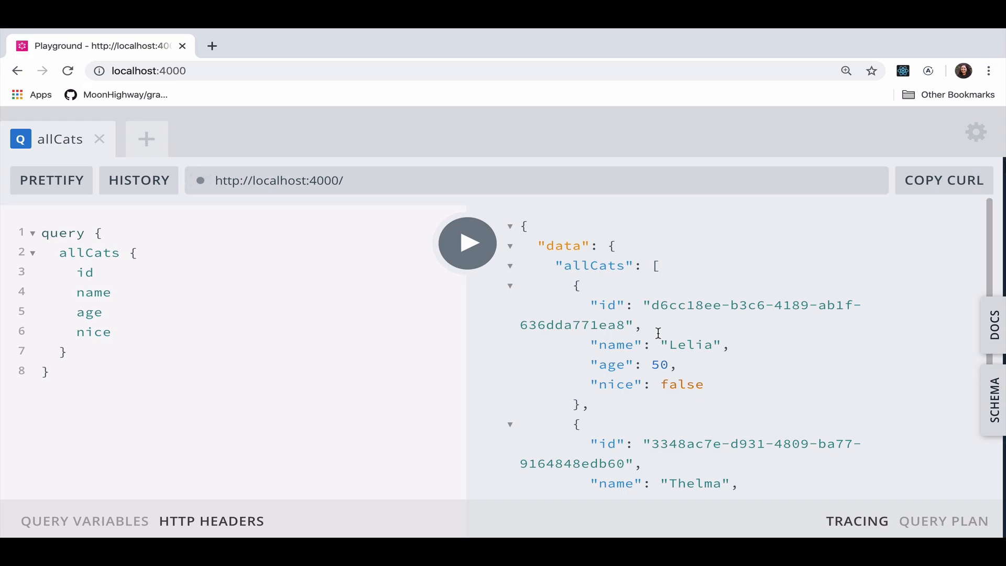
scroll(down, 3)
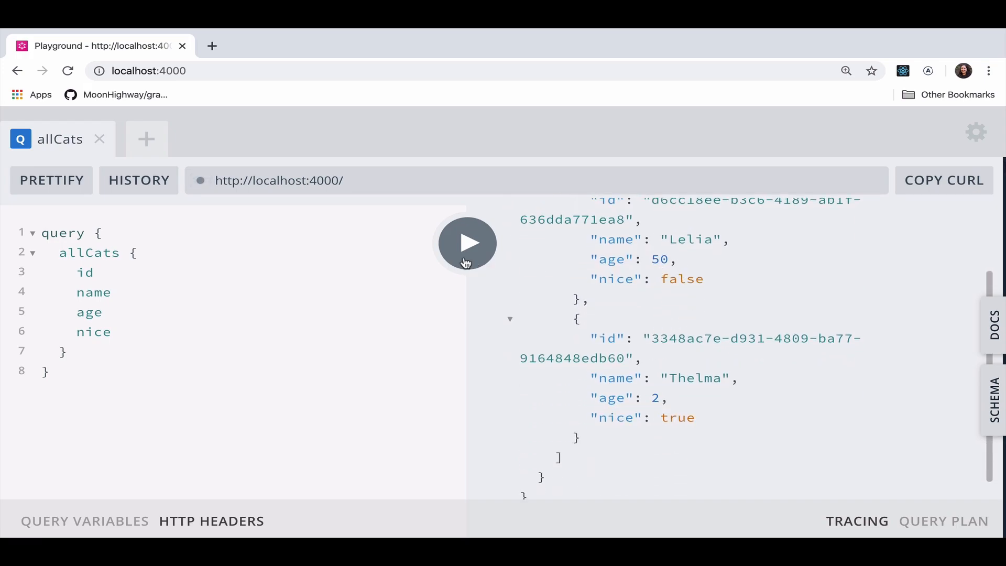
click(467, 243)
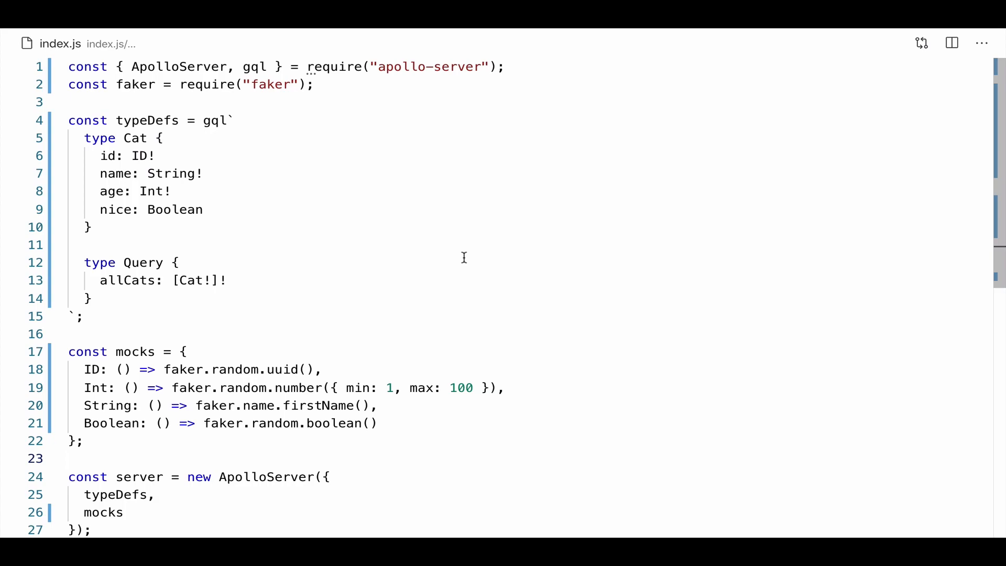
Write type Horse with id: ID!, name: String!, age: Int! and description: String in typeDefs
text(type Horse {)
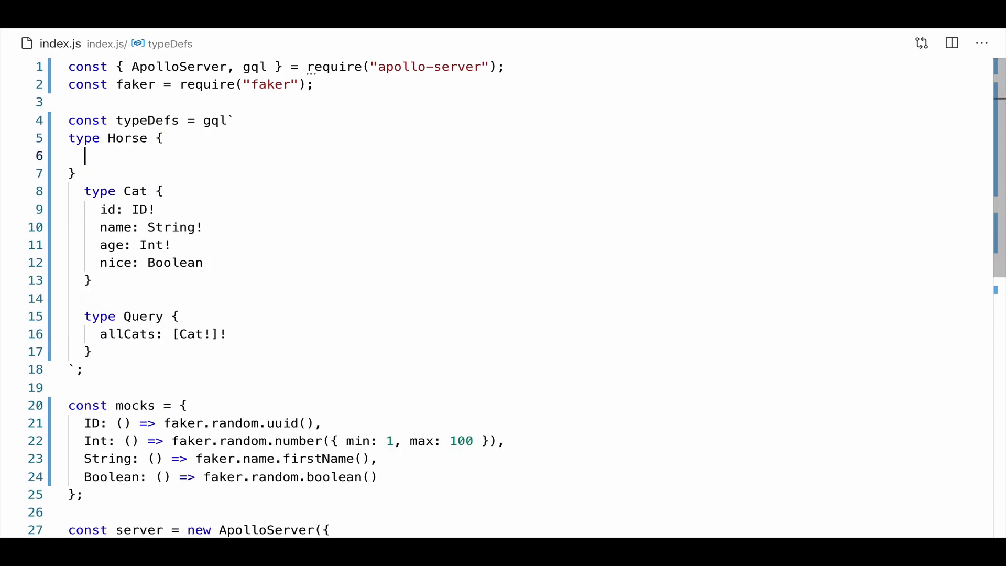
text(id: ID!)
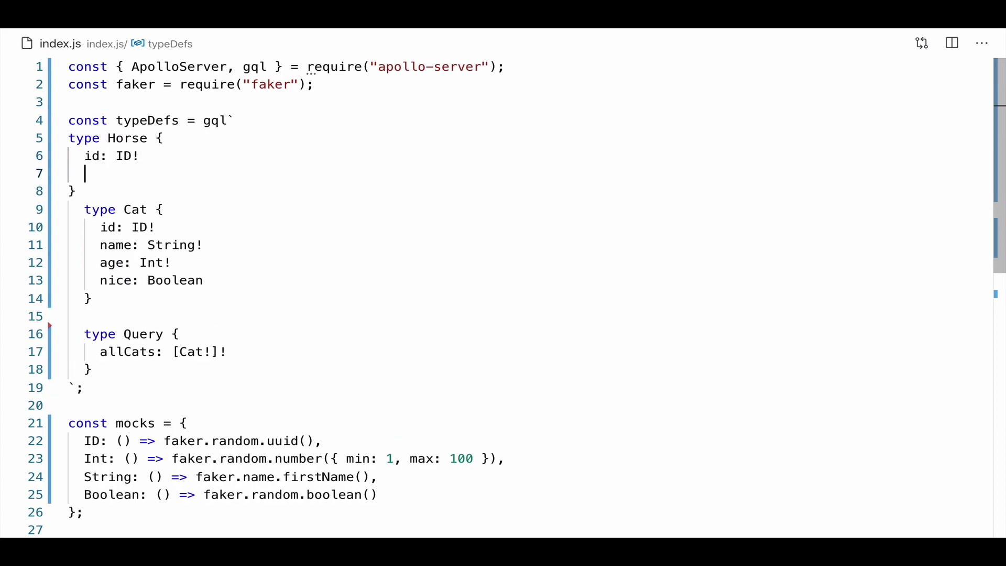
text(name:)
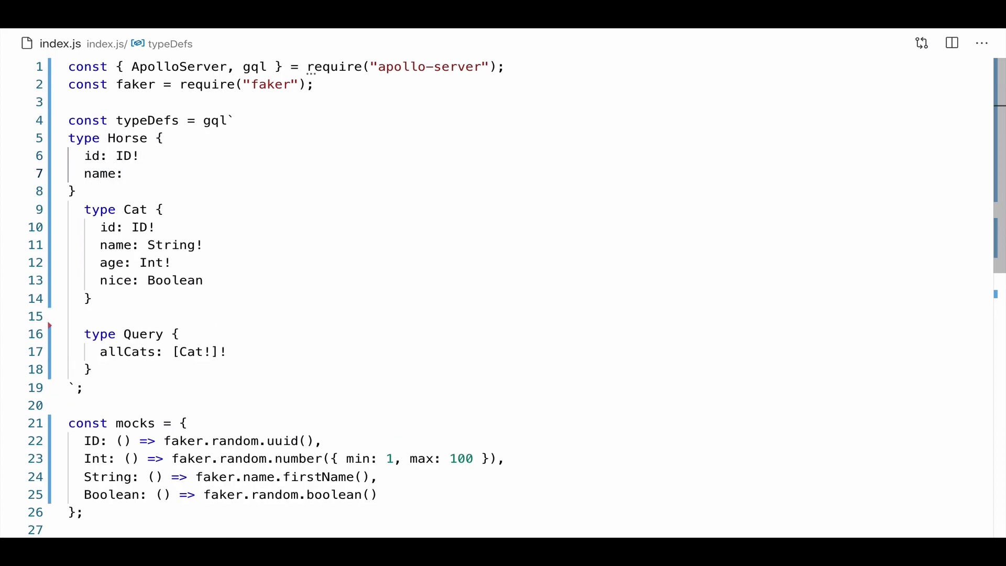
text(String!)
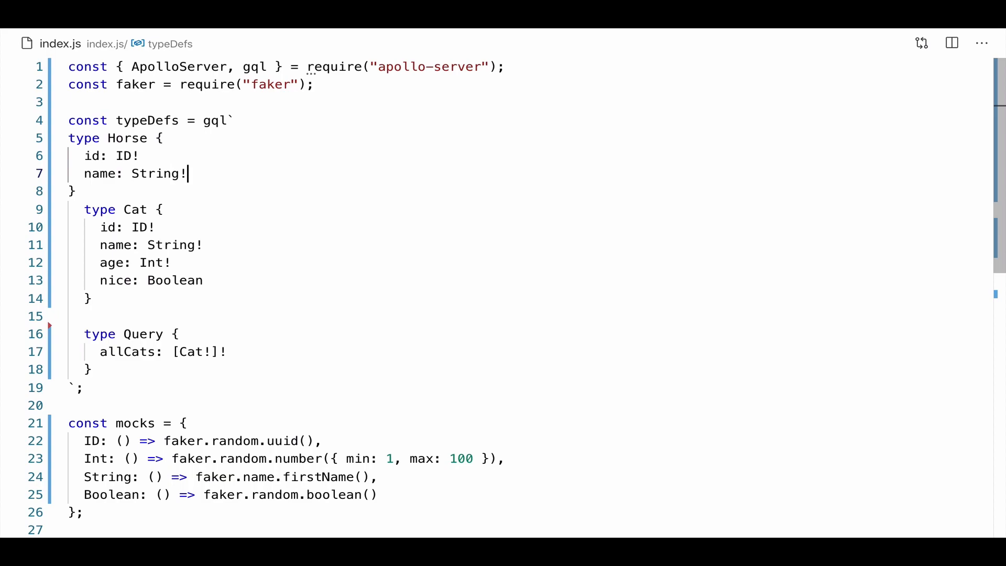
text(age)
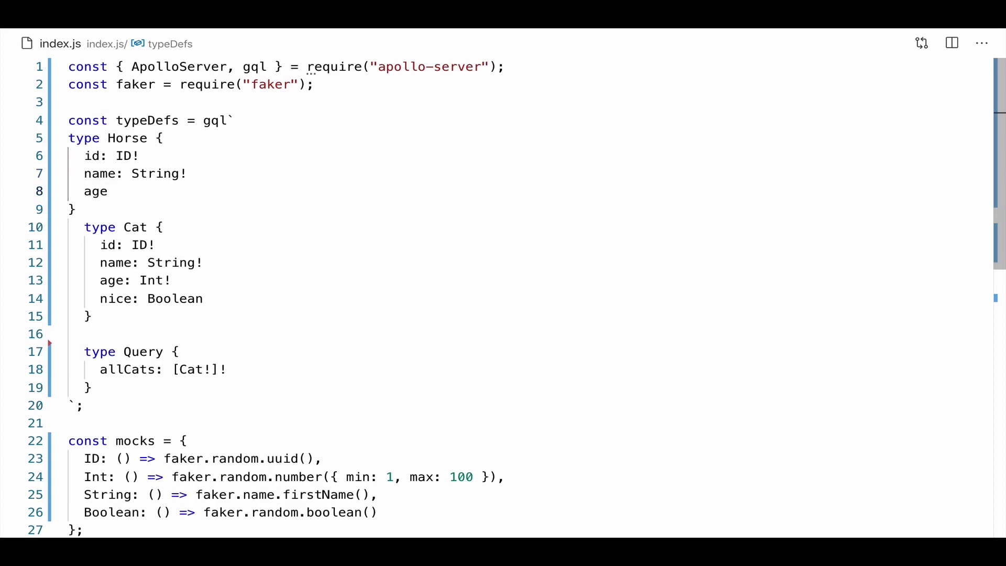
text(: Int!)
text(descripti)
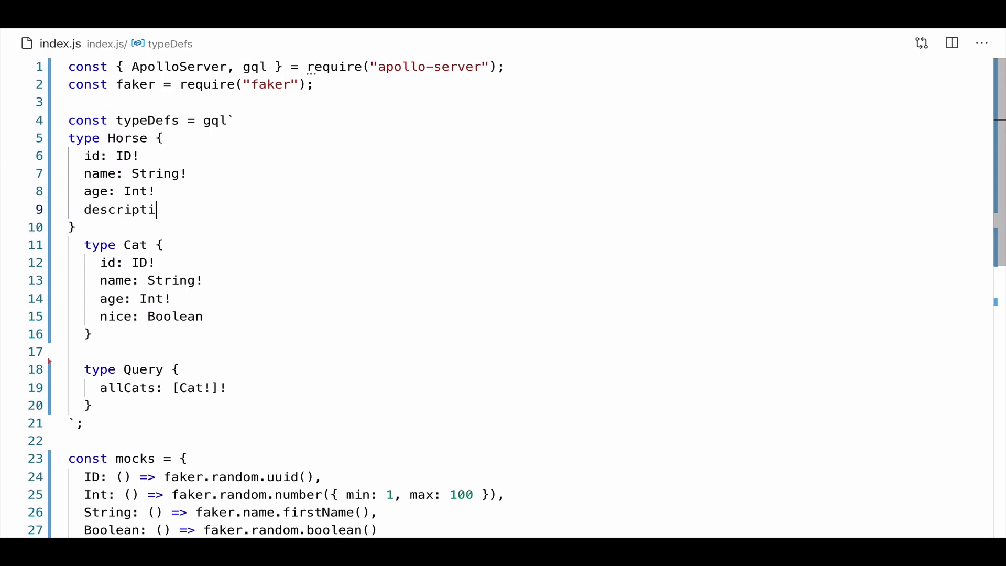
text(on")
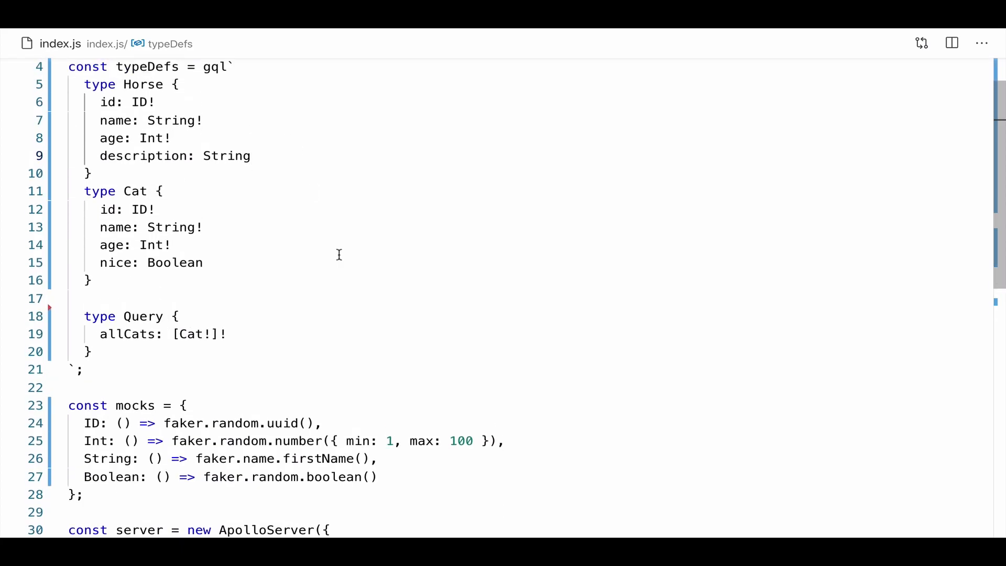
mouse_move(349, 295)
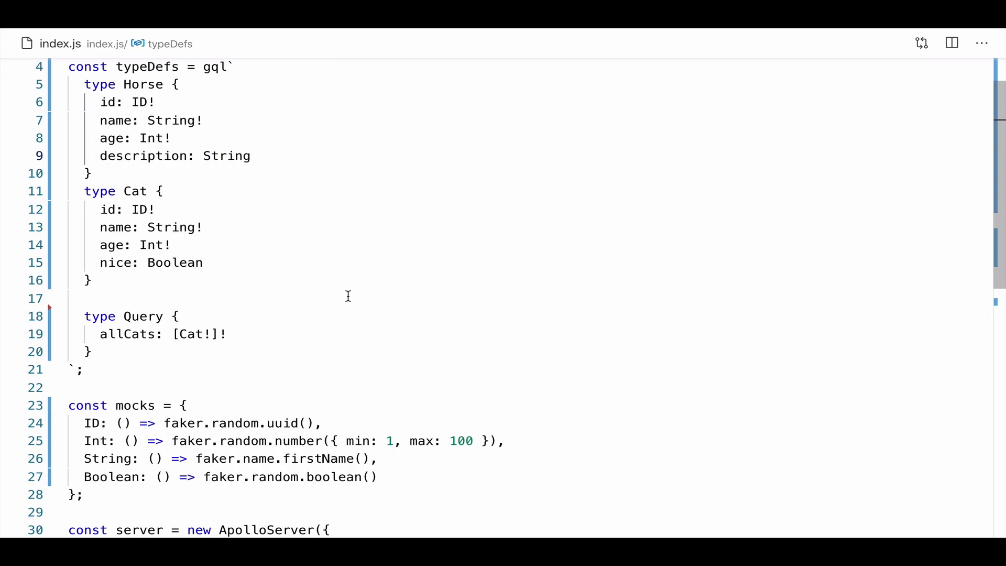
mouse_move(406, 459)
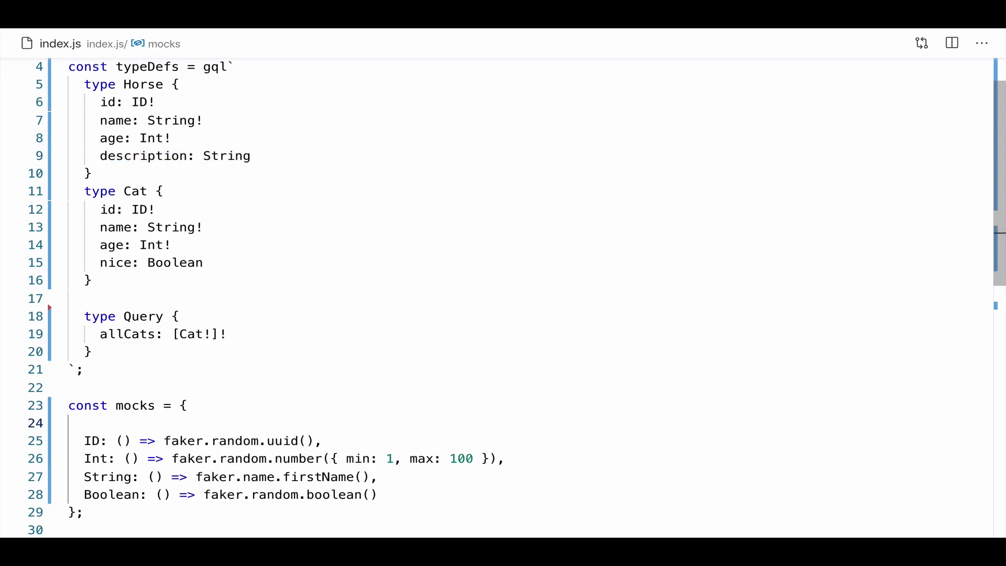
Add a Horse mock whose description uses faker.random.arrayElement(["majestic", "honorable", "street smart"])
text(Horse: () => ({}),)
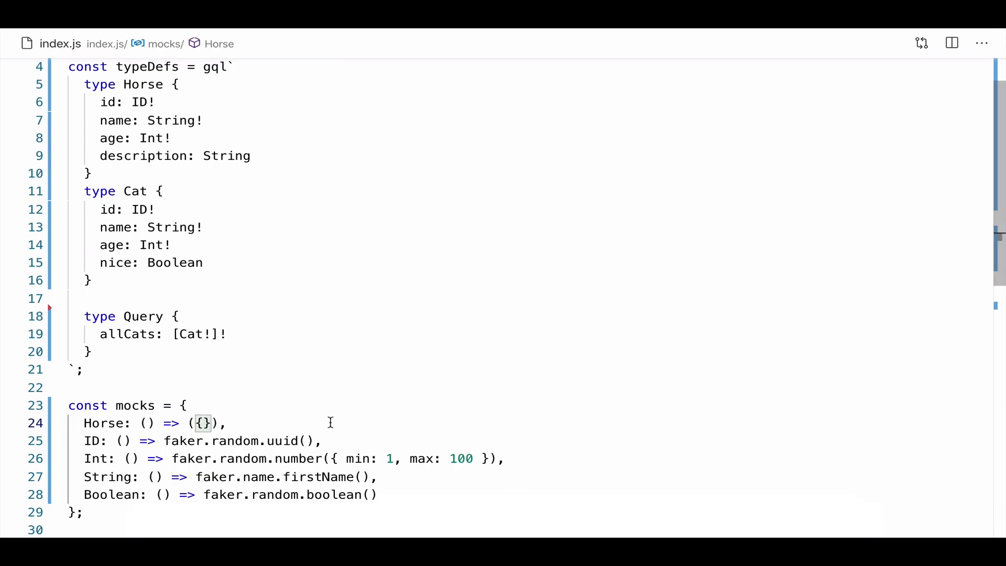
mouse_move(323, 482)
text(description)
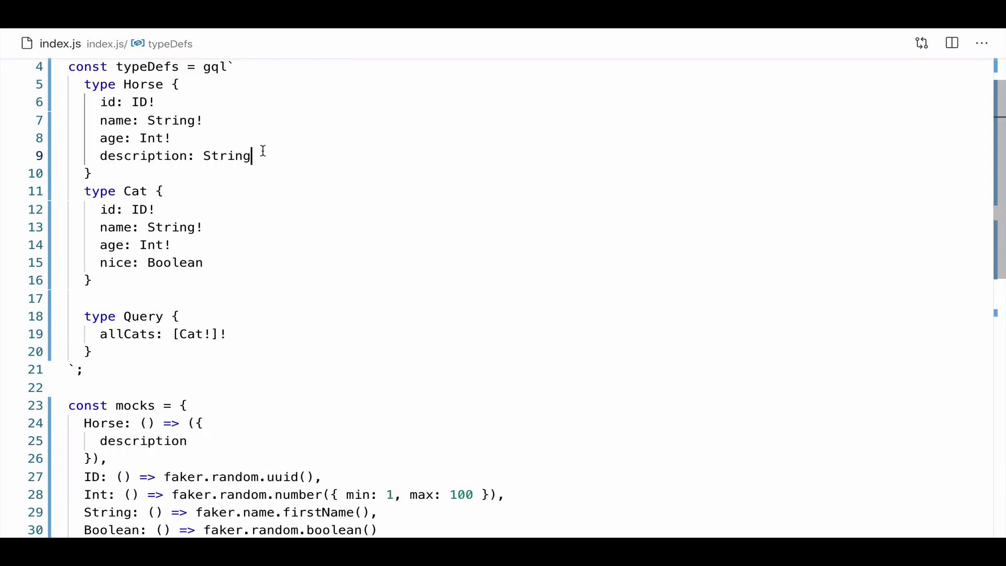
double_click(143, 441)
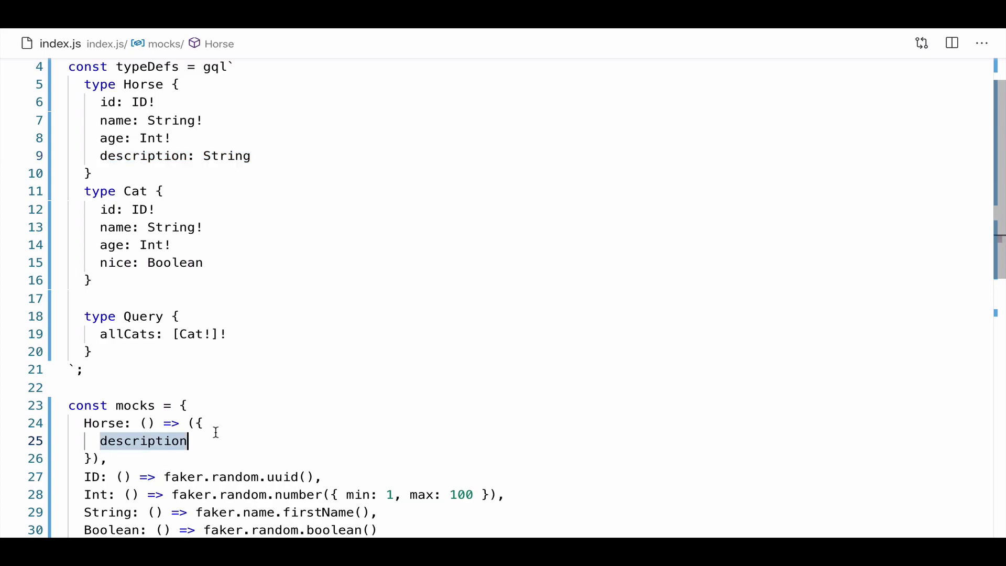
text(: ())
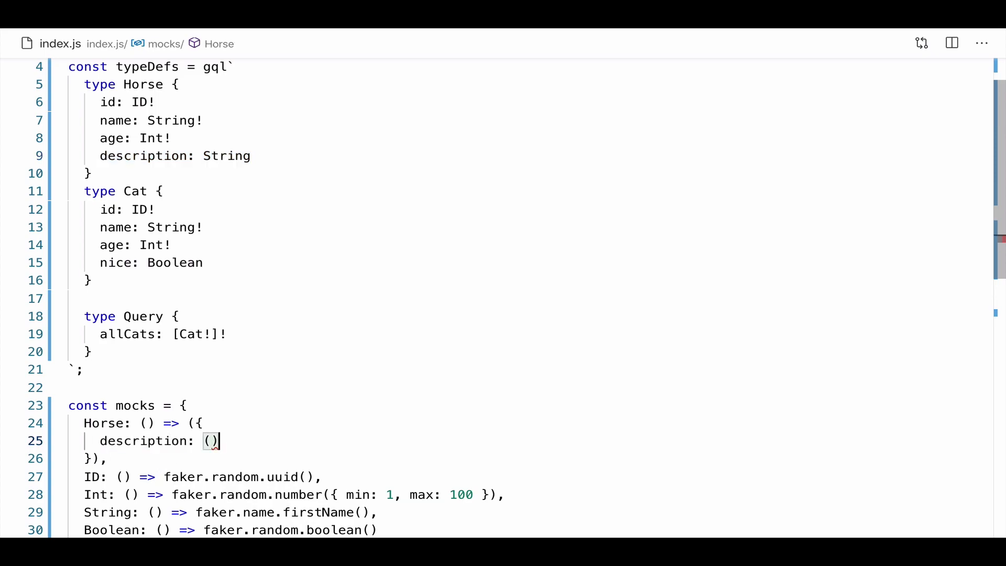
text(=.)
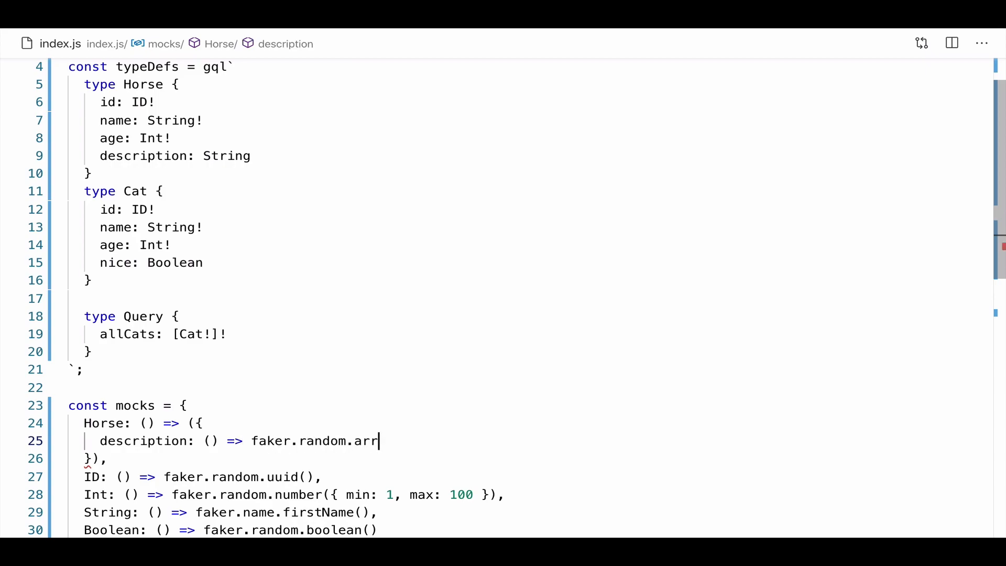
text(ayElement)
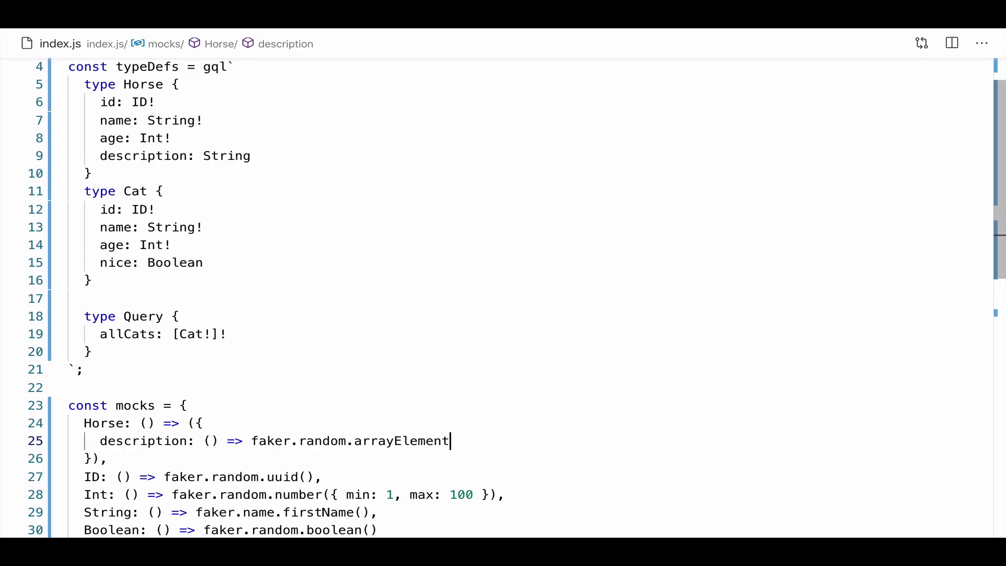
text(())
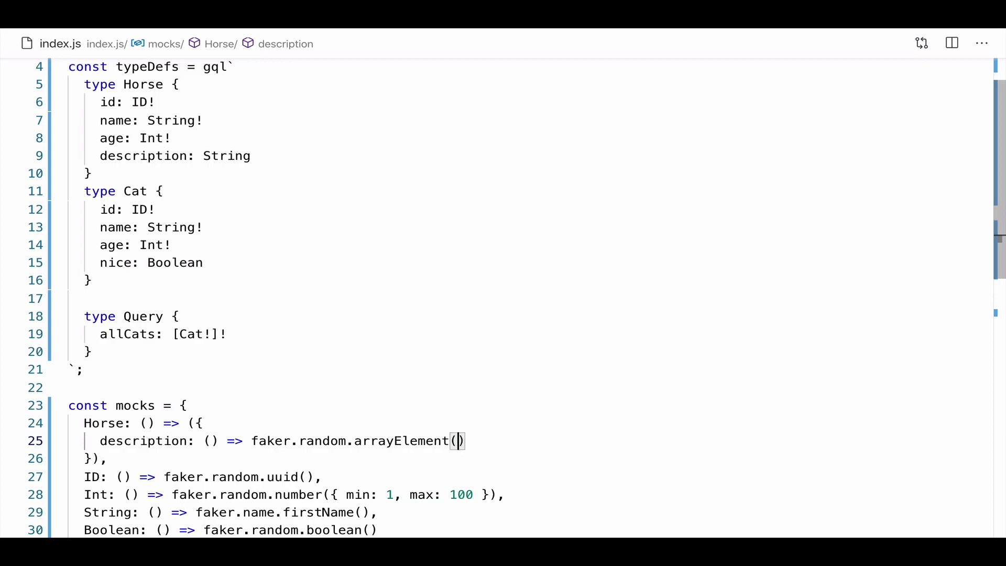
text([)
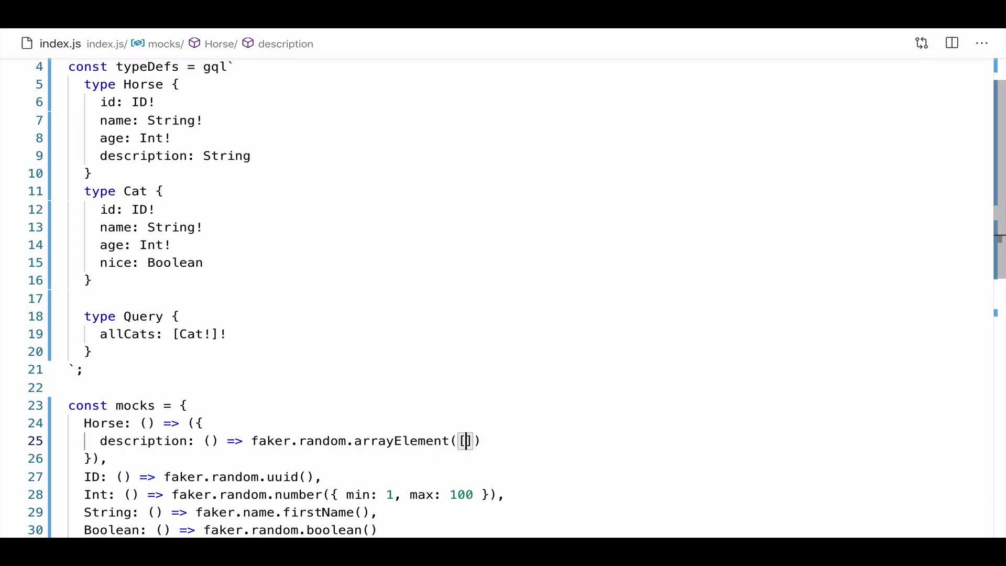
text("majest")
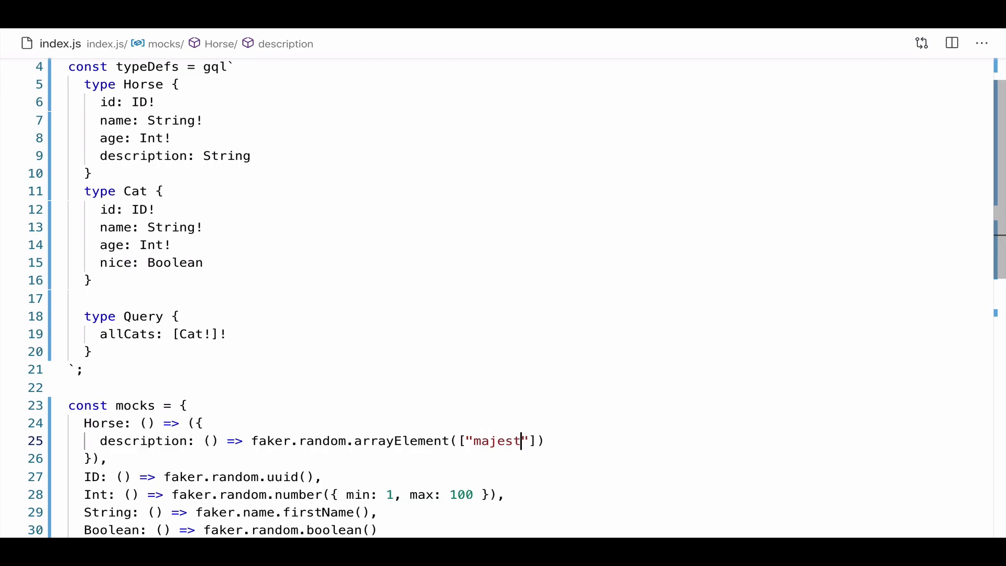
text(ic,)
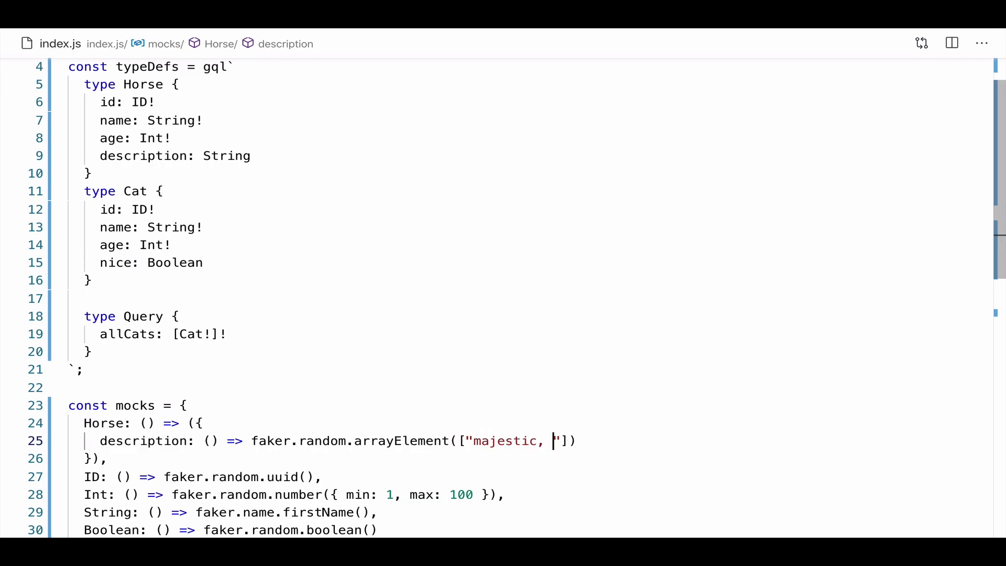
key(Backspace)
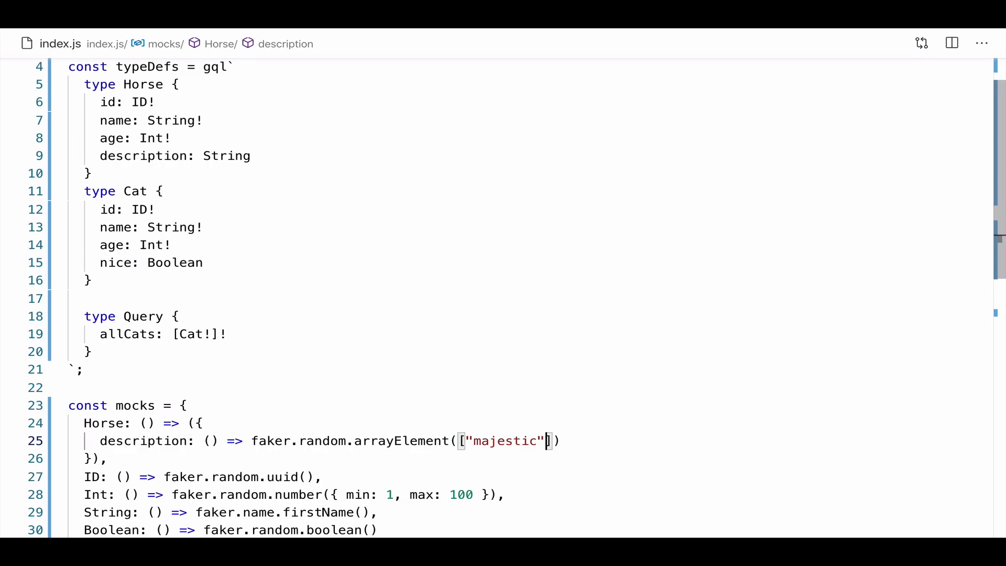
text(, "honorable")
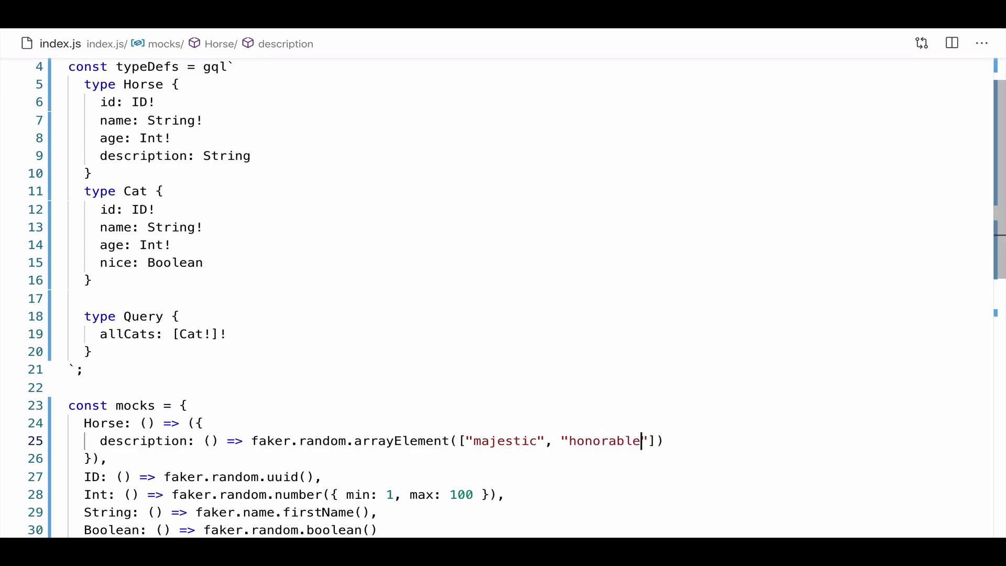
text(, "")
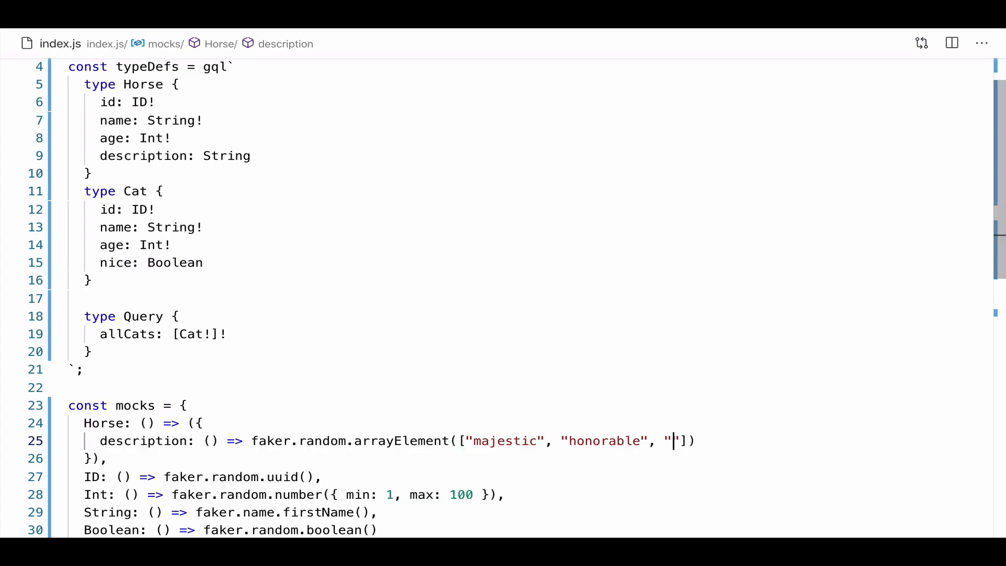
text(street s)
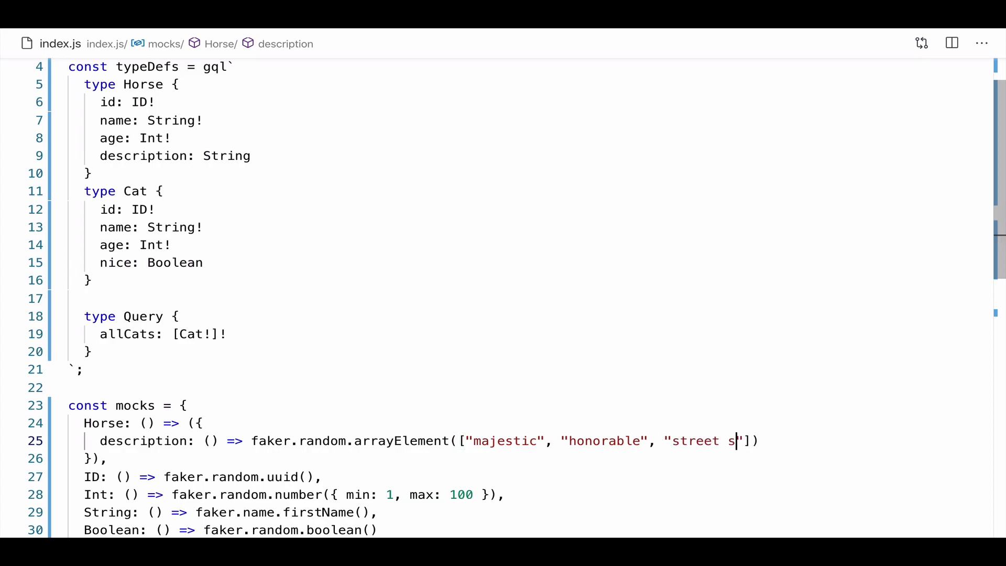
text(mart)
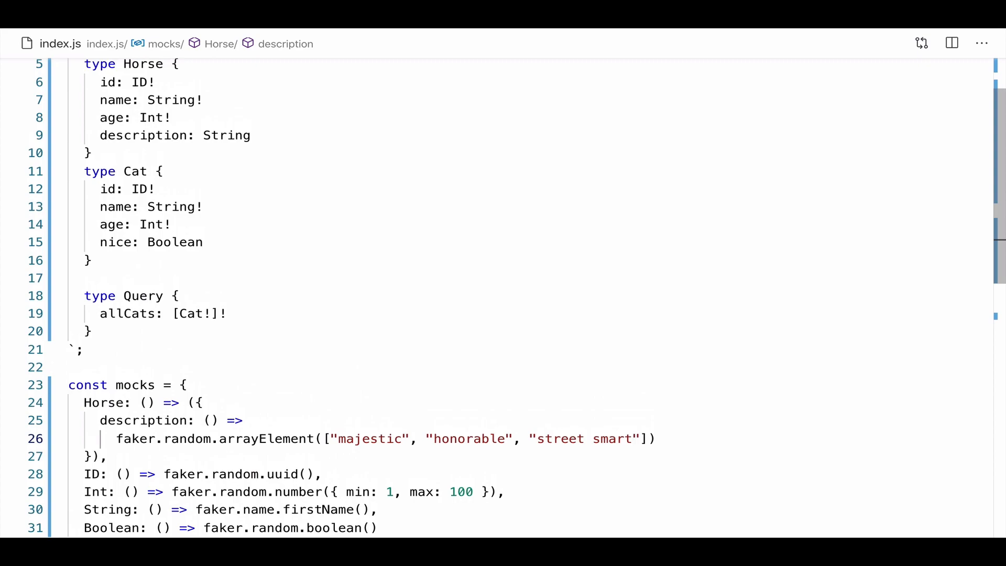
Add allHorses: [Horse!]! below allCats in the Query type
click(8, 475)
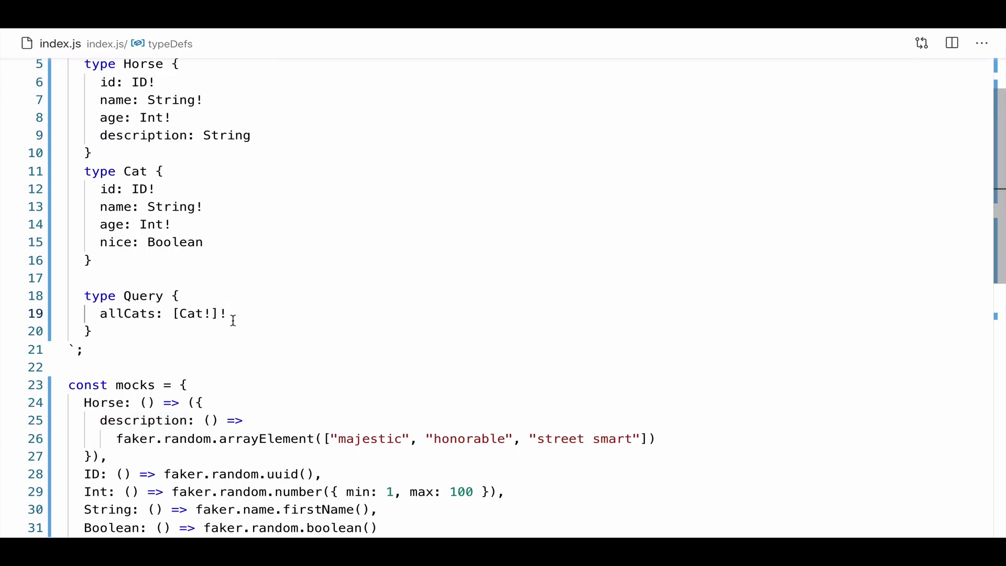
text(allH)
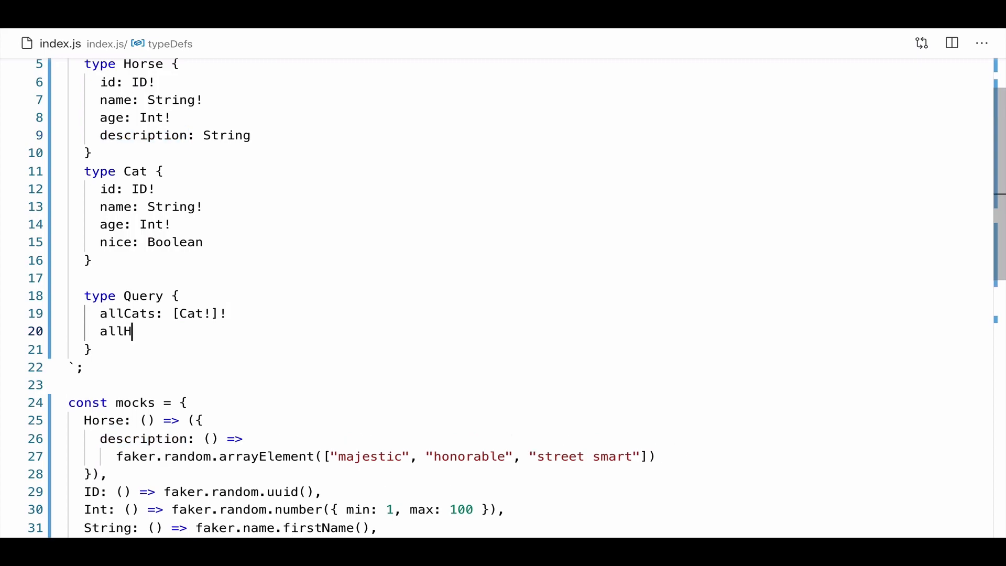
text(orses:)
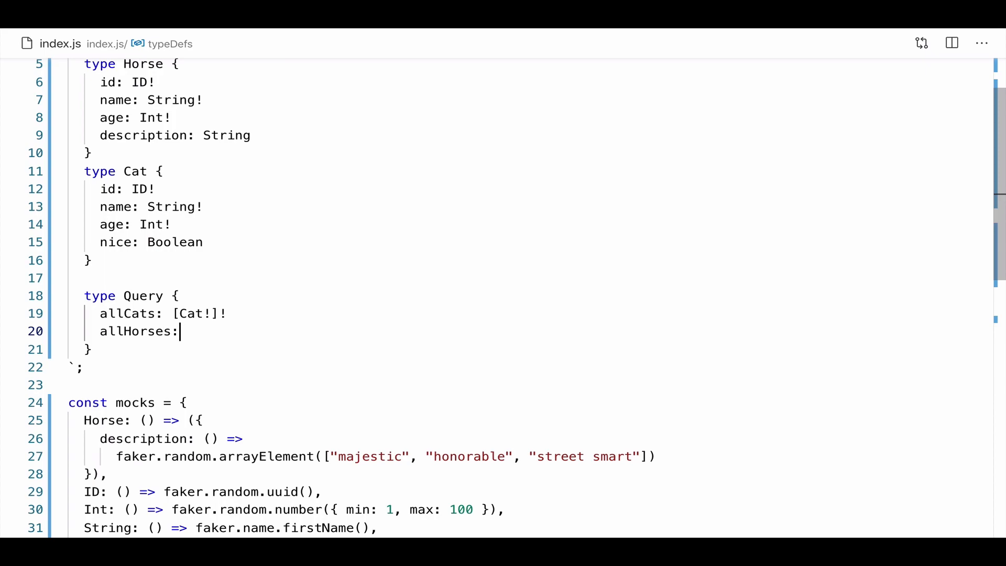
text([Horse])
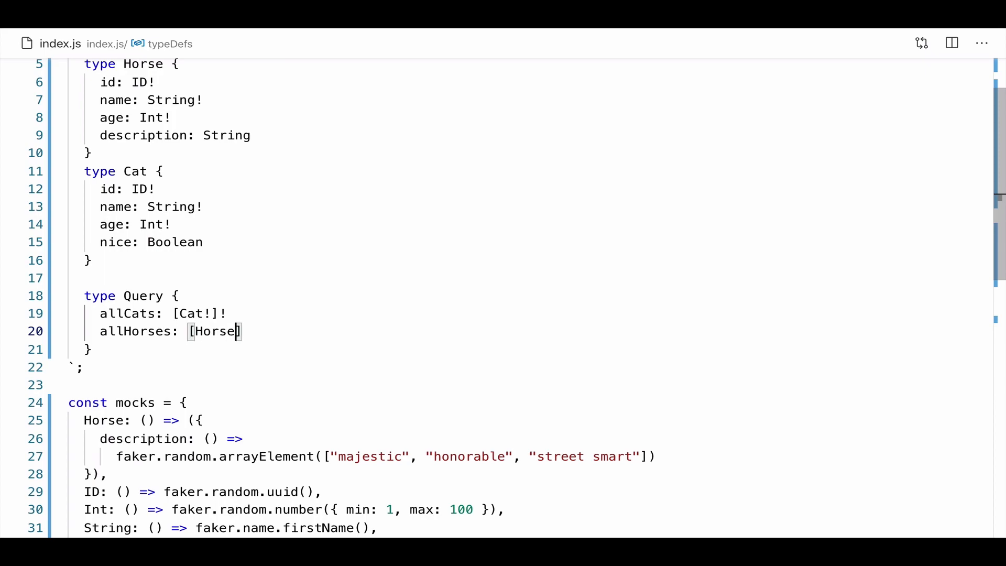
text(!]!)
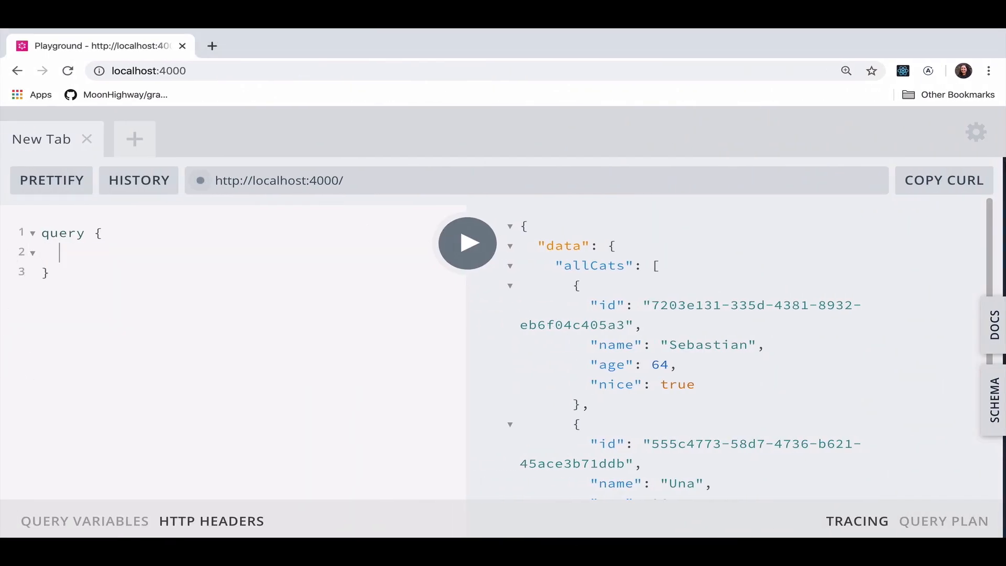
Query allHorses for id, name, description and age, run it, and scroll the mocked horses
text(allHorses {)
text(name)
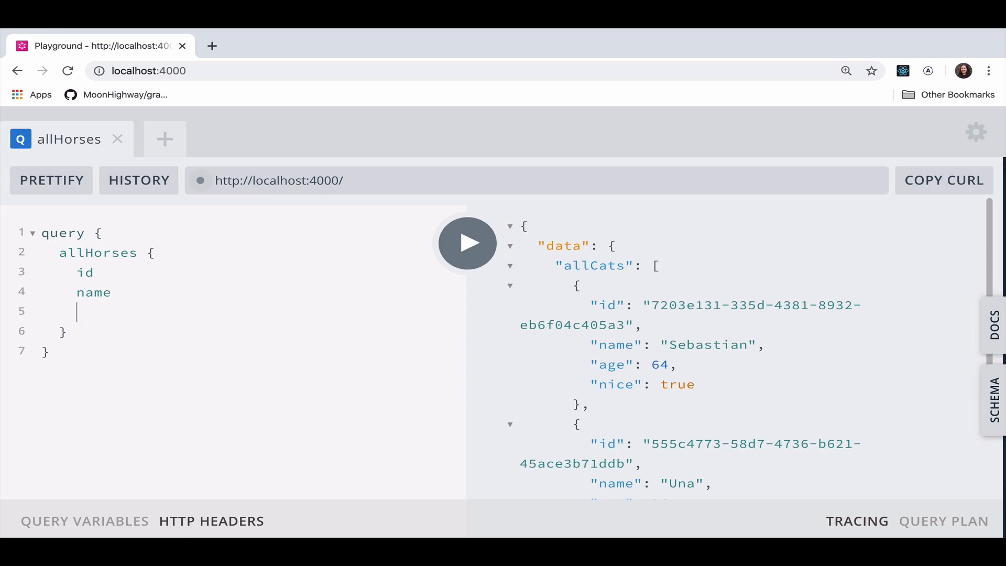
text(description)
text(age)
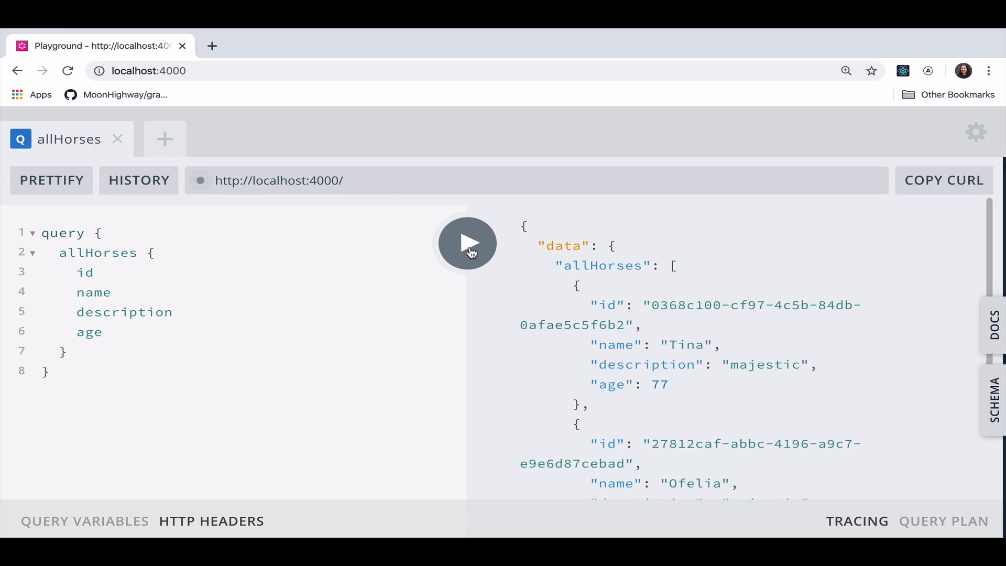
scroll(down, 3)
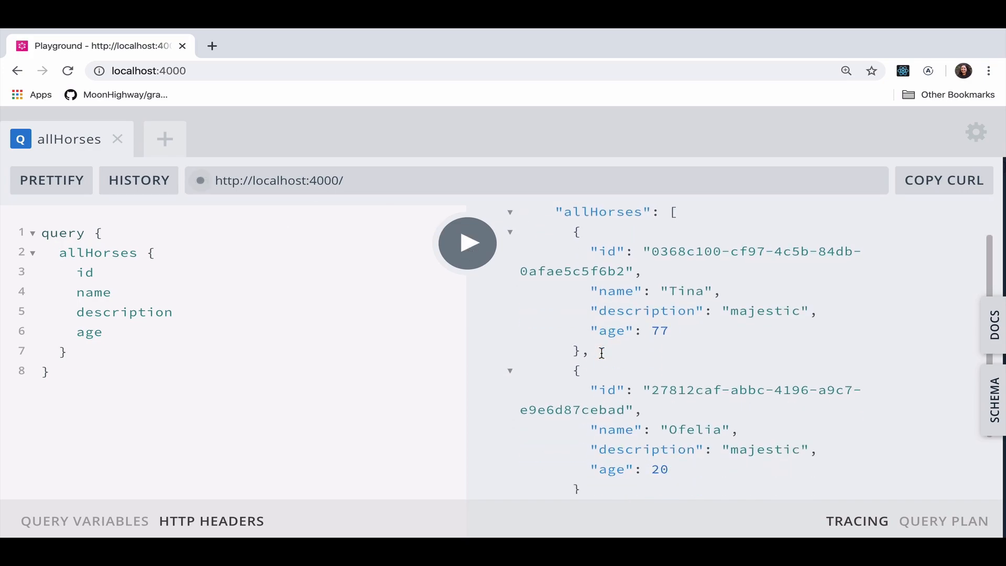
click(467, 243)
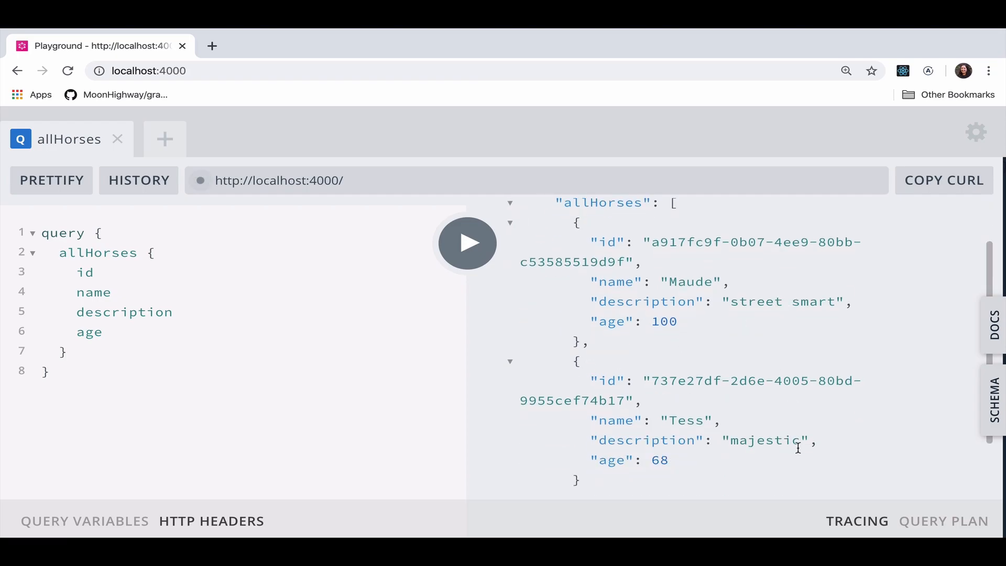
click(467, 243)
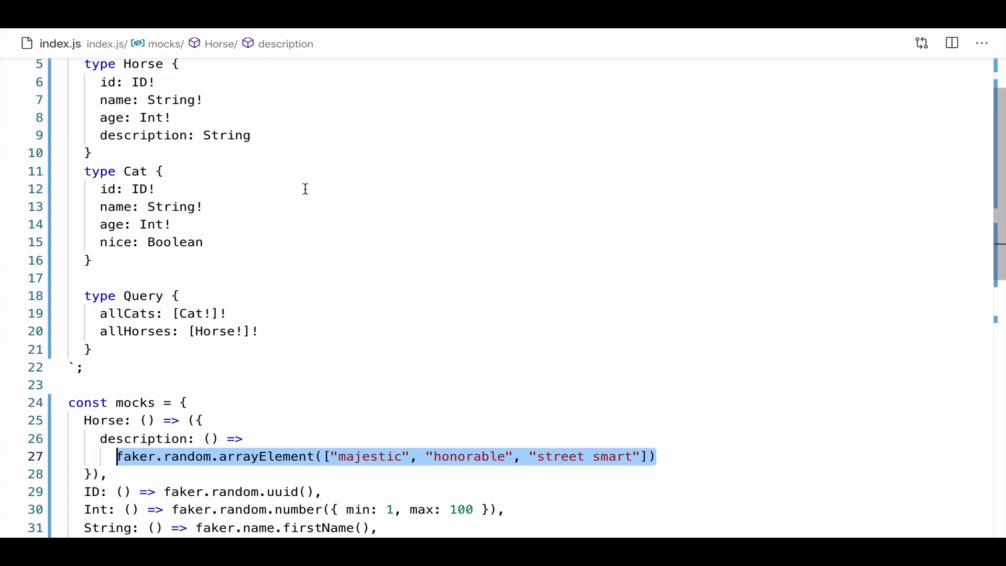
mouse_move(226, 322)
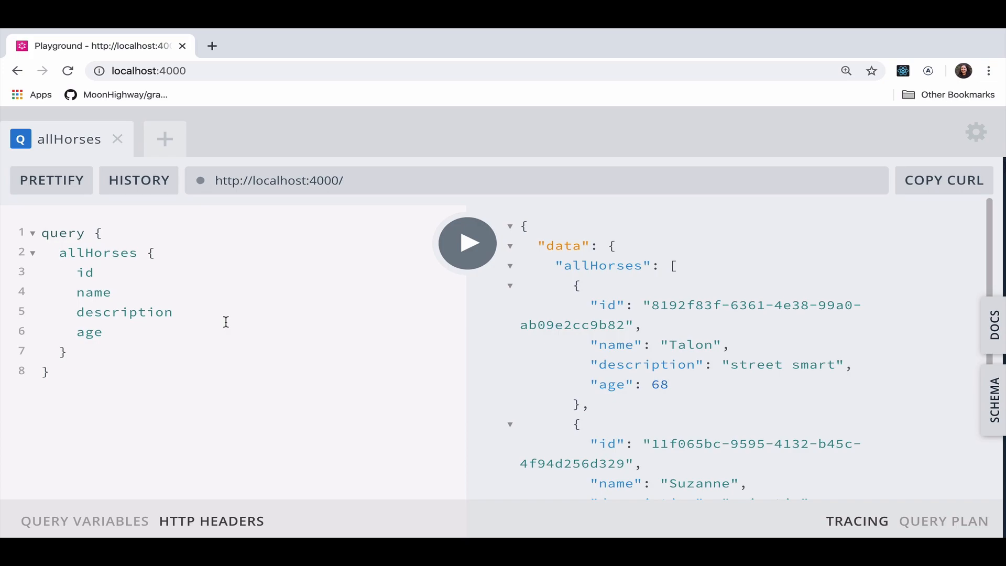
mouse_move(229, 306)
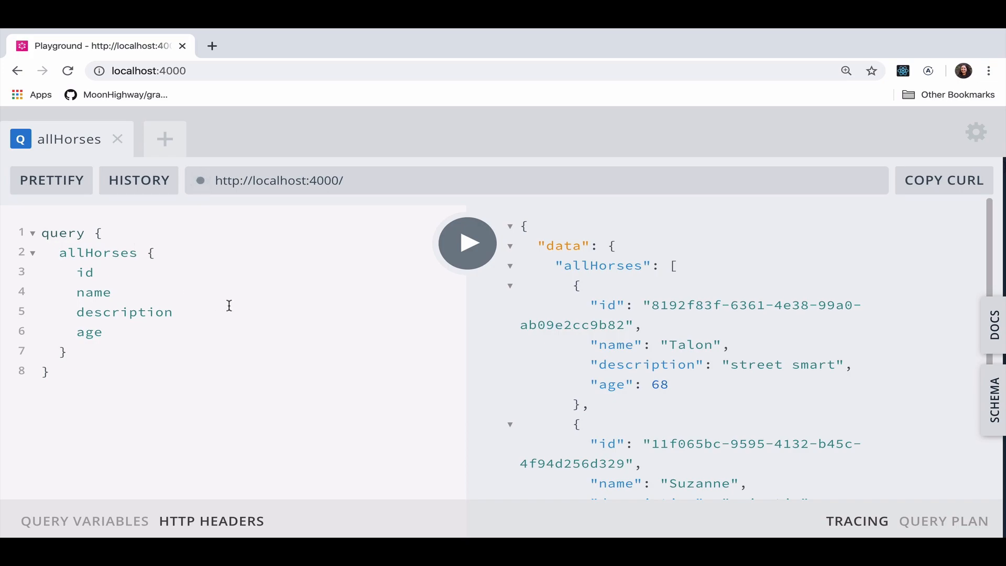
Scroll through the rerun allHorses response of mocked horses
scroll(down, 3)
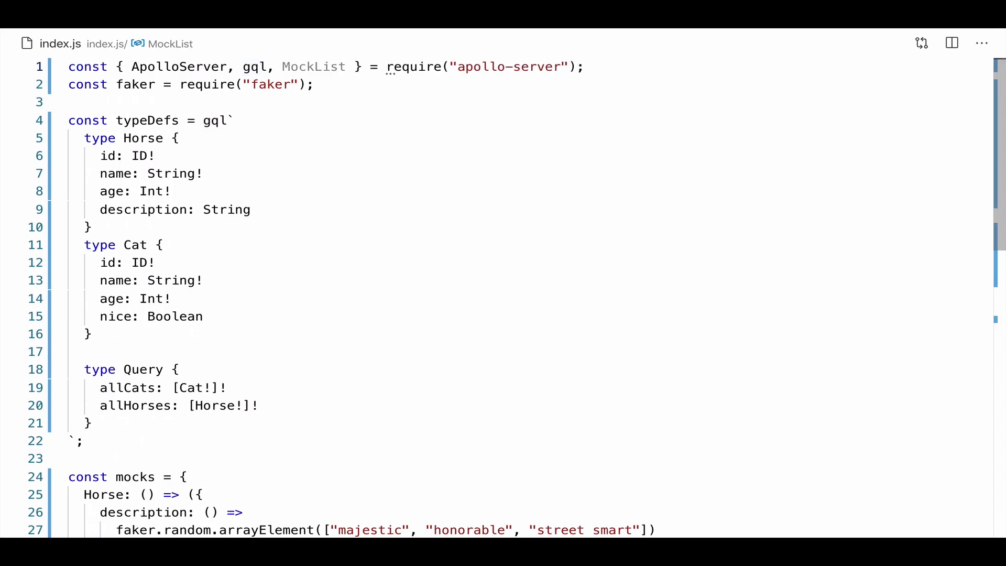
mouse_move(232, 328)
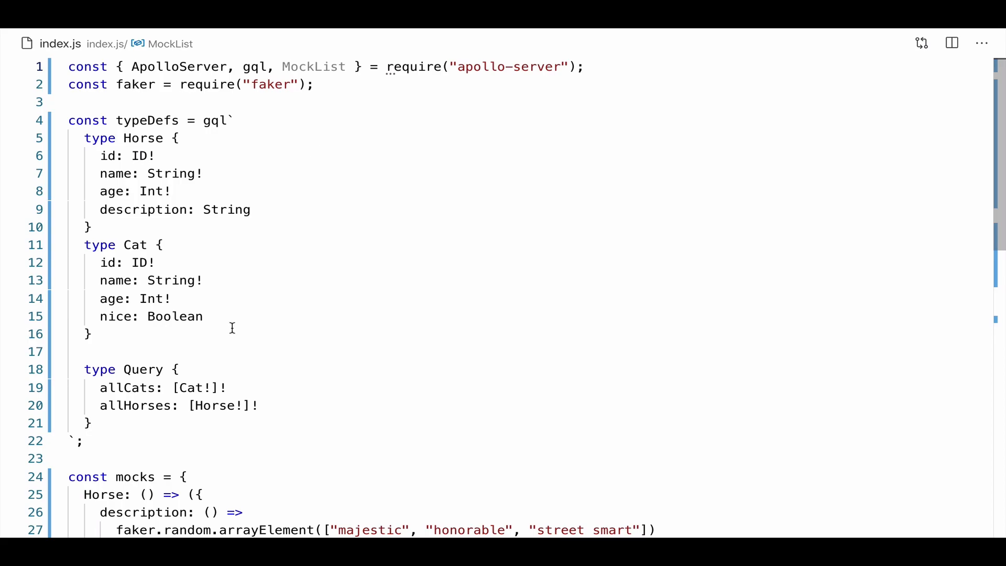
Add an empty Query: () => ({}) mock at the top of the mocks object
scroll(down, 3)
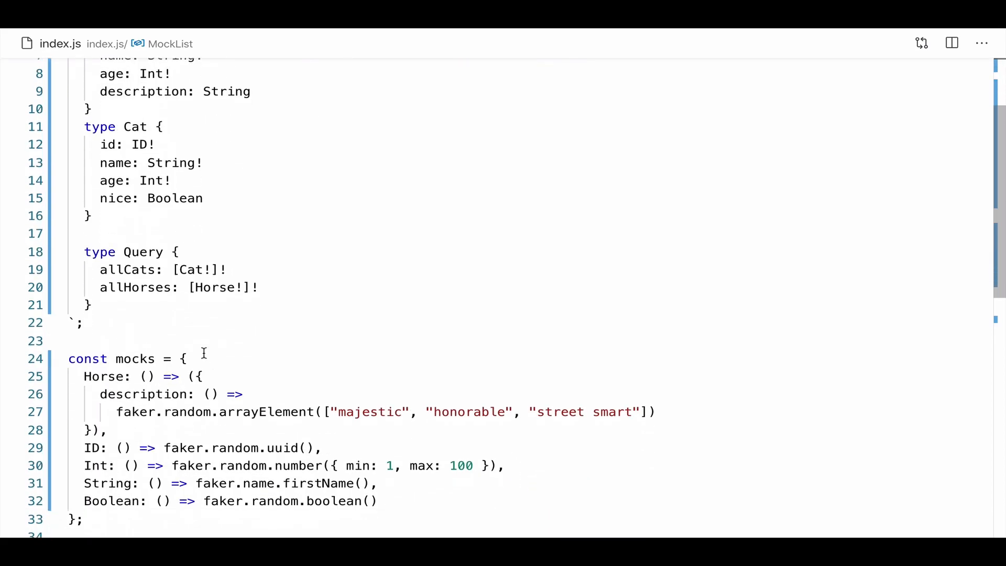
key(Enter)
text(Query:)
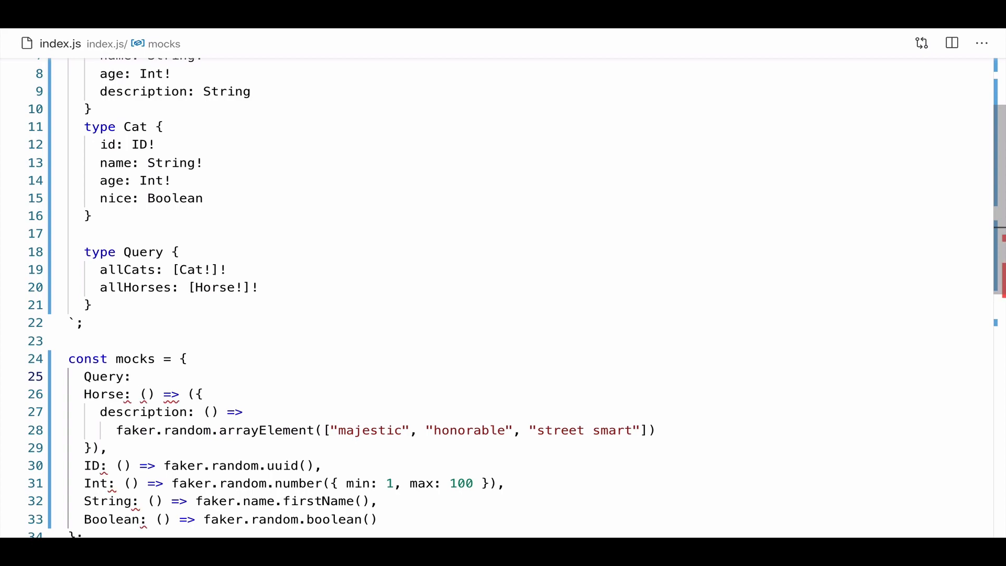
text(() =>)
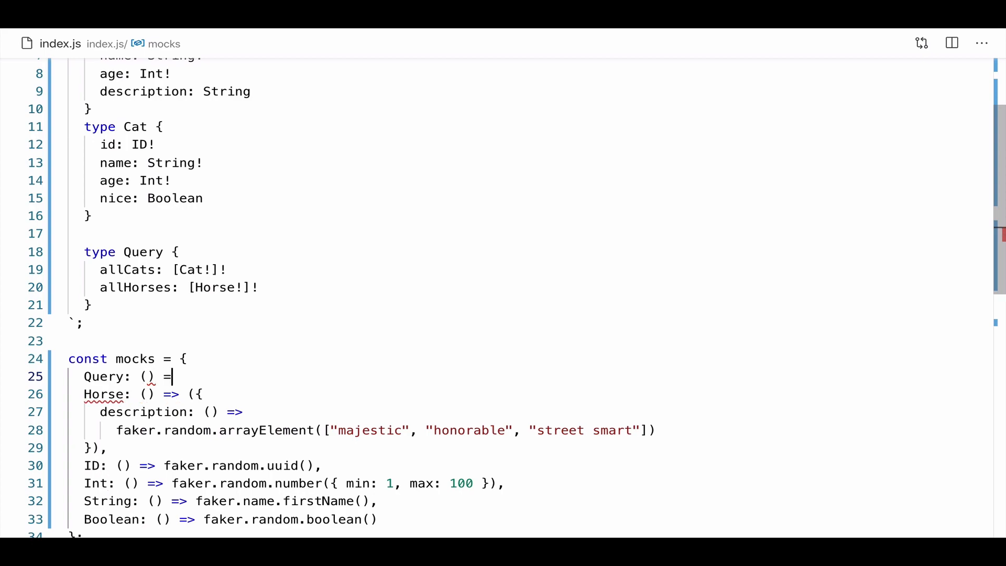
text(?)
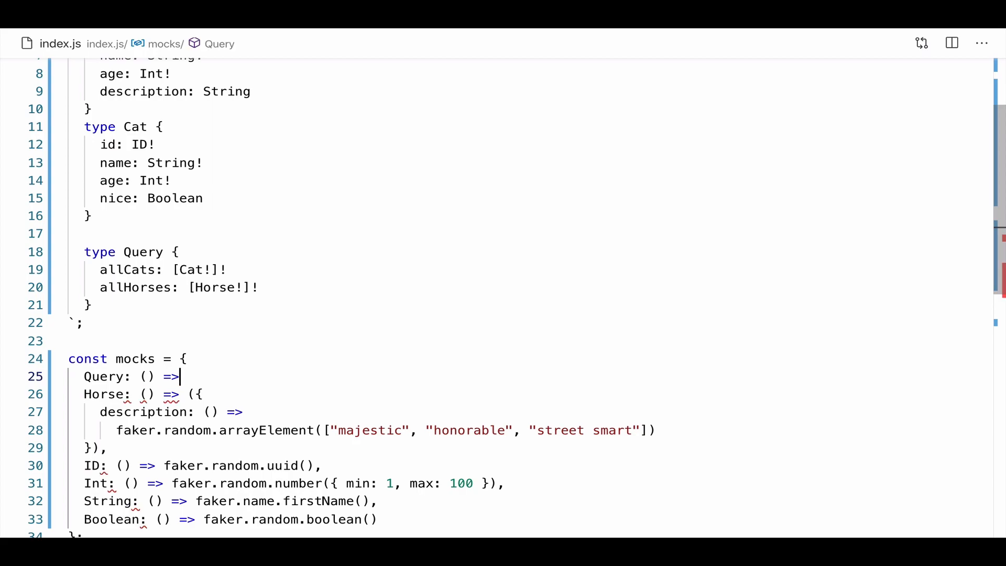
text(({}))
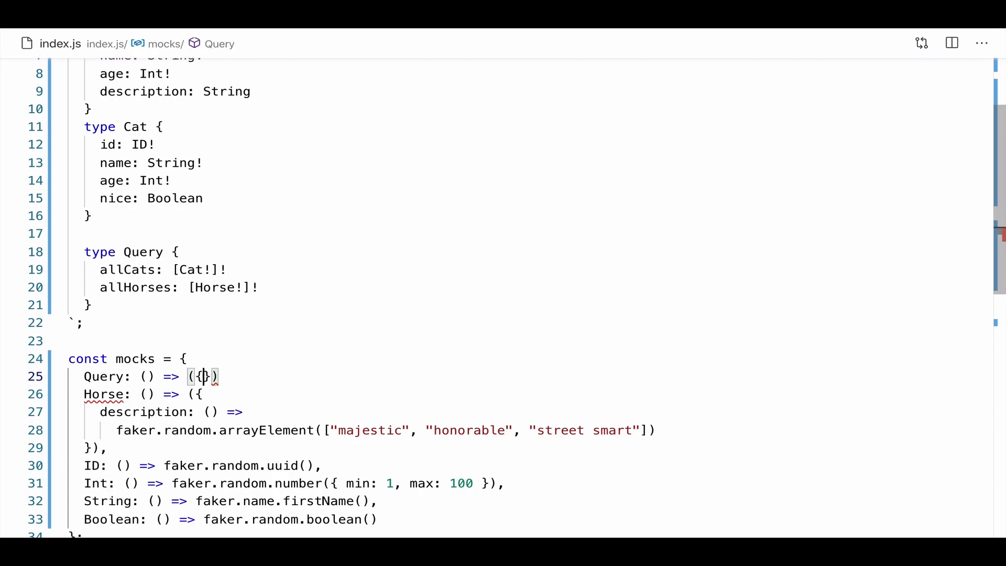
key(Enter)
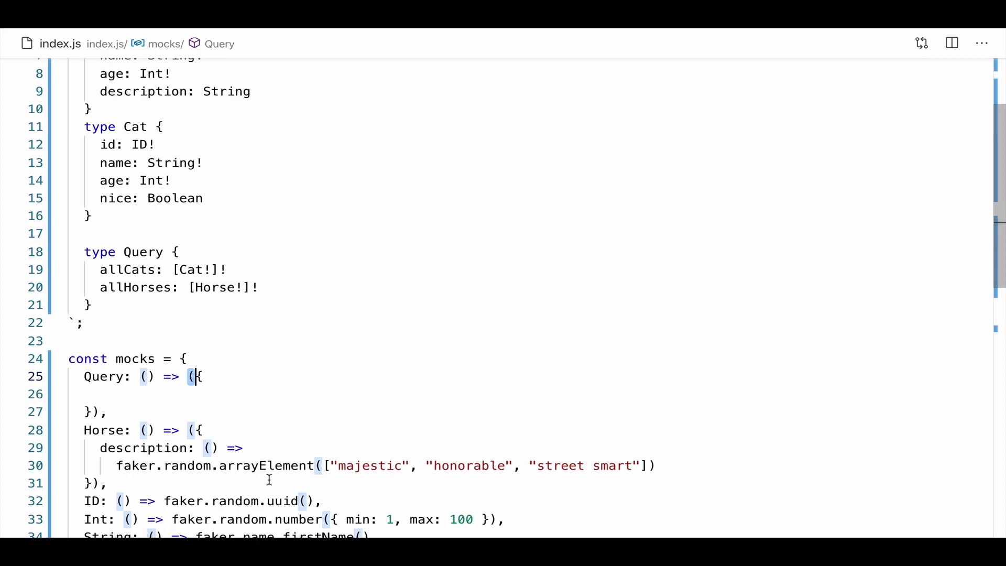
mouse_move(258, 476)
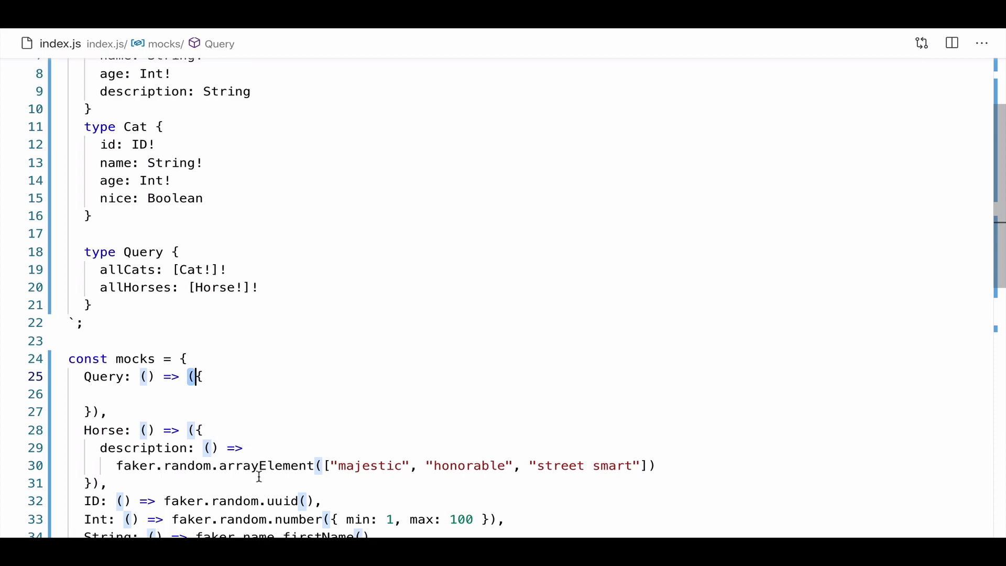
Make the Query mock's allCats return new MockList(5)
text(a)
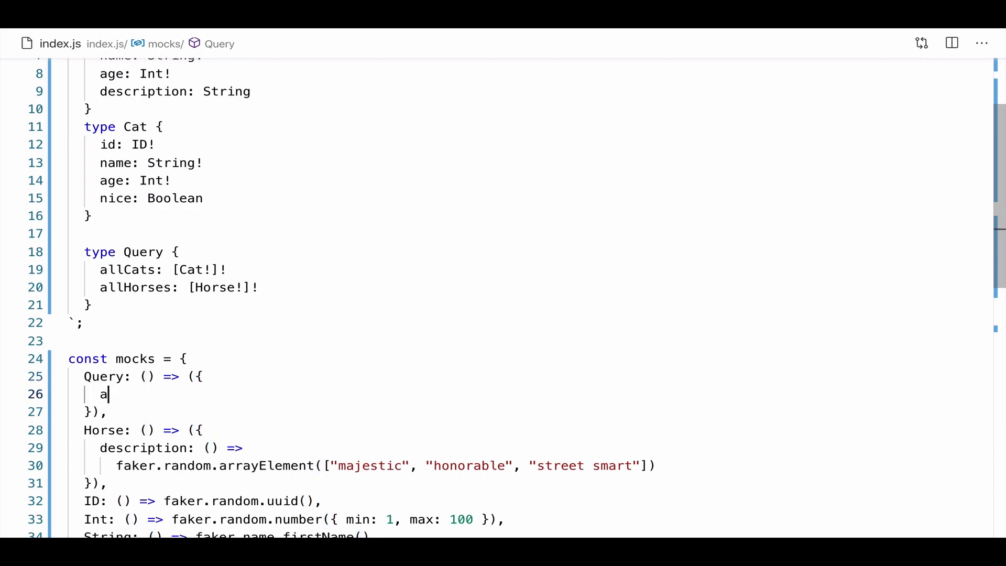
text(llCats:)
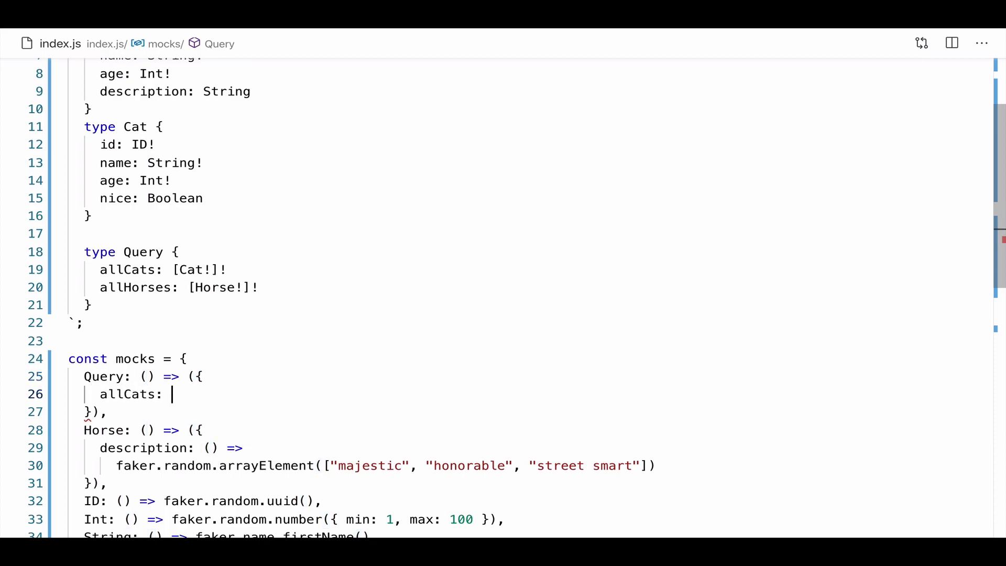
text(() =>)
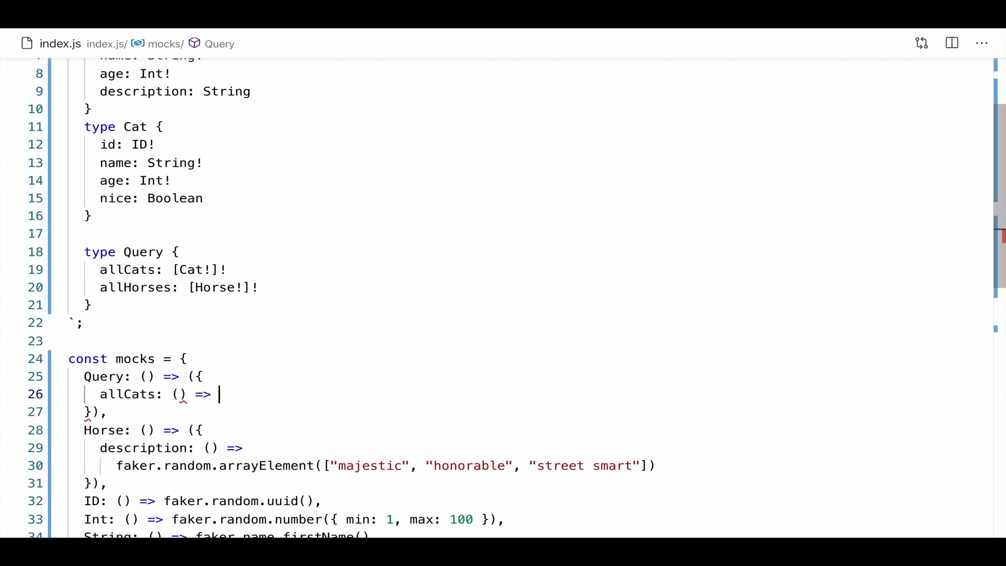
text(new MockLi)
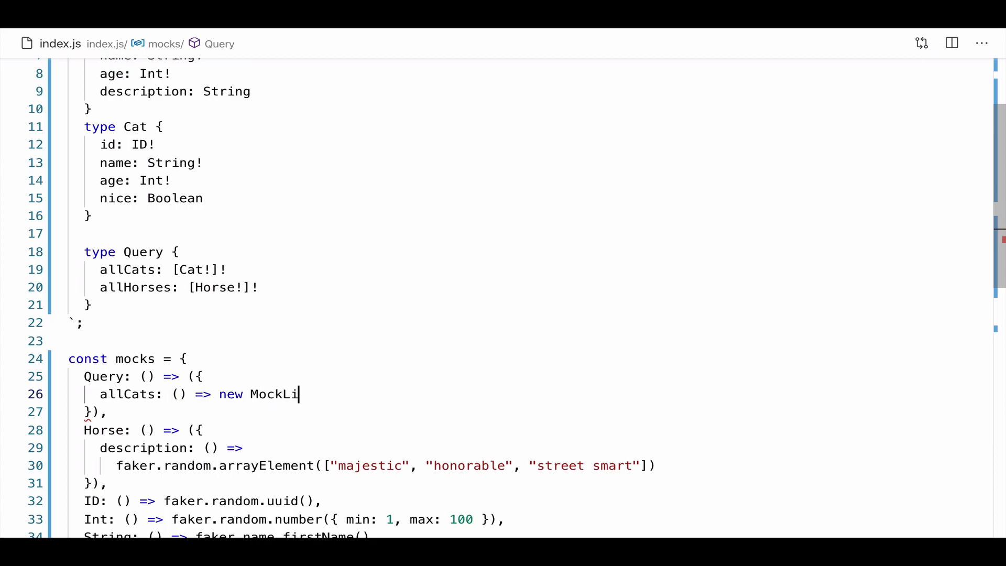
text(st())
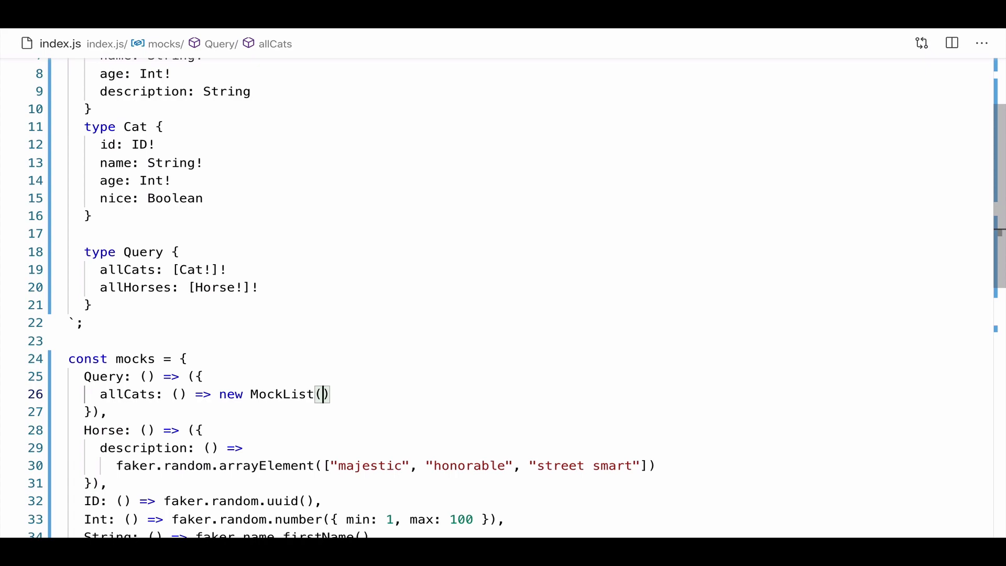
text(5)
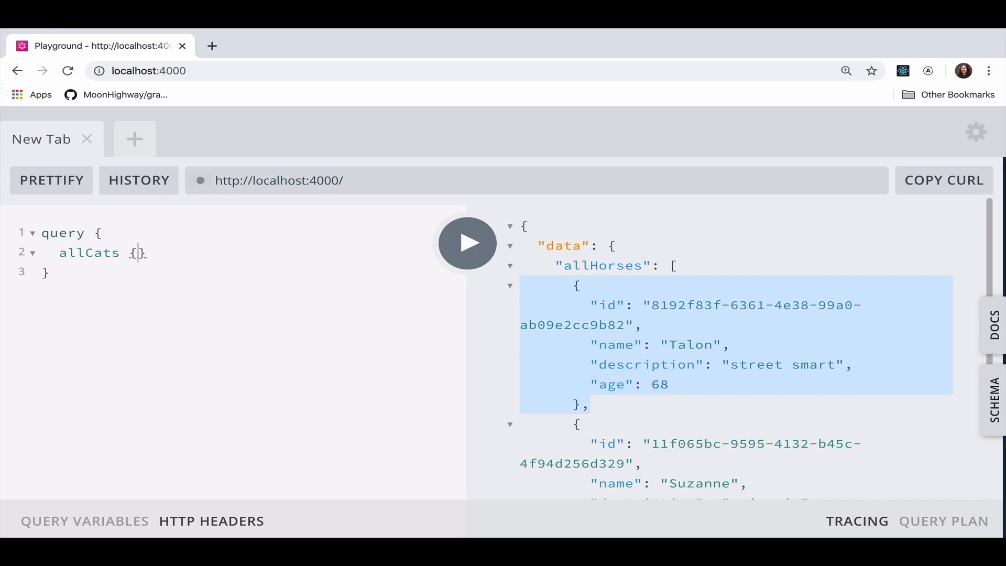
Request each cat's name in the allCats query and scroll through the mocked names
text(name)
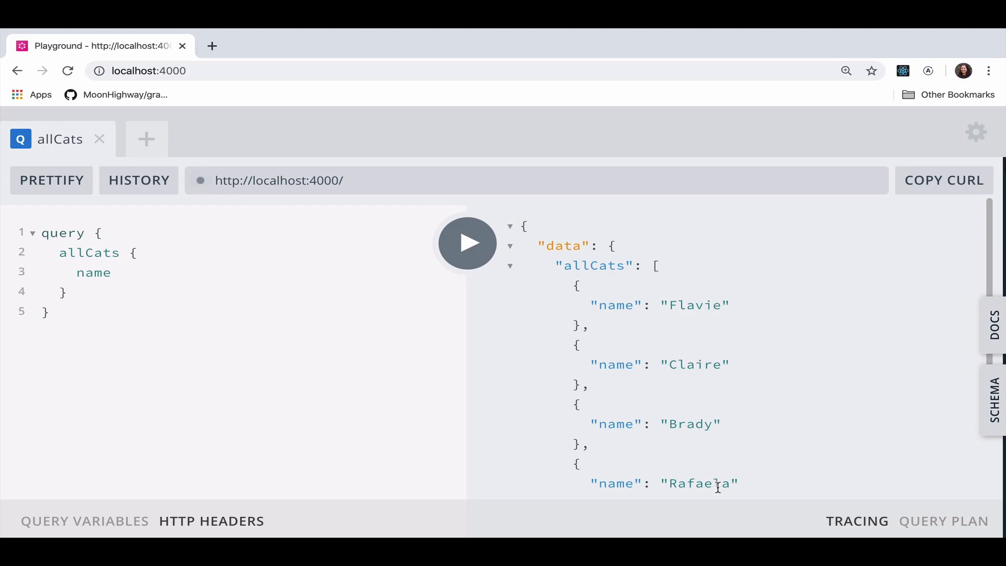
scroll(down, 3)
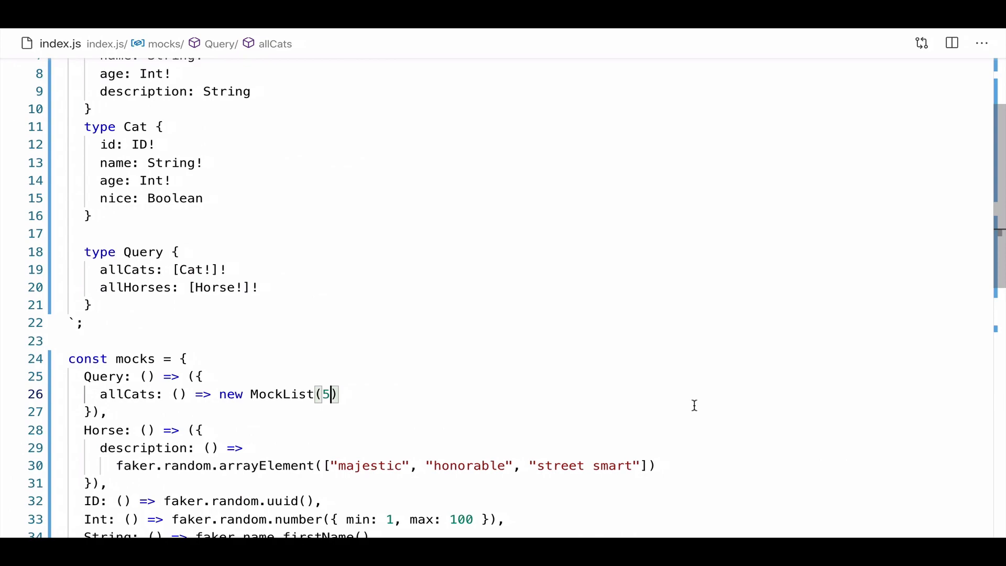
Change MockList(5) to new MockList([1, 20]) in index.js
key(Backspace)
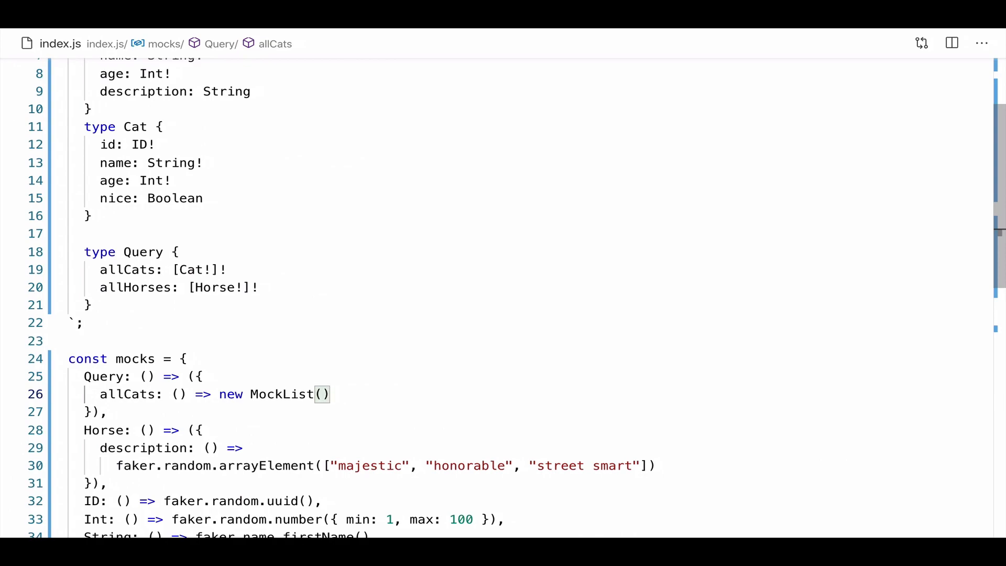
text([)
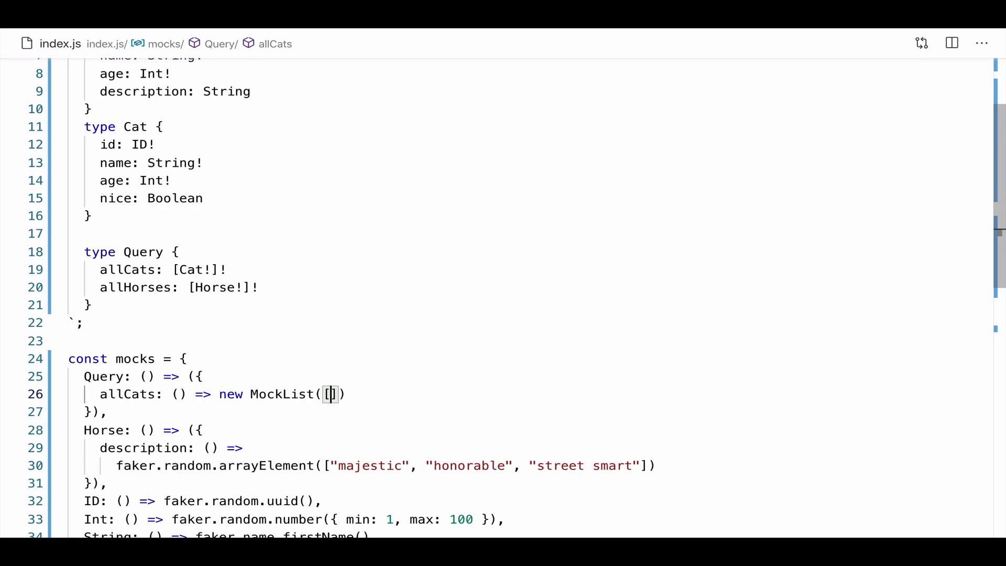
text(1,)
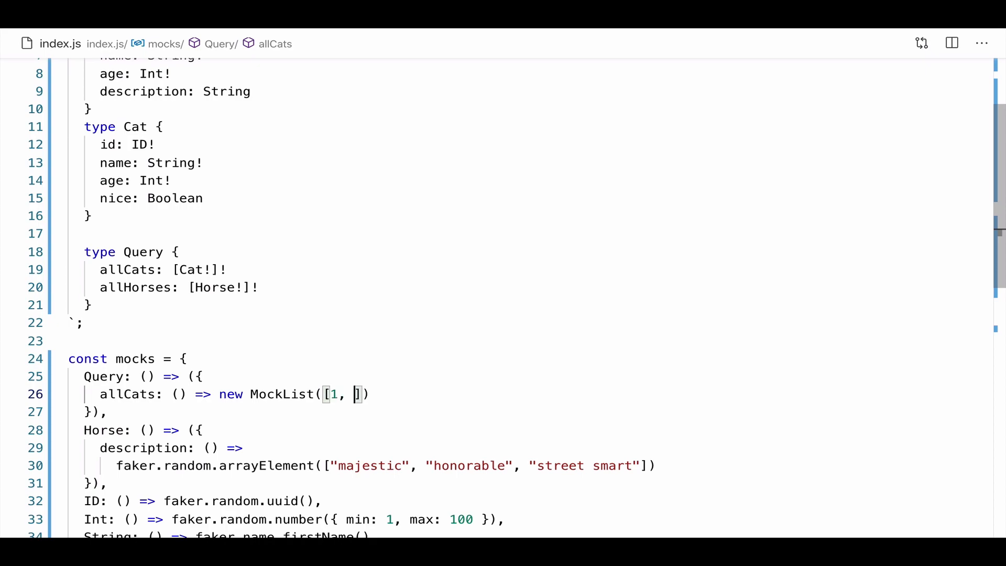
text(20)
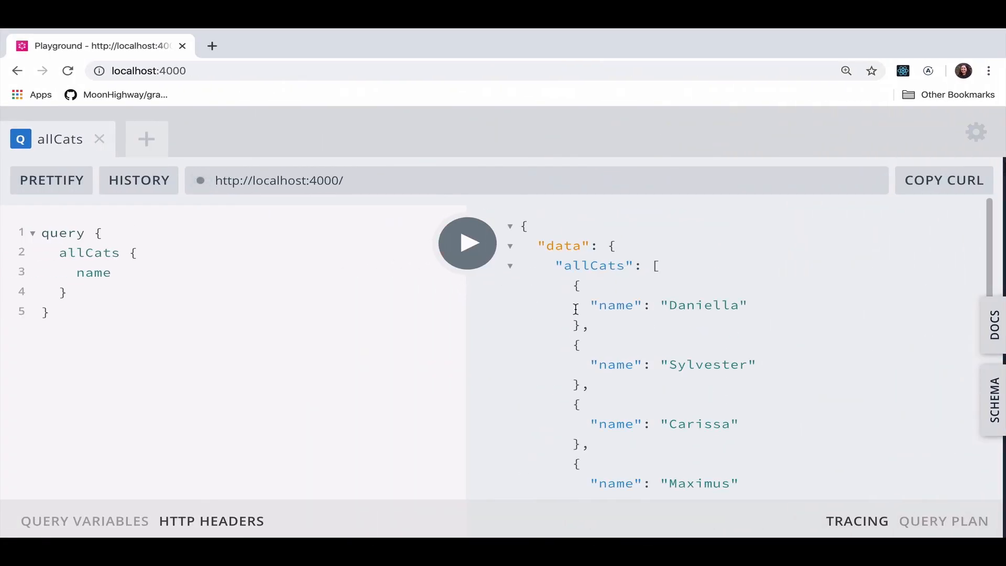
Scroll the results and rerun allCats repeatedly, comparing how many cat names come back
scroll(down, 3)
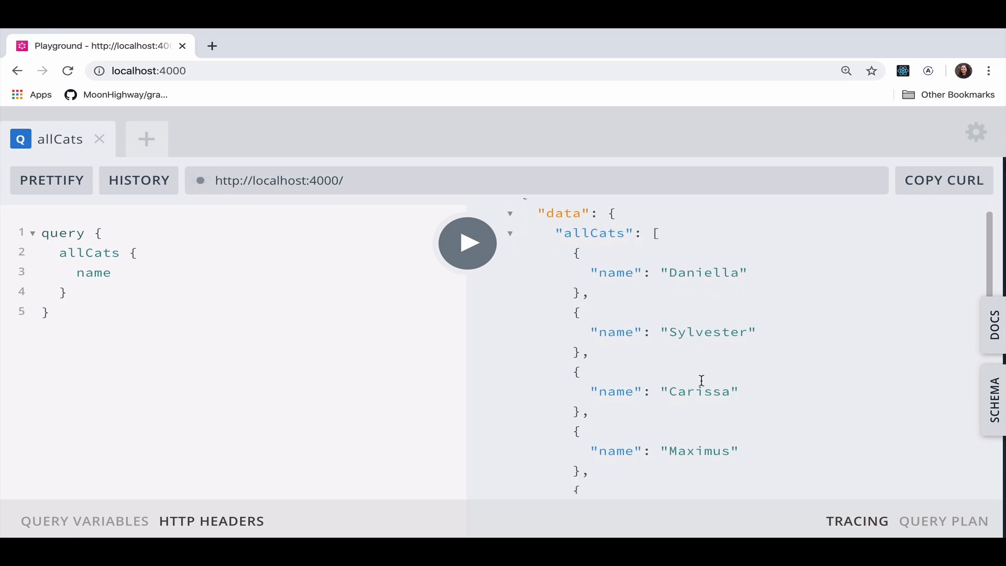
scroll(down, 3)
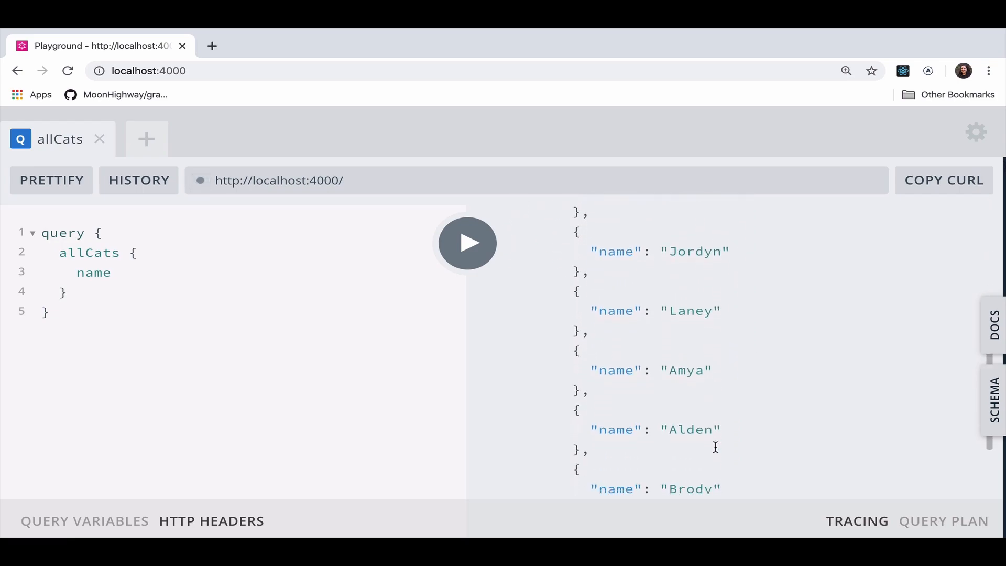
click(467, 243)
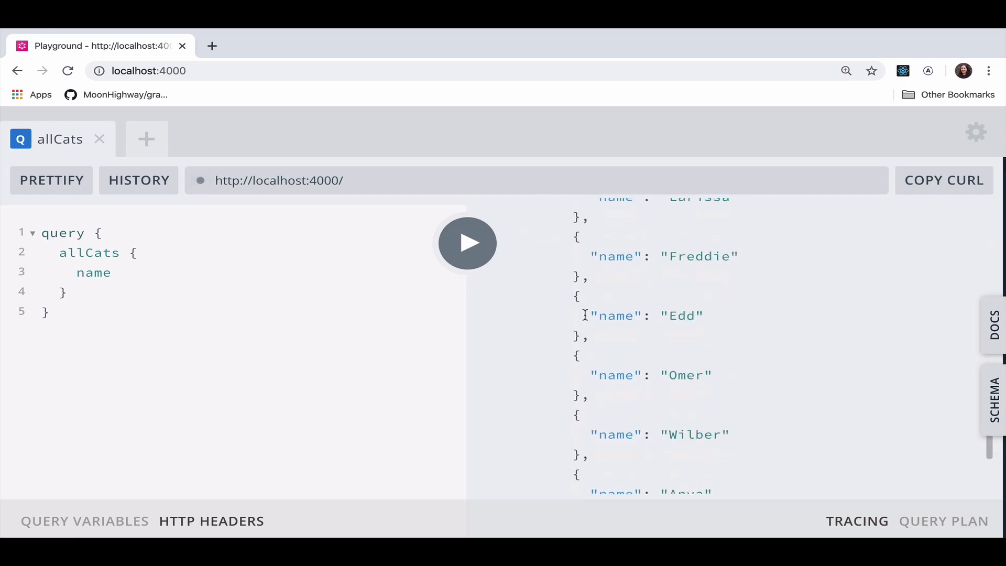
click(467, 243)
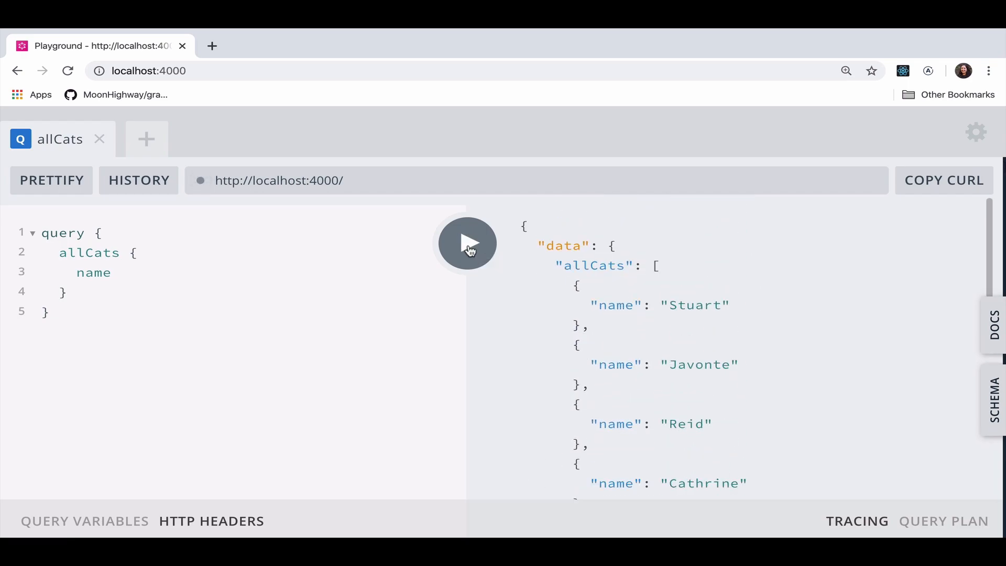
click(467, 243)
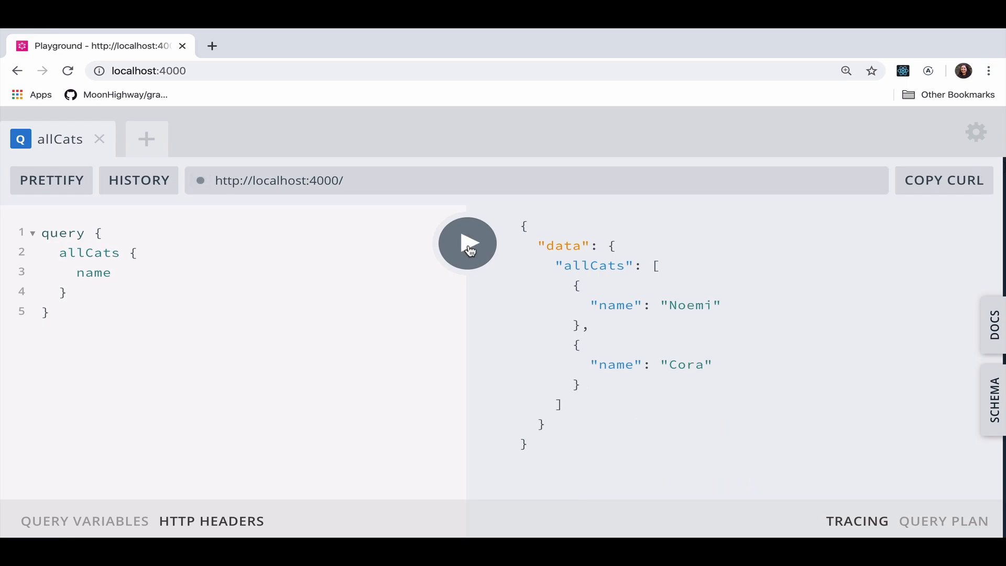
click(467, 243)
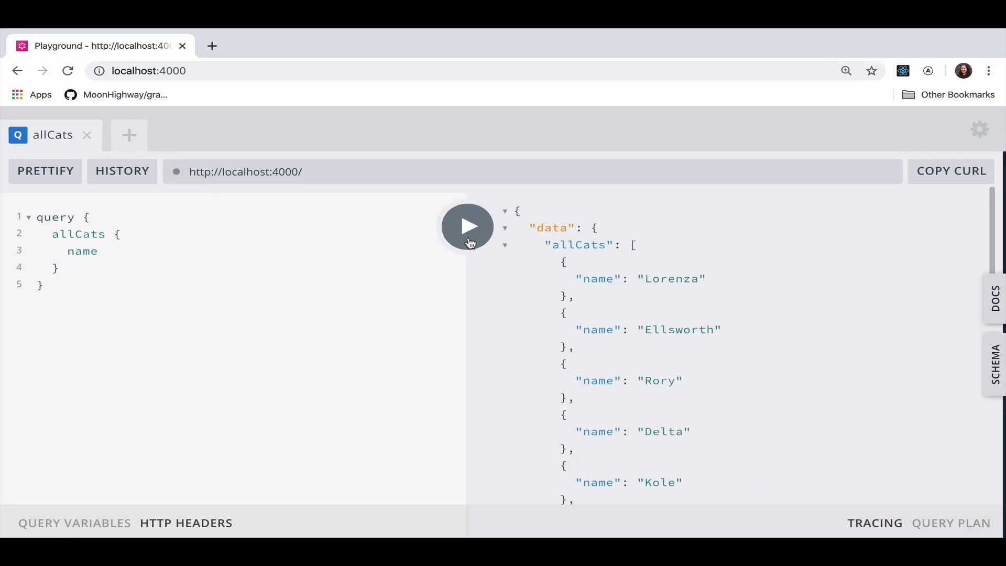
click(467, 227)
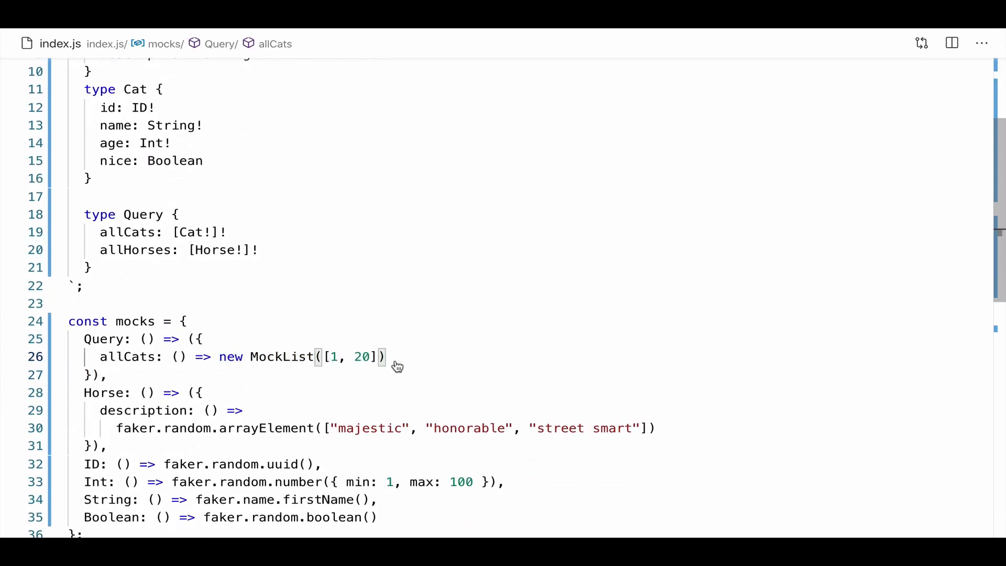
mouse_move(197, 392)
text(all)
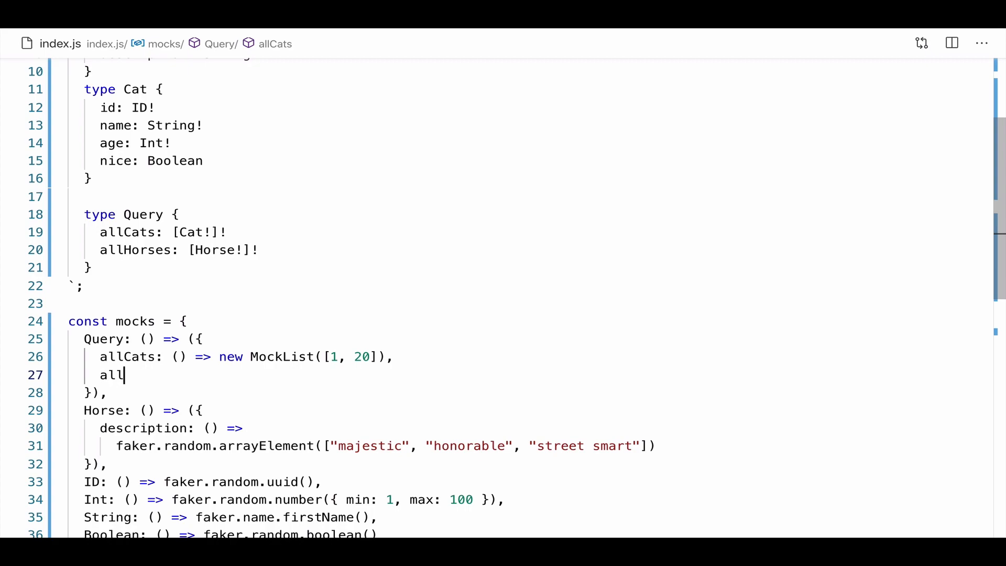
Add allHorses: () => new MockList(4) under allCats in mocks.Query
text(Horses:)
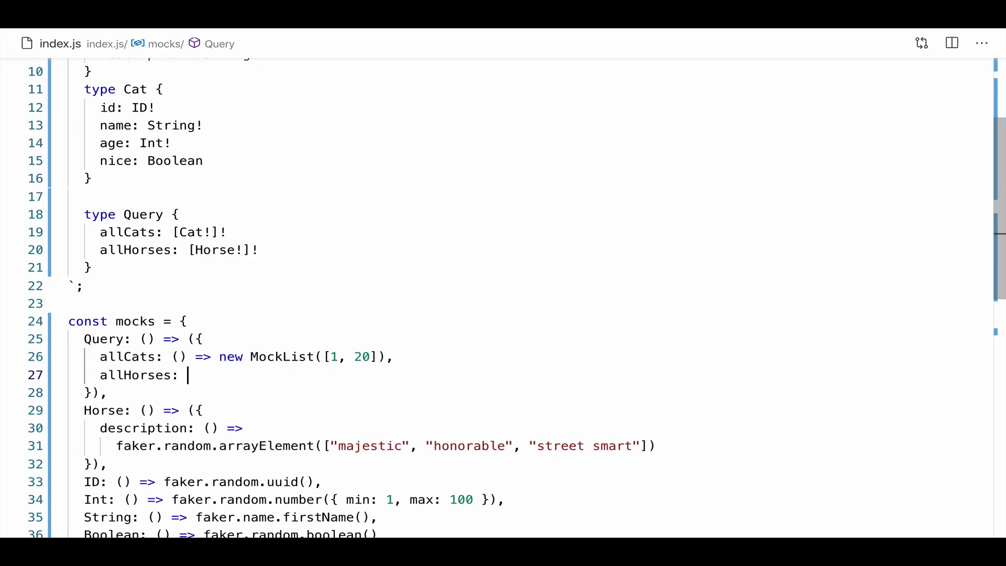
text(() => new)
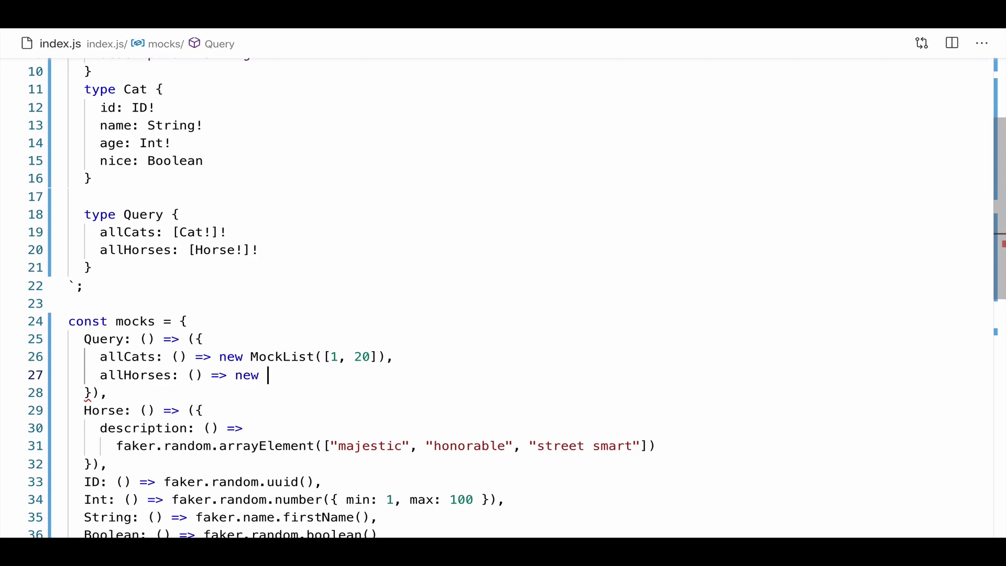
text(MockLis)
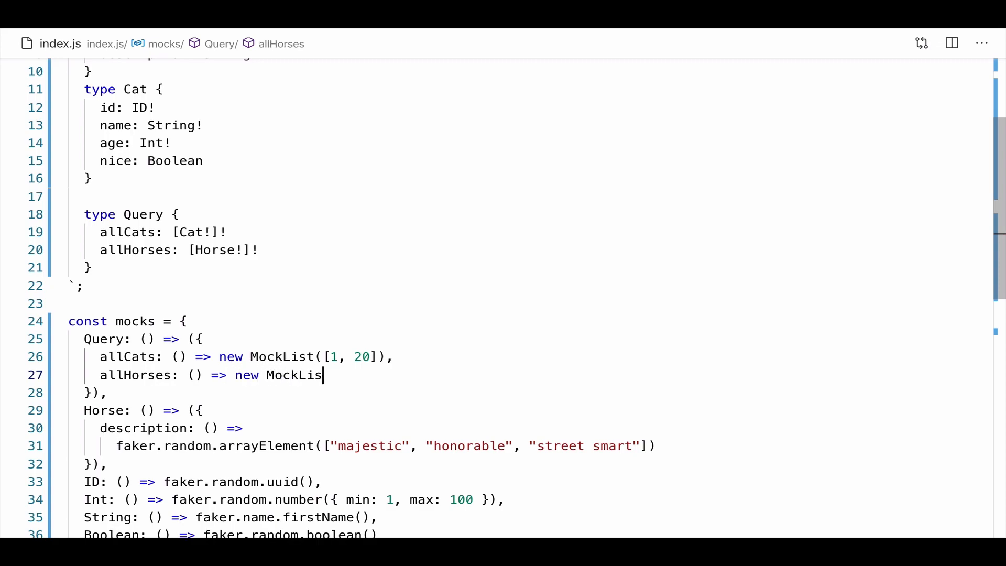
text(t(4))
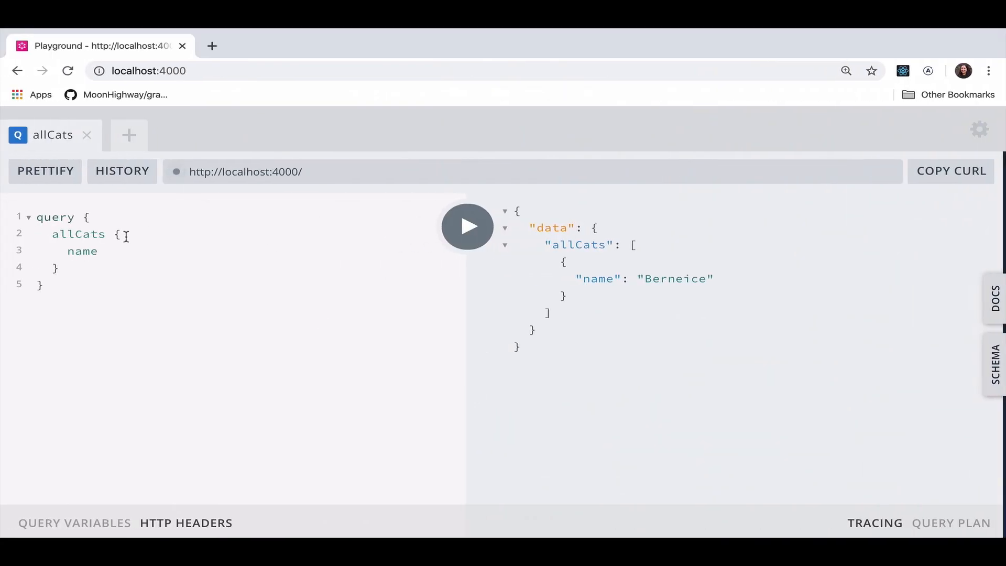
Switch the query to allHorses and run it three times, getting four horses each time
text(allH)
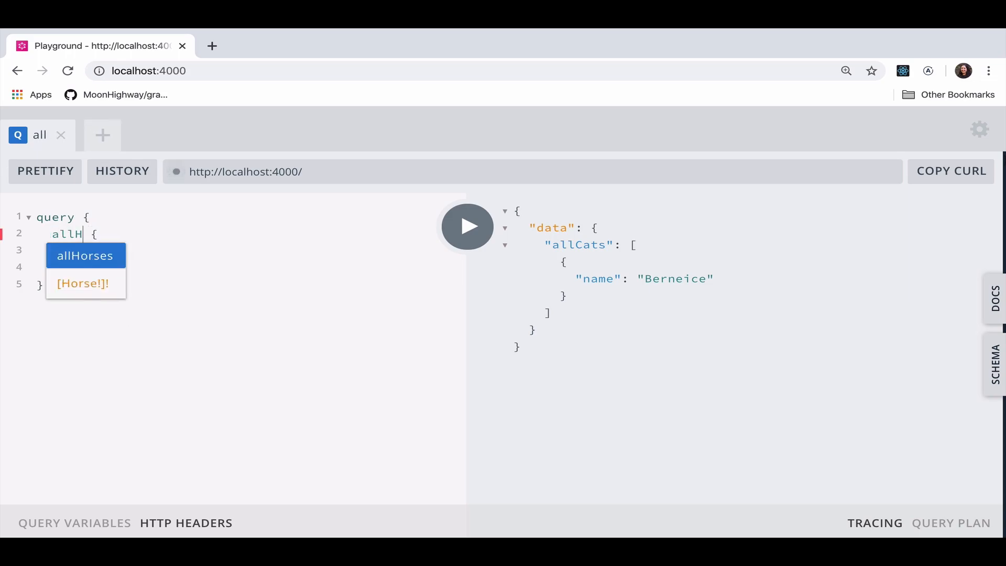
click(467, 225)
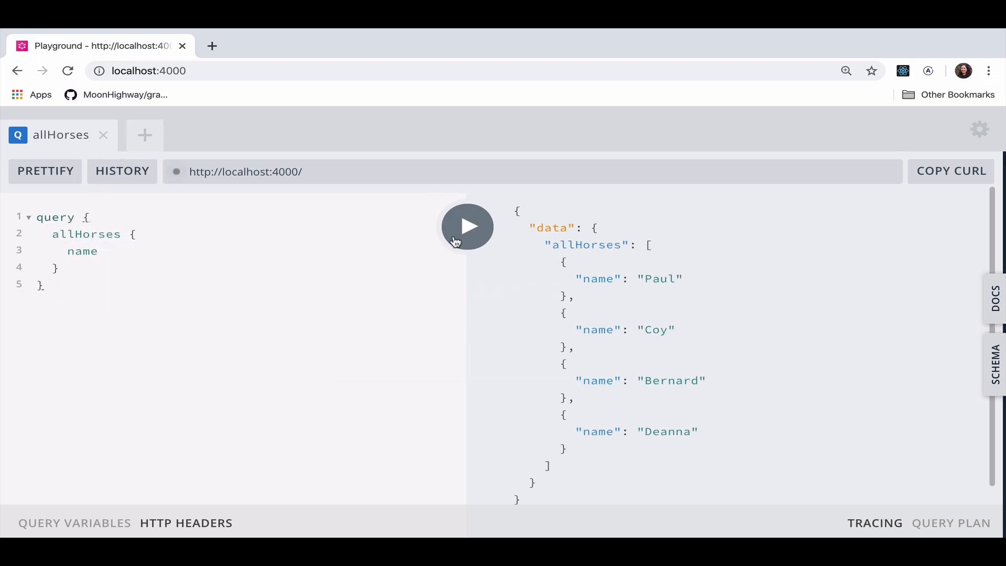
click(467, 226)
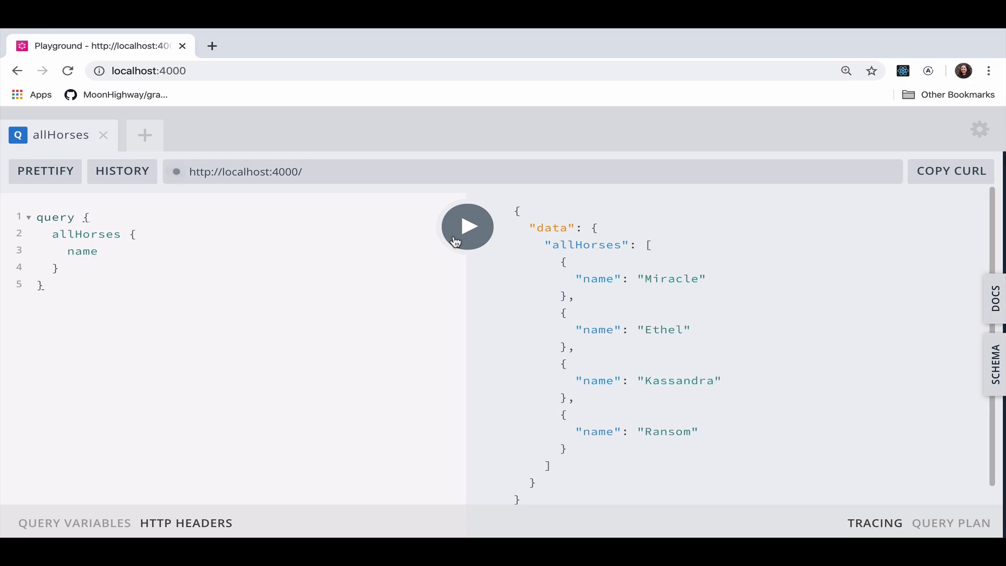
click(466, 226)
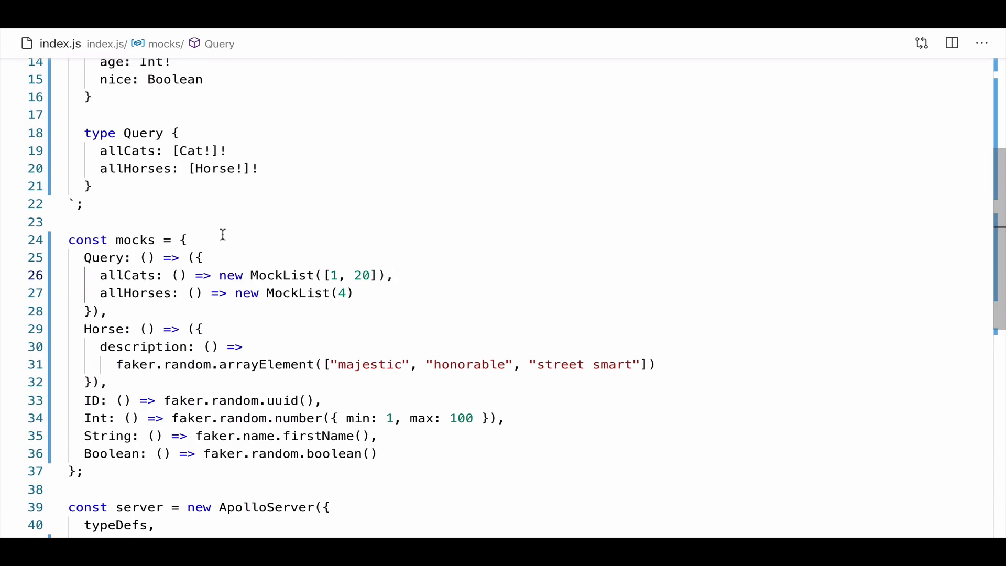
Create an empty const resolvers = {} object in index.js
text(const)
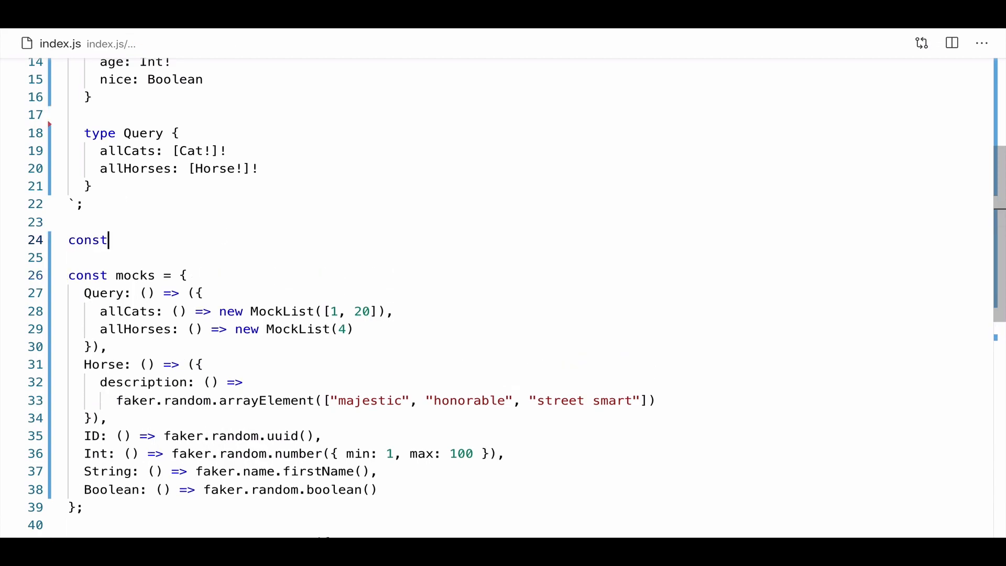
text(resolvers)
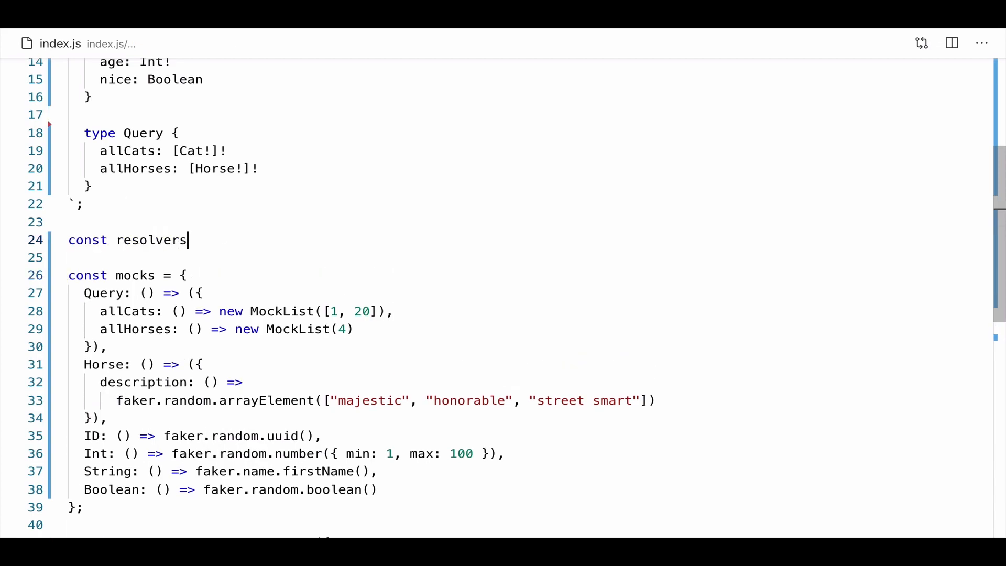
text(= {})
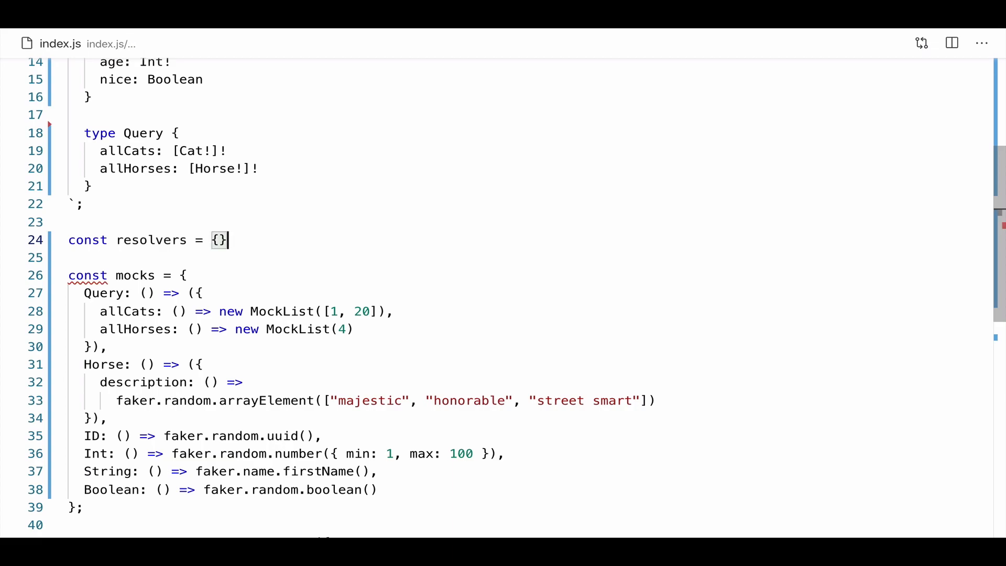
key(Enter)
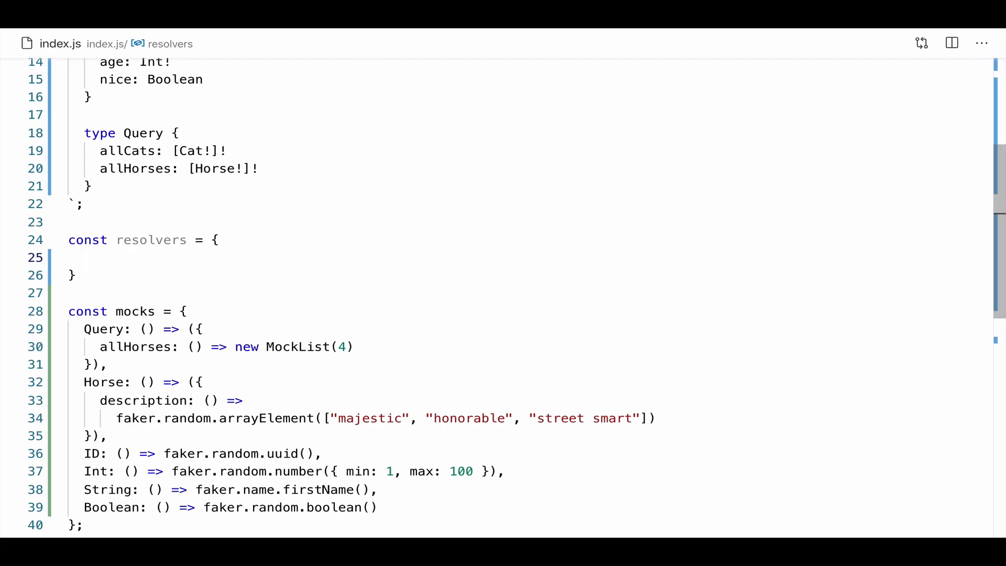
Add Query.allCats returning [{ id: 1, name: "Meatball" }] to resolvers
text(Query)
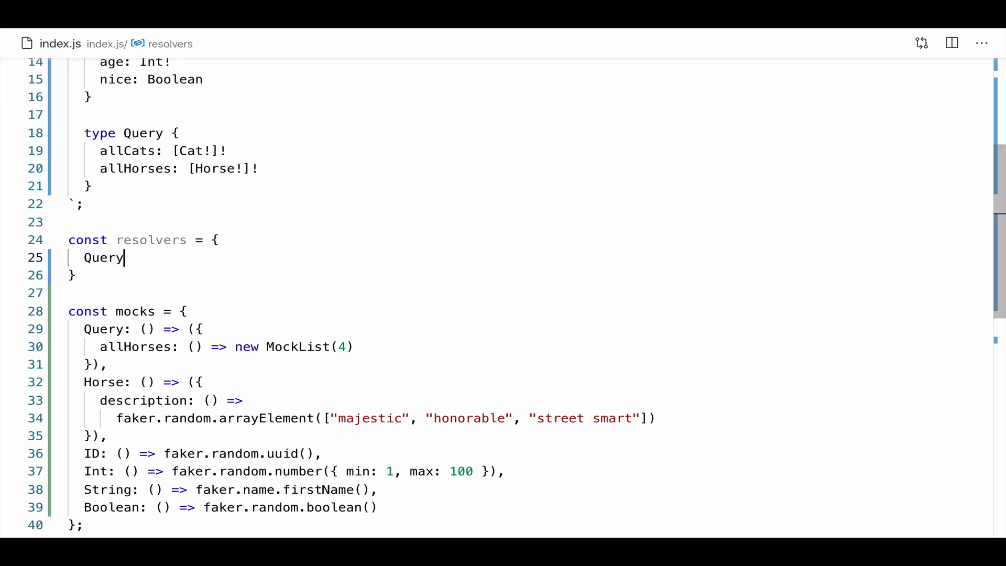
text(: {)
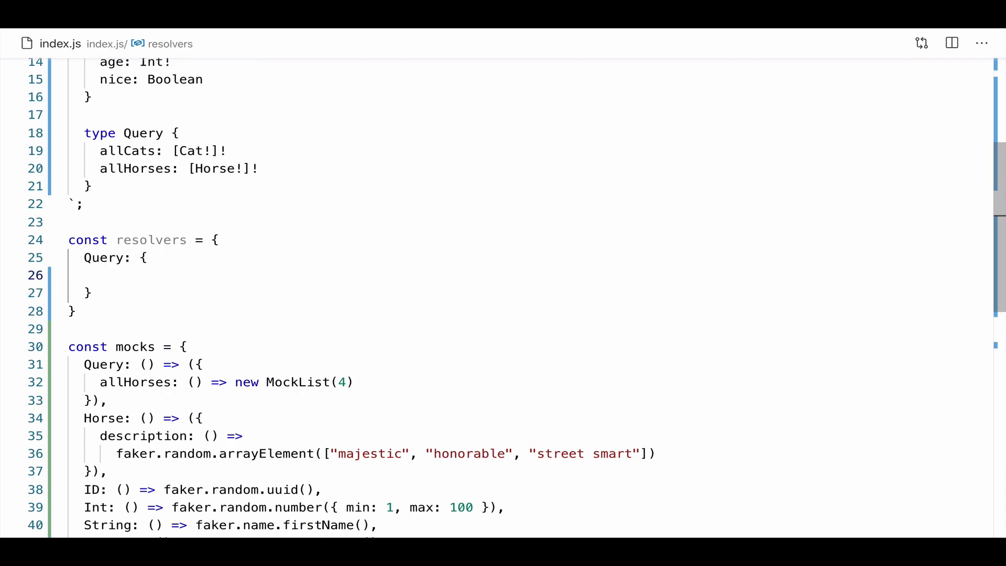
text(allCat)
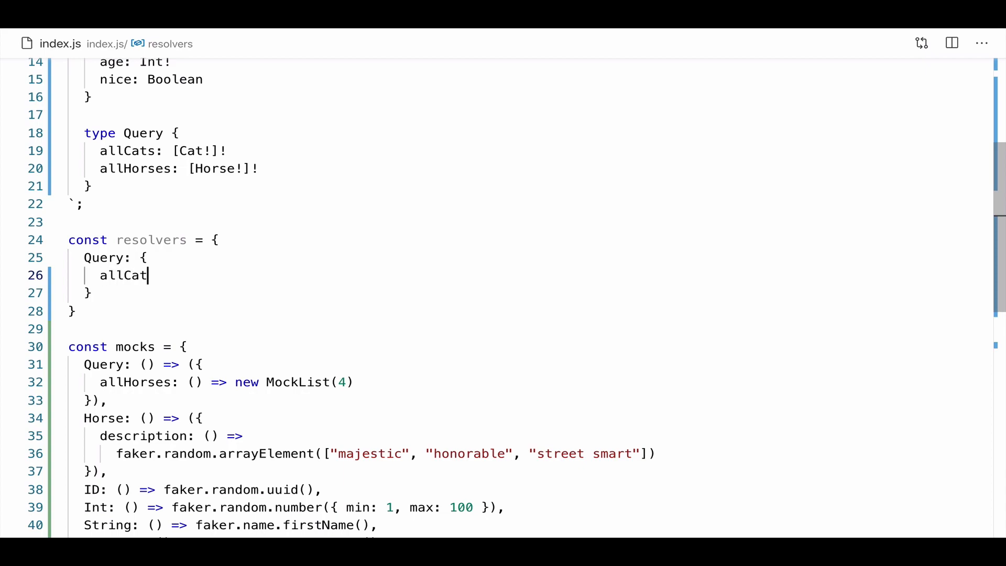
text(s: () => [)
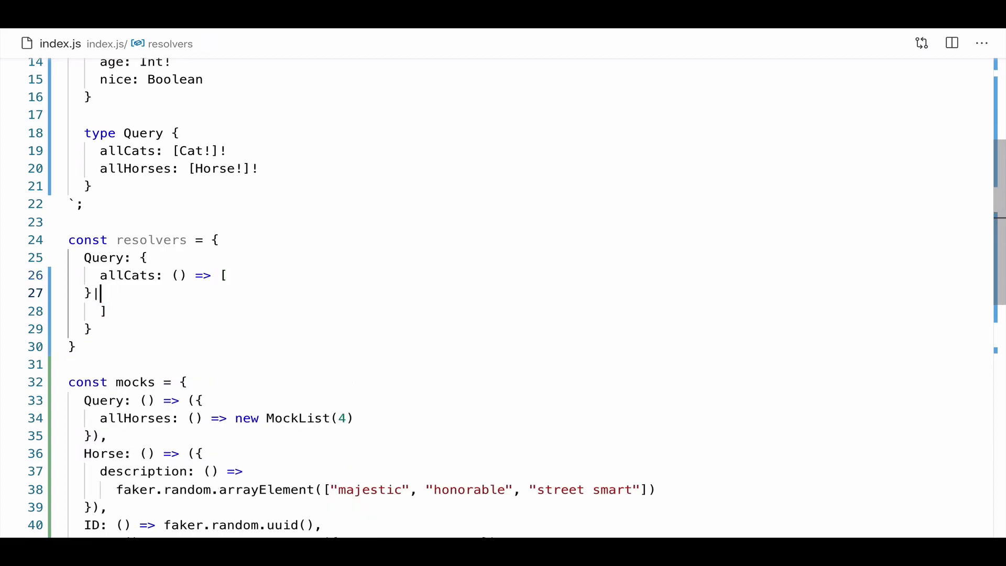
key(Backspace)
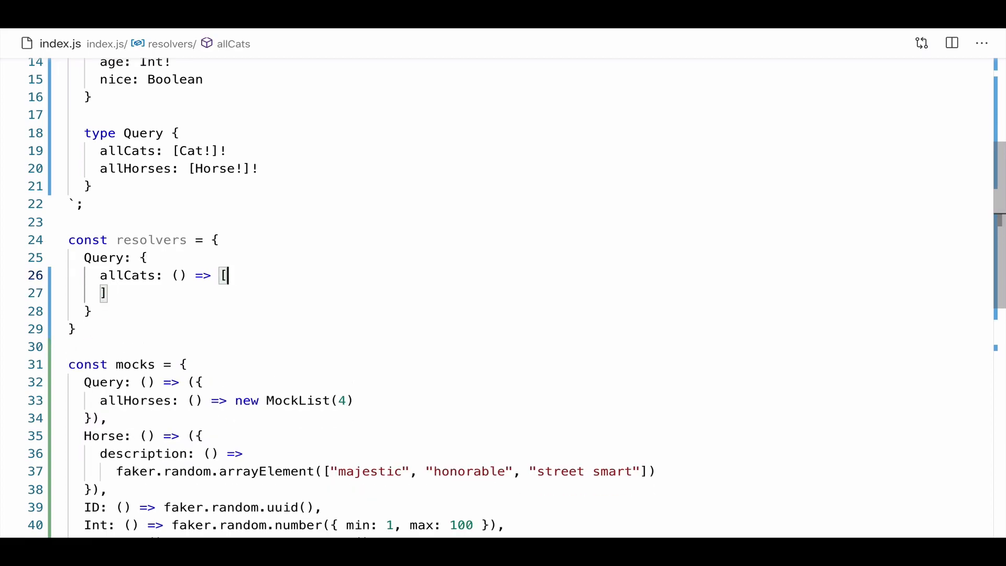
text({})
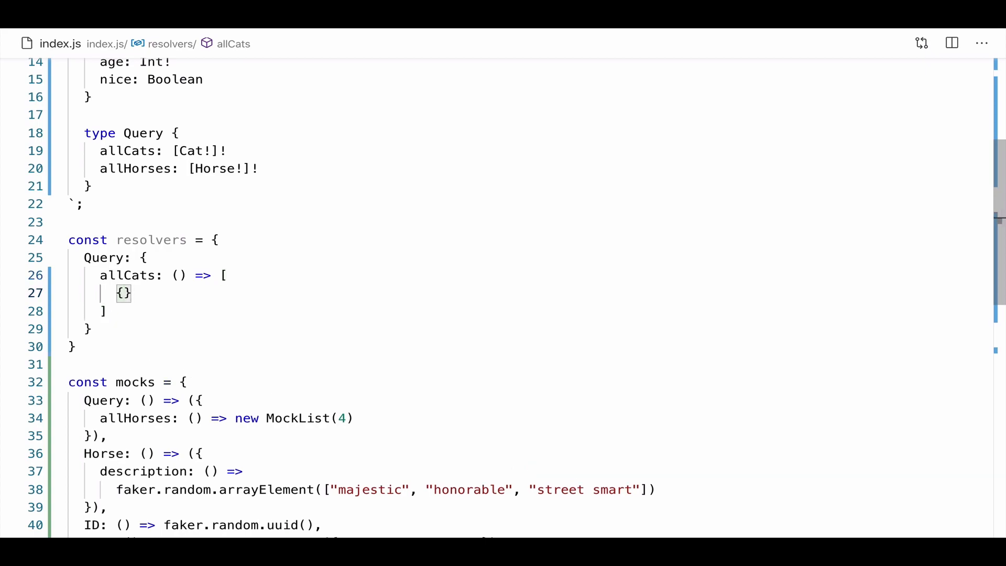
text(id: 1,)
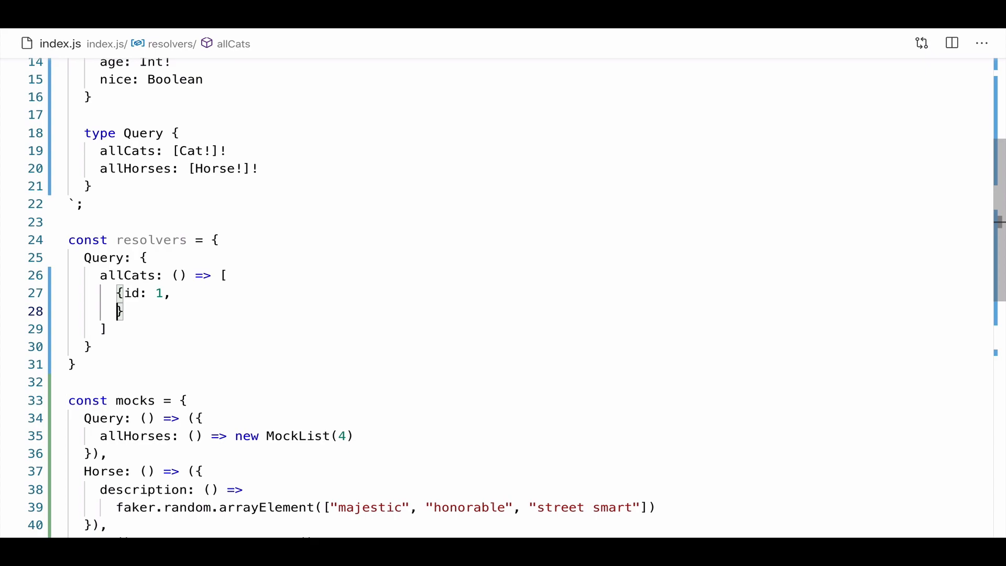
text(name: "")
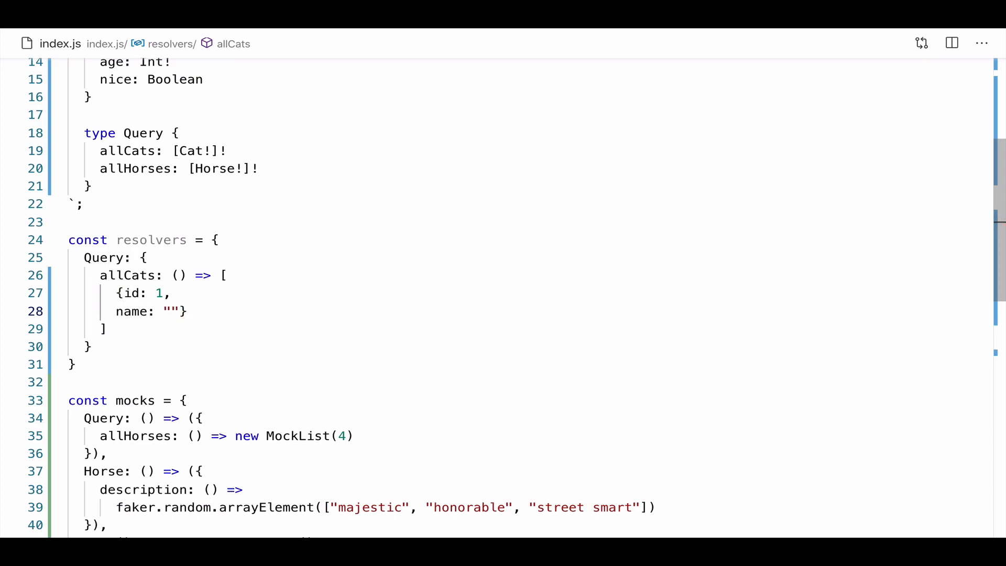
text(Meatball)
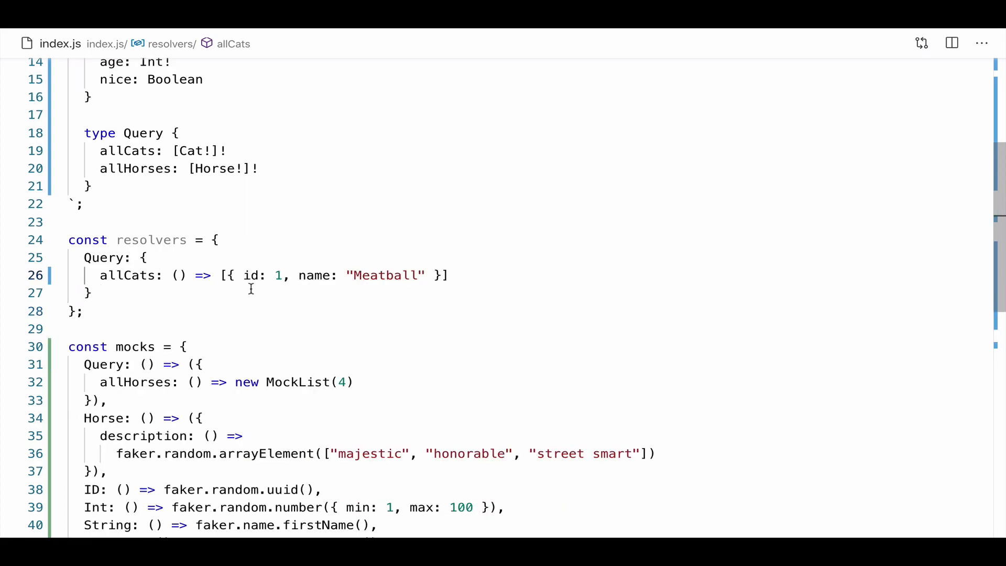
mouse_move(58, 347)
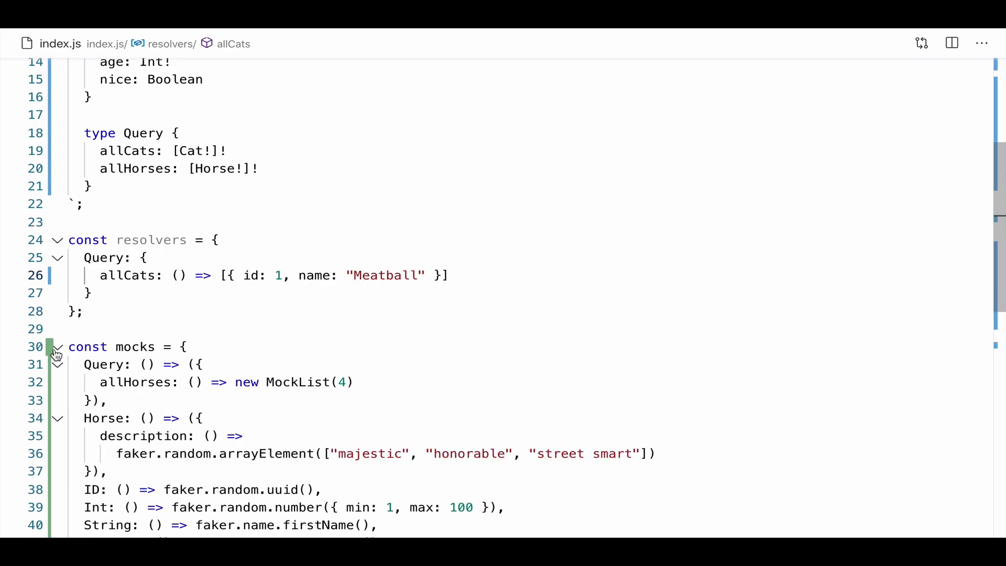
Add resolvers, after typeDefs in the new ApolloServer options
click(57, 347)
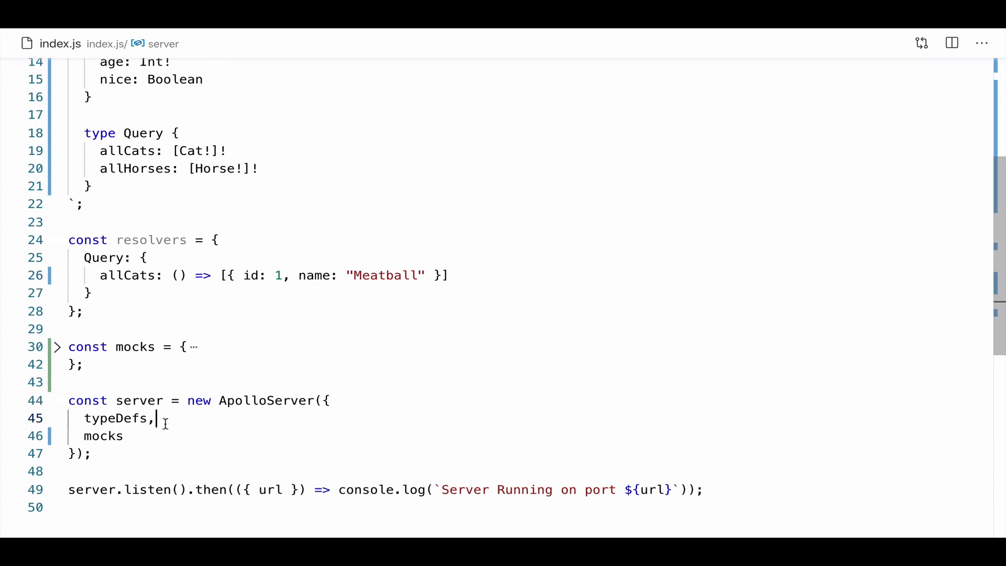
text(resol)
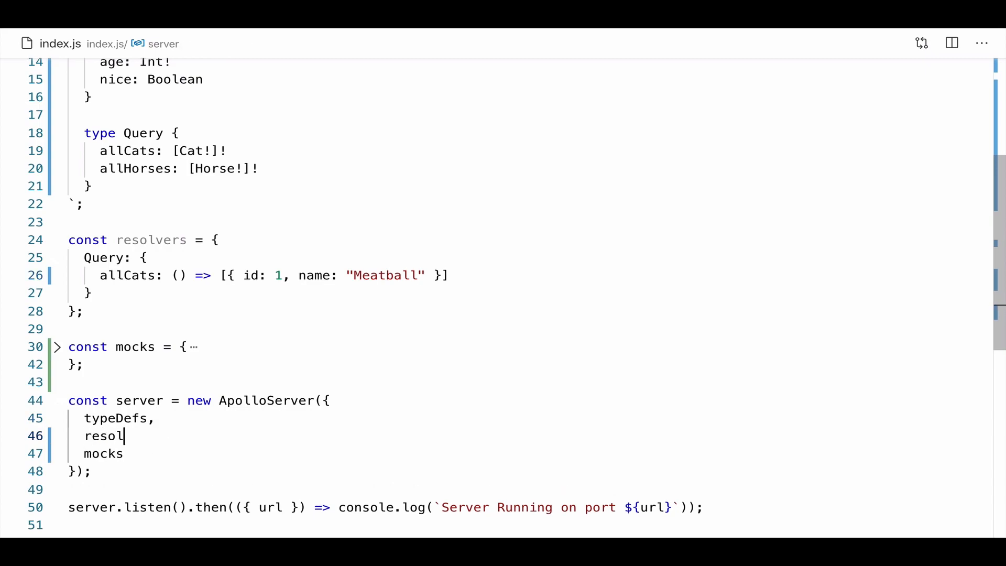
text(vers,)
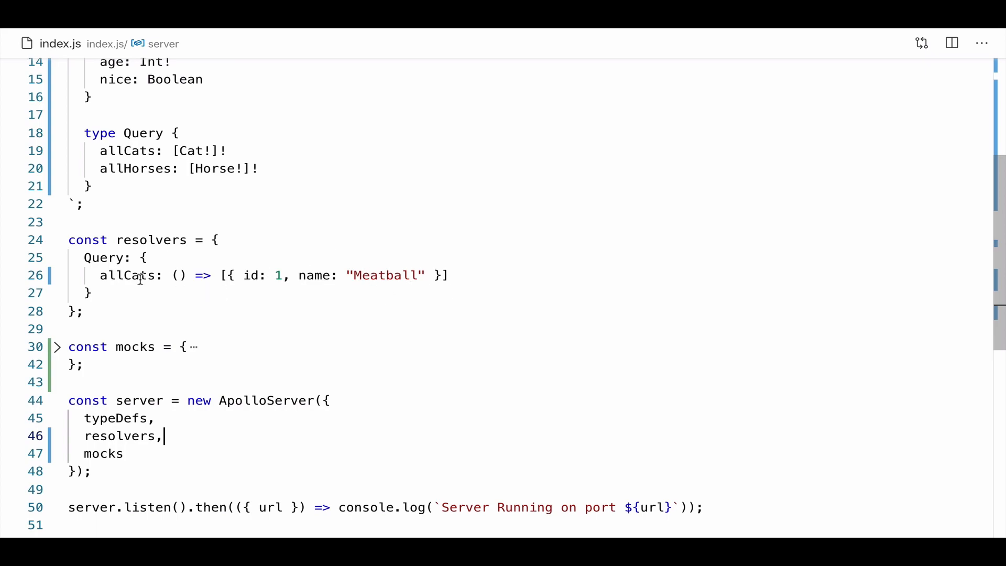
mouse_move(159, 347)
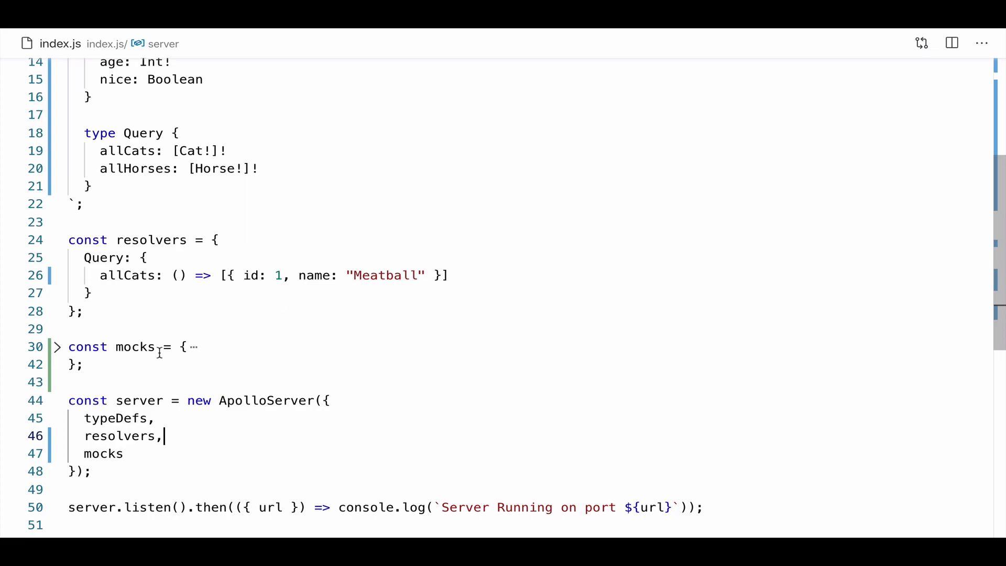
mouse_move(275, 390)
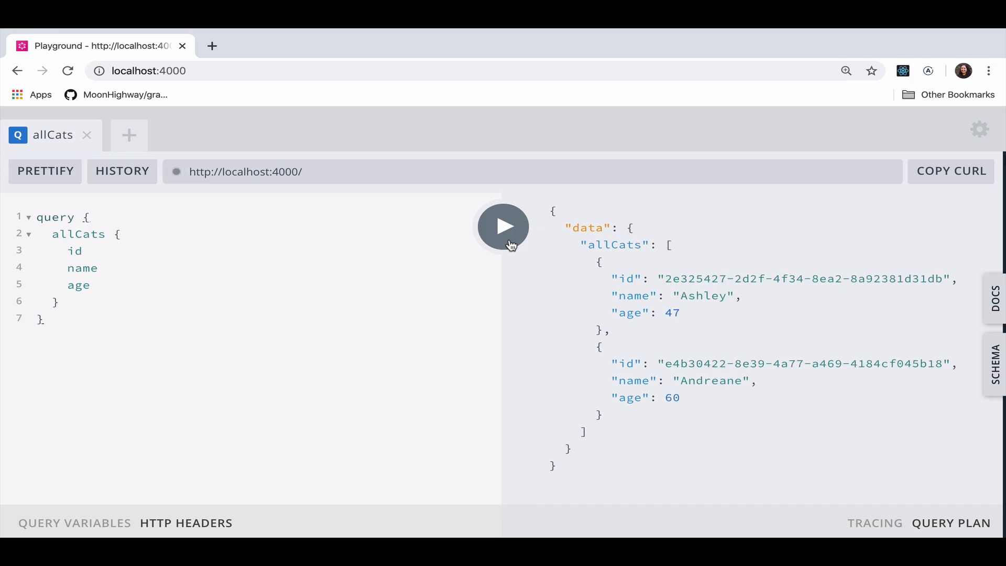
Rerun allCats twice and select the second cat's generated id, still seeing mocked cats
click(502, 226)
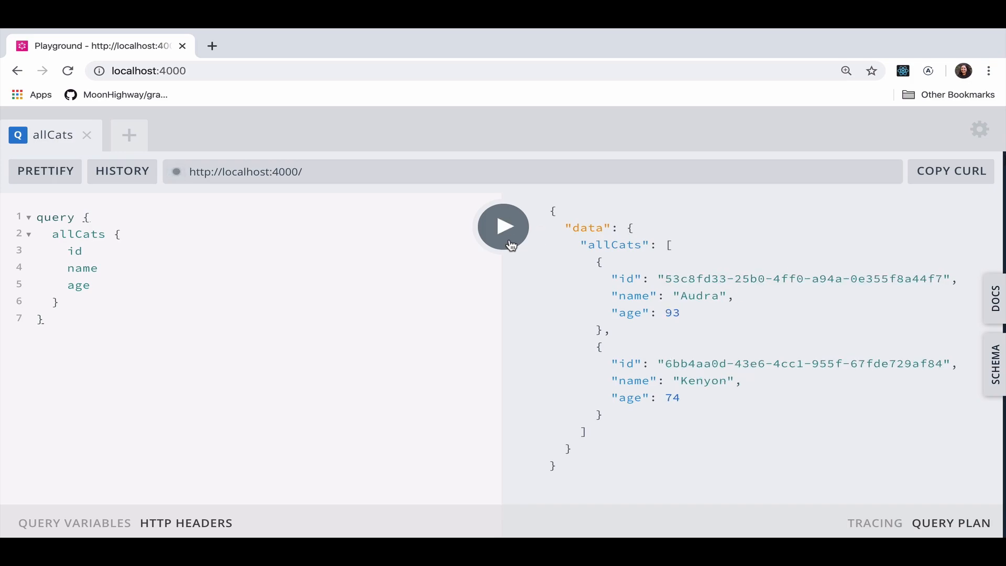
click(503, 226)
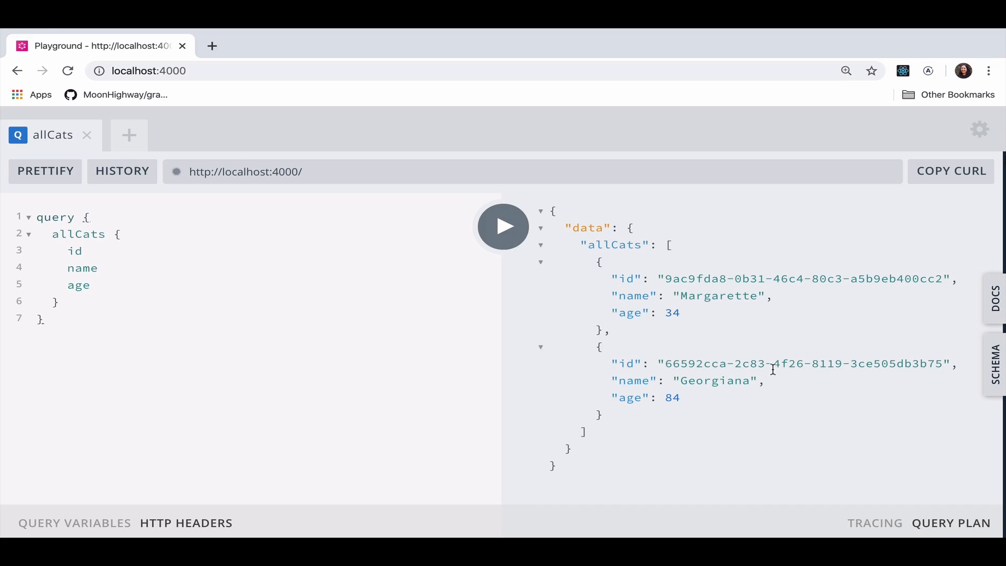
double_click(719, 295)
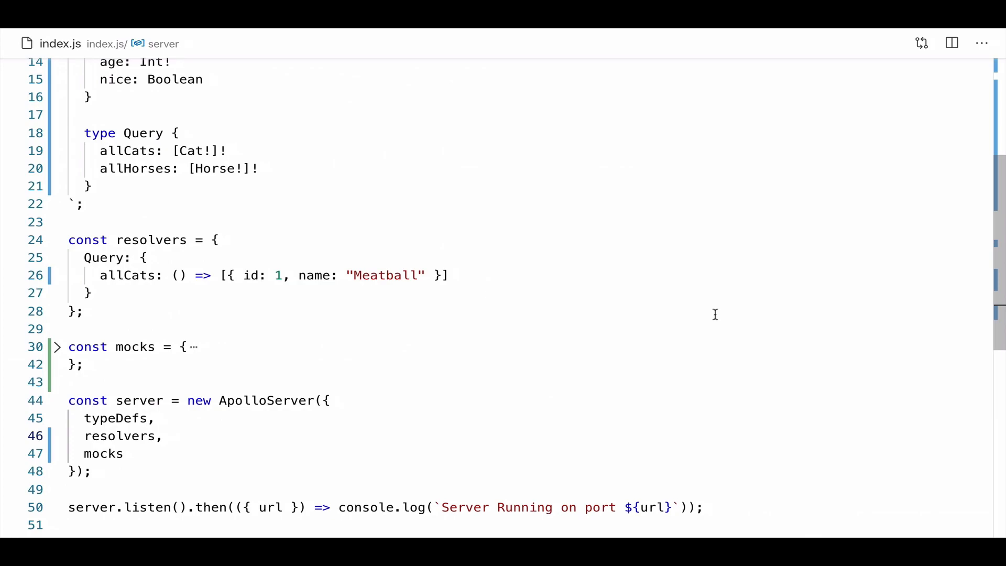
mouse_move(289, 239)
text(,)
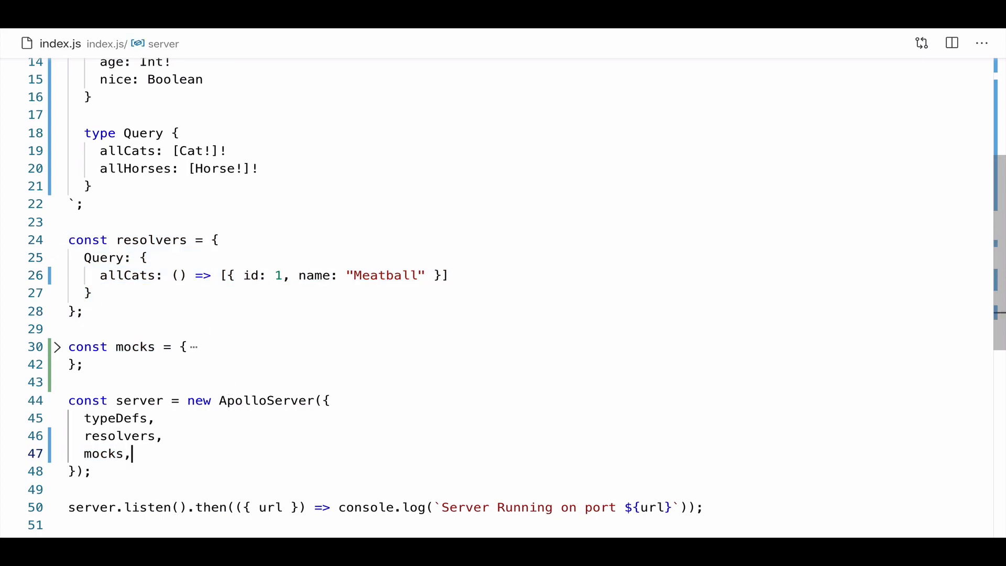
Add mockEntireSchema: false after mocks in the ApolloServer options
text(mock)
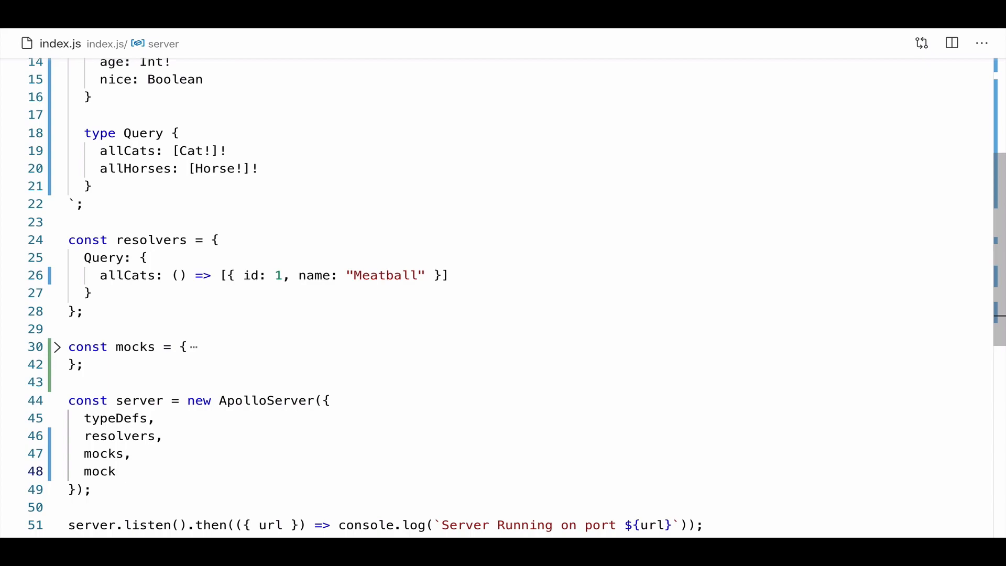
text(EntireSch)
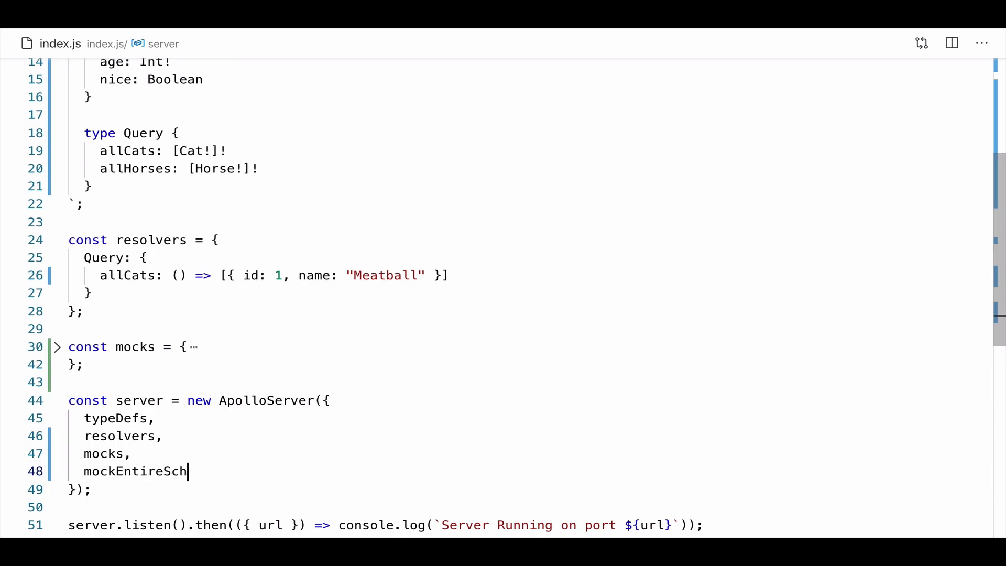
text(ema: false)
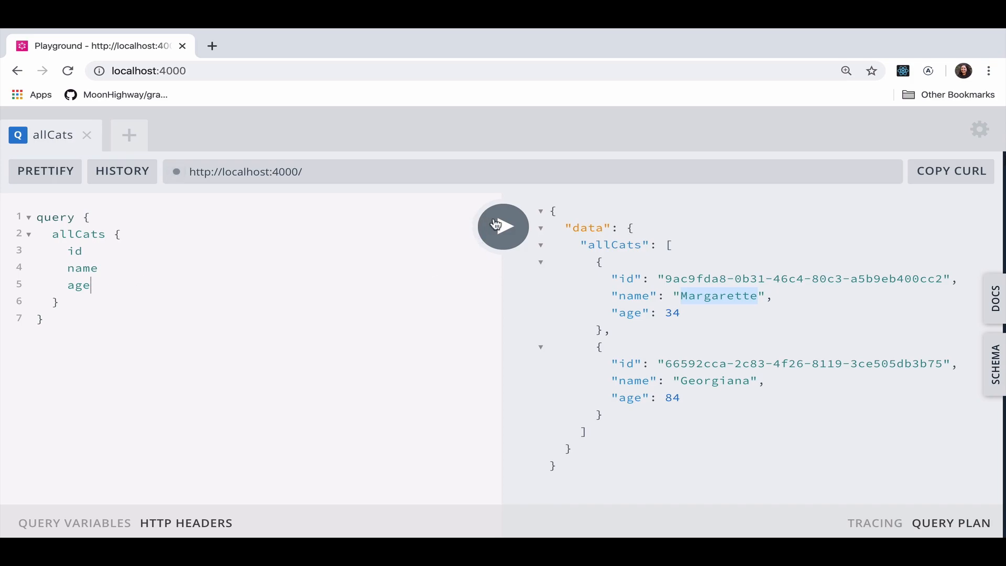
Run allCats to get Meatball with id 1, then add the nice field and rerun
click(503, 226)
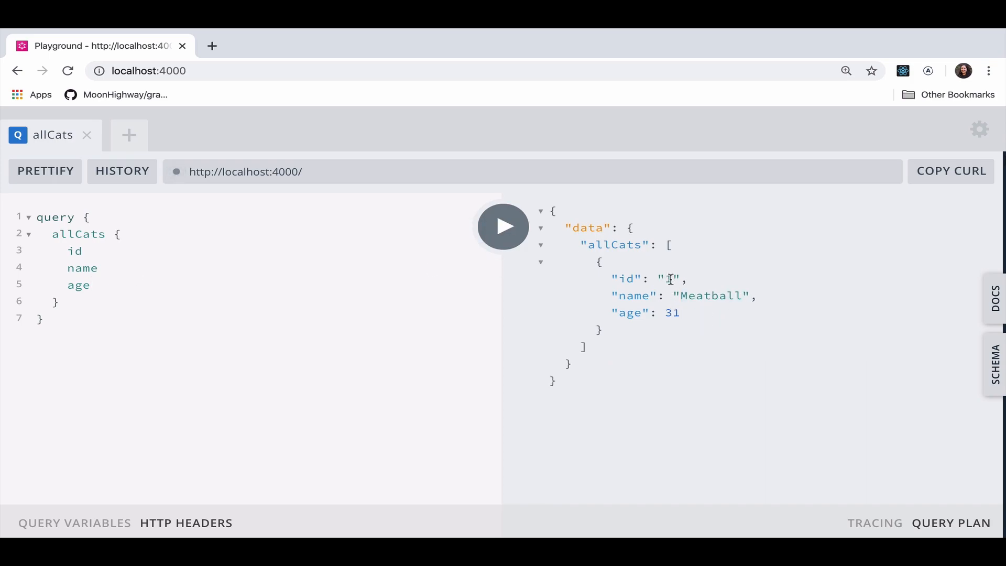
mouse_move(709, 316)
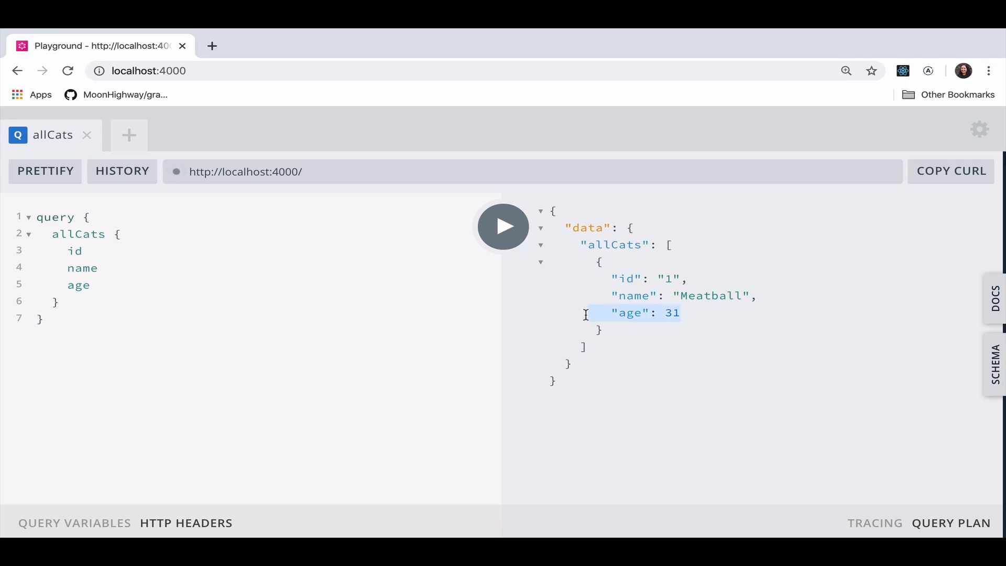
click(71, 302)
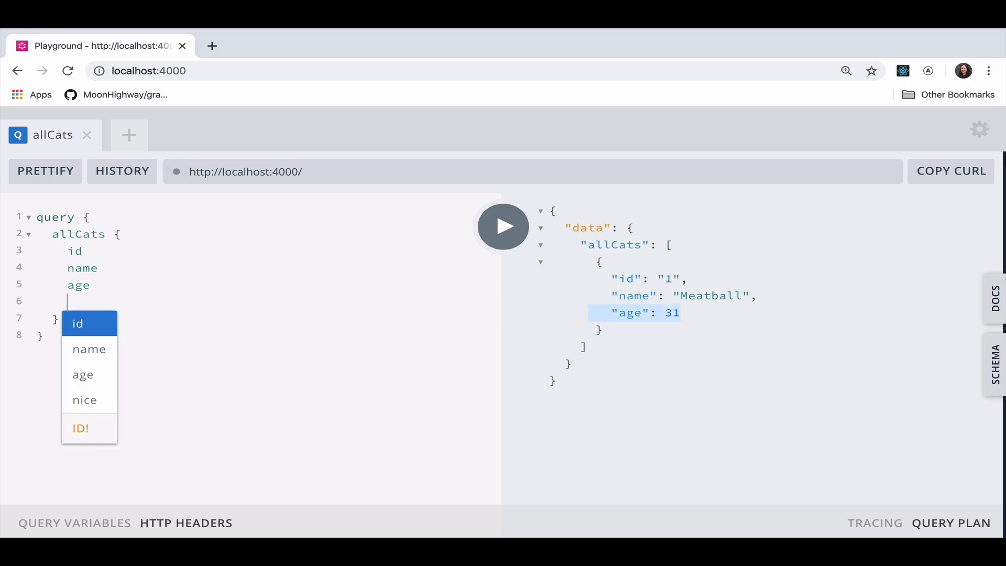
click(84, 400)
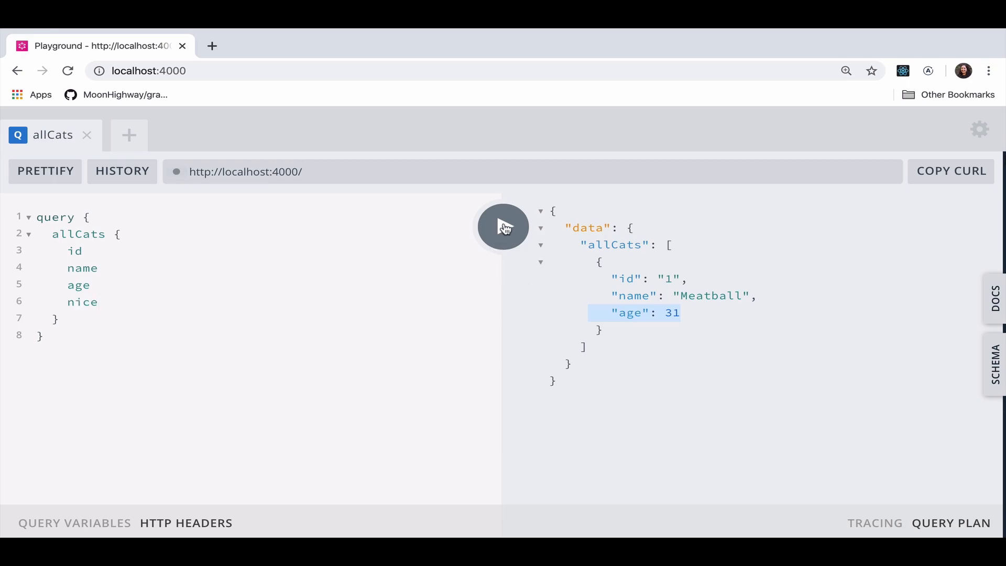
click(503, 226)
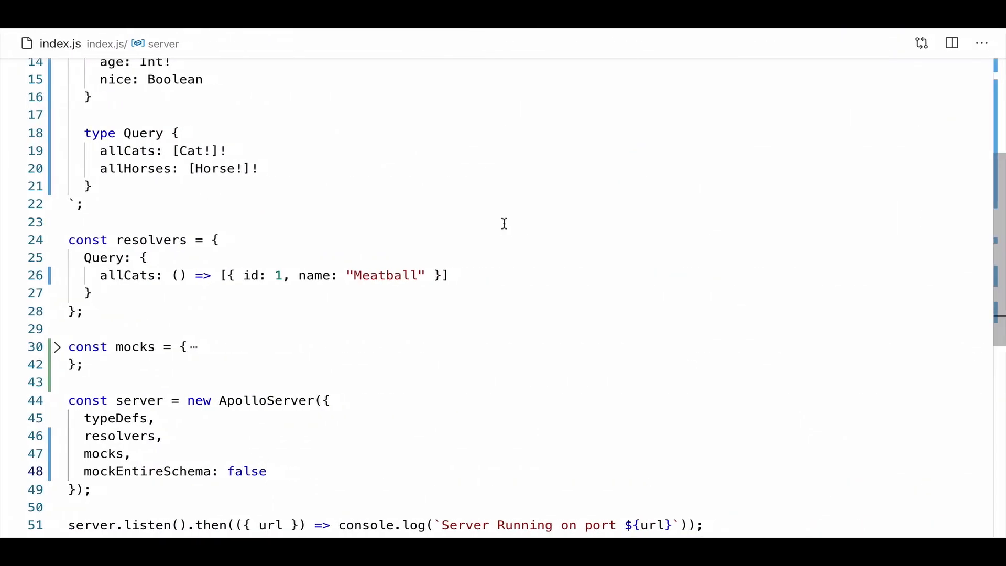
scroll(down, 3)
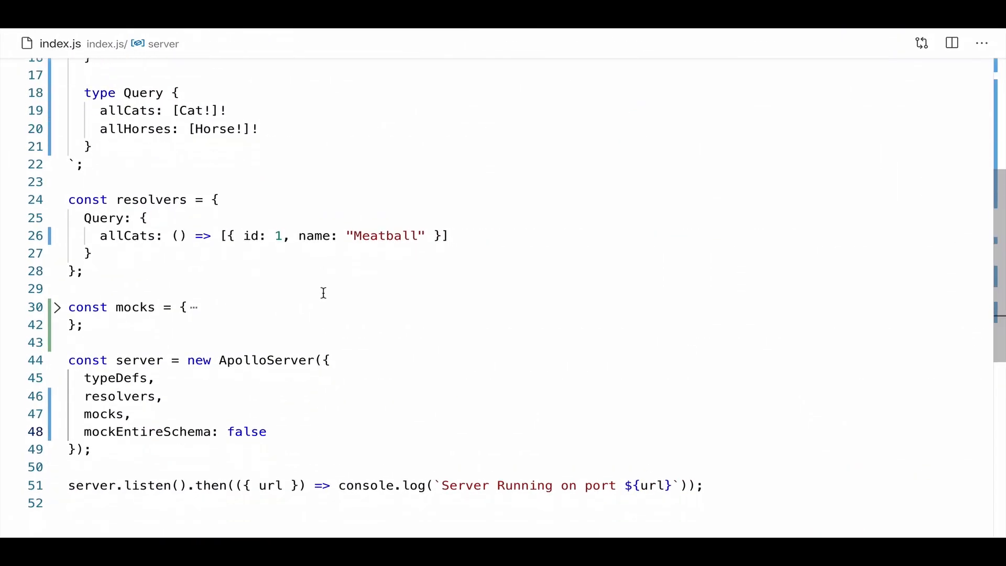
scroll(down, 3)
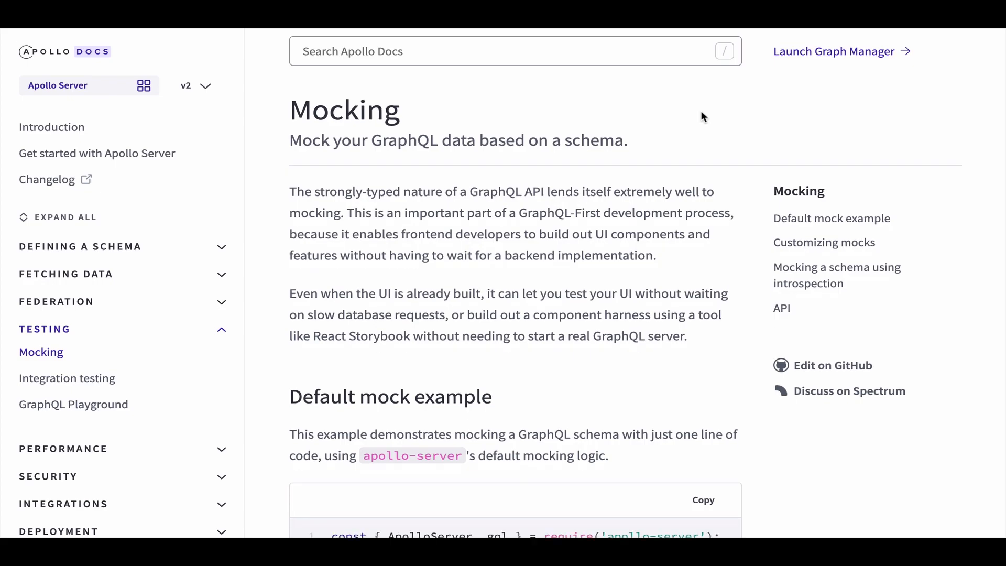
Scroll the Apollo Server Mocking docs page down to the Default mock example section
scroll(down, 3)
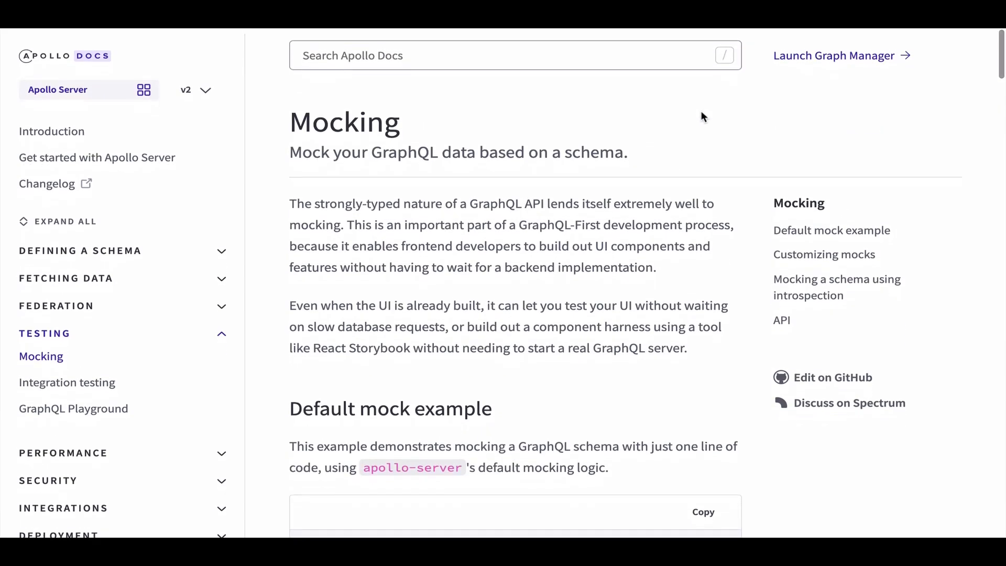
scroll(down, 3)
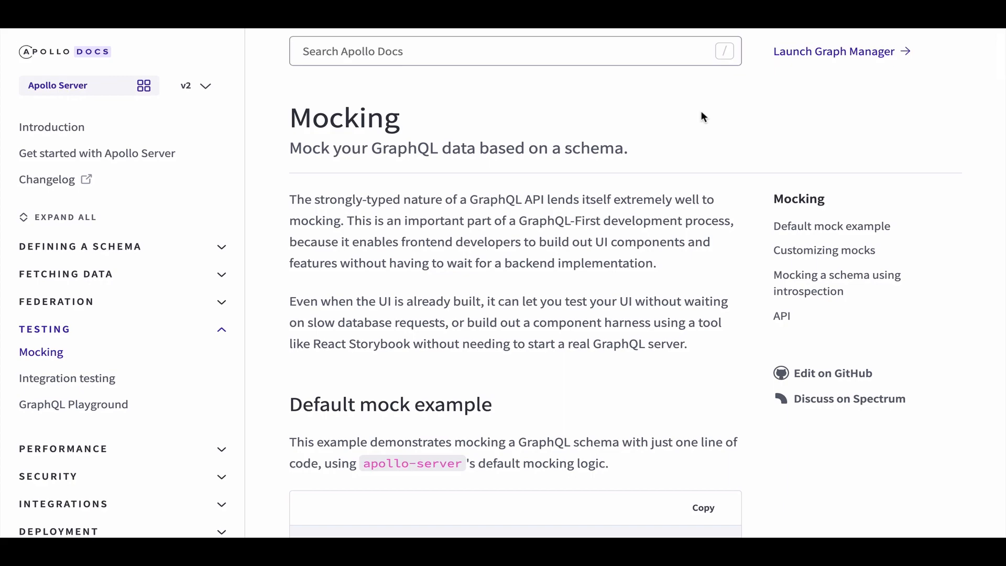